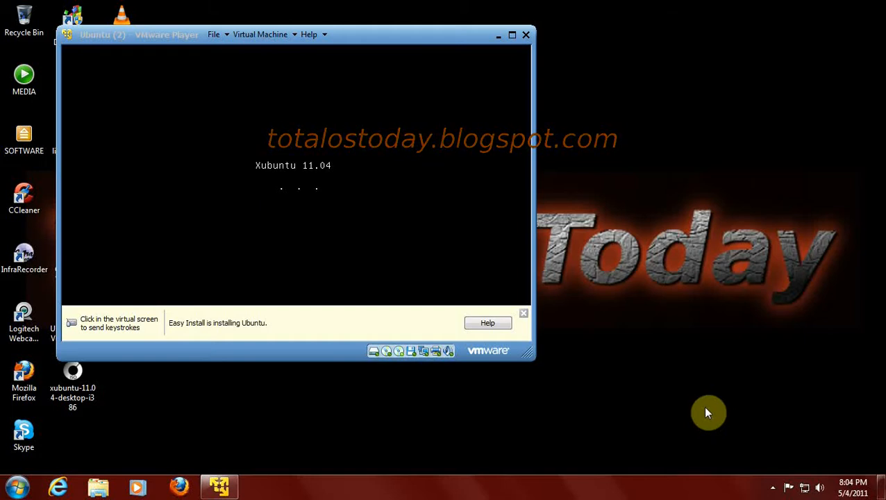
pyautogui.moveTo(639, 403)
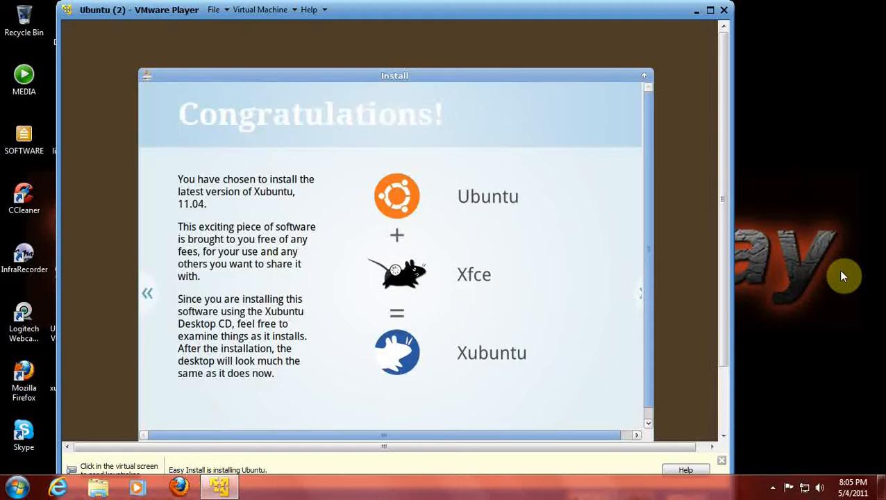
pyautogui.moveTo(824, 256)
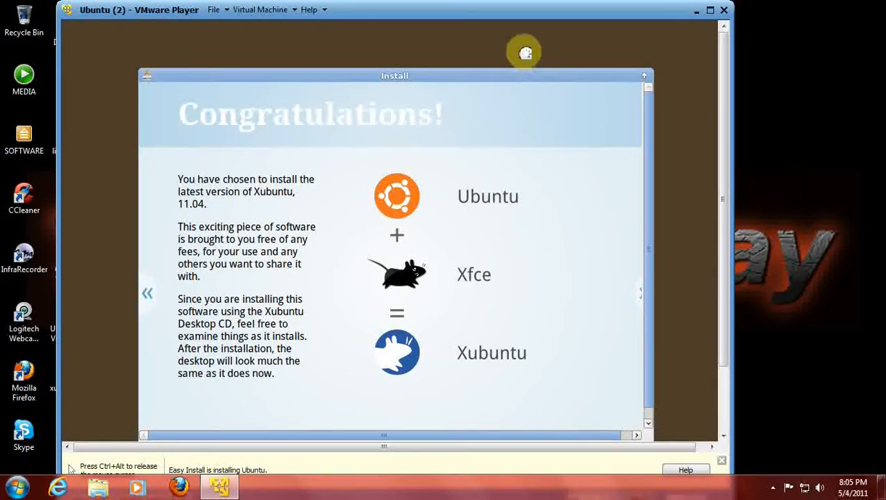
pyautogui.moveTo(493, 216)
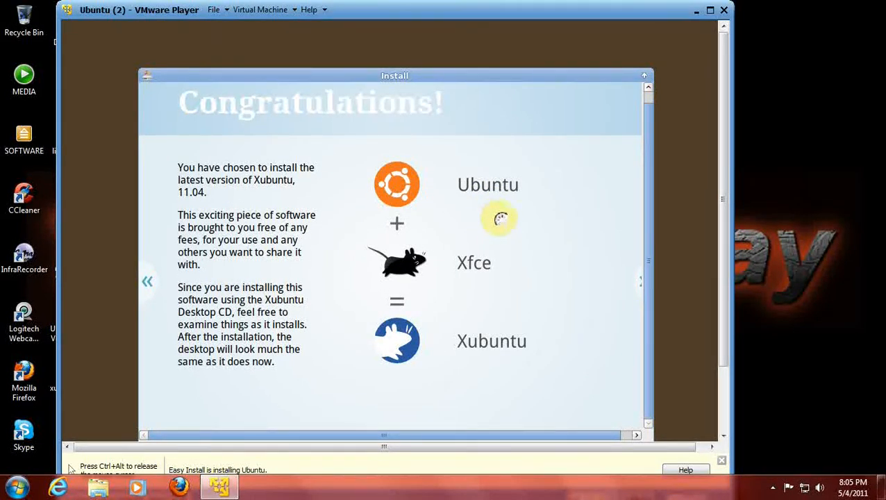
pyautogui.moveTo(326, 221)
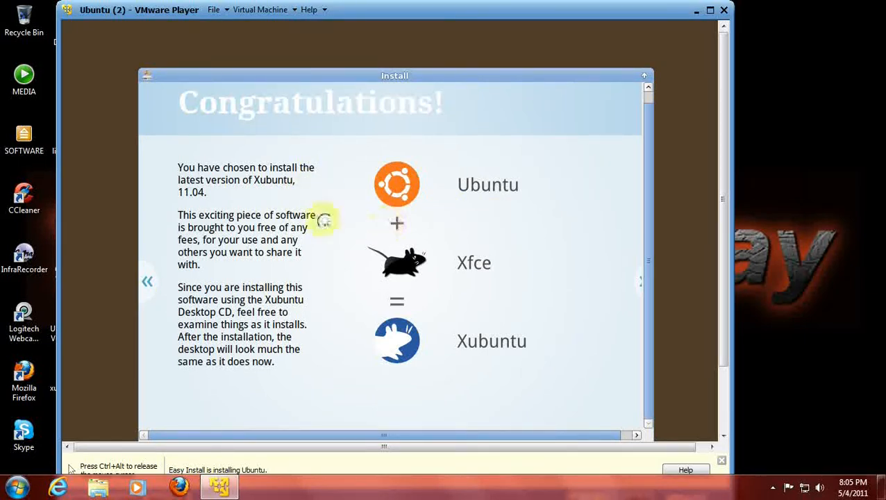
pyautogui.moveTo(350, 216)
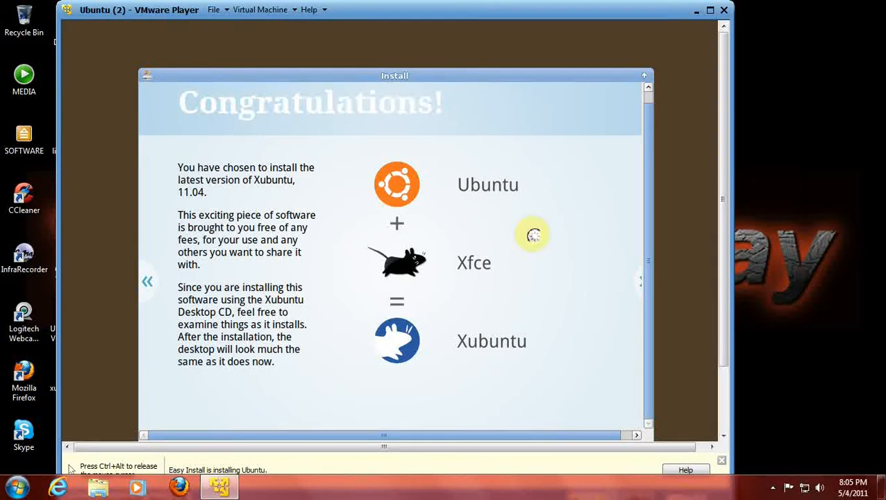
pyautogui.moveTo(703, 253)
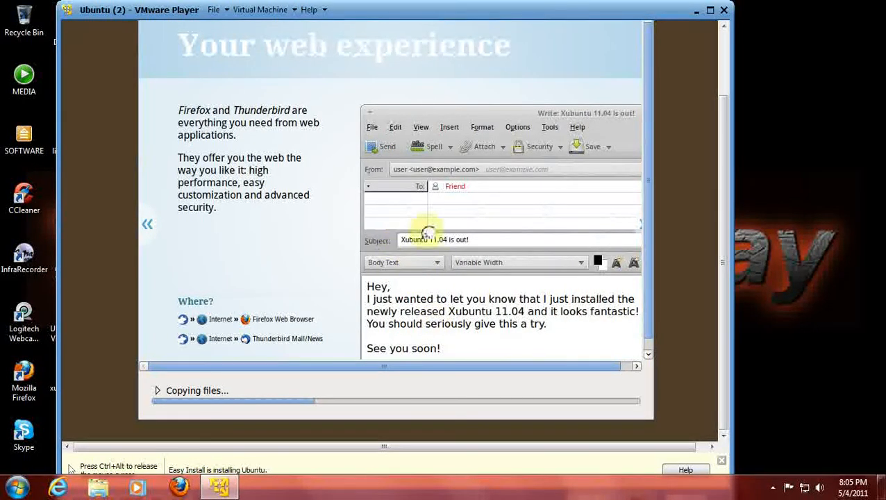
pyautogui.moveTo(336, 203)
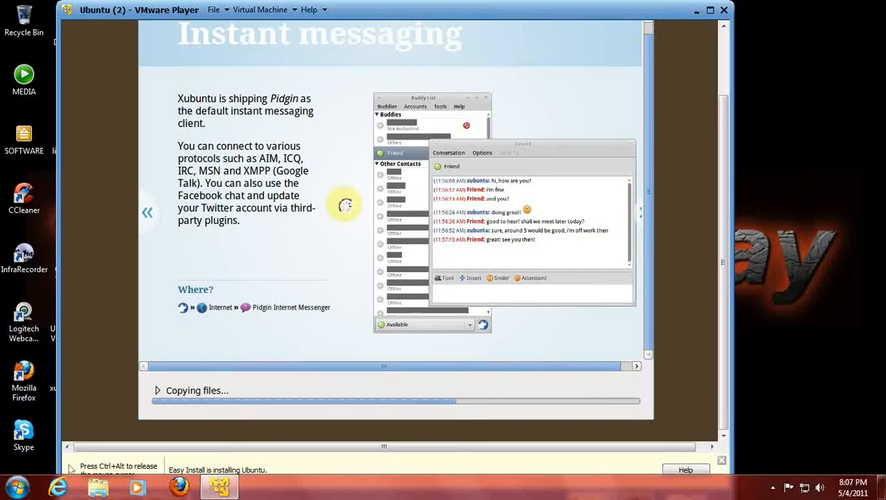
pyautogui.moveTo(639, 211)
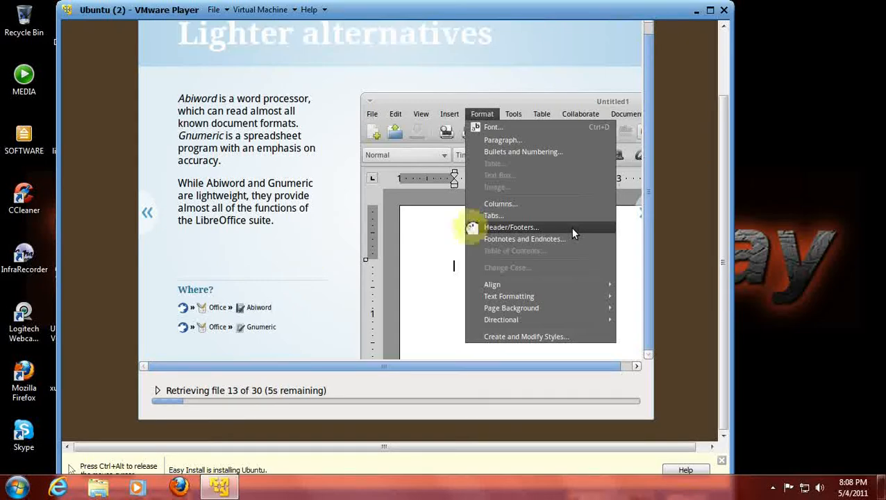
pyautogui.moveTo(632, 369)
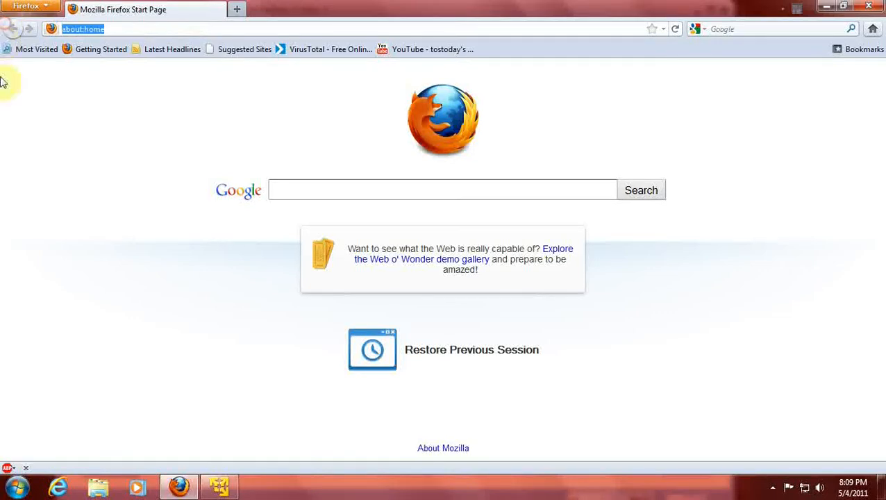
# Search the web for 'xubuntu' and go to the Xubuntu home page from the results
pyautogui.write('xubuntu')
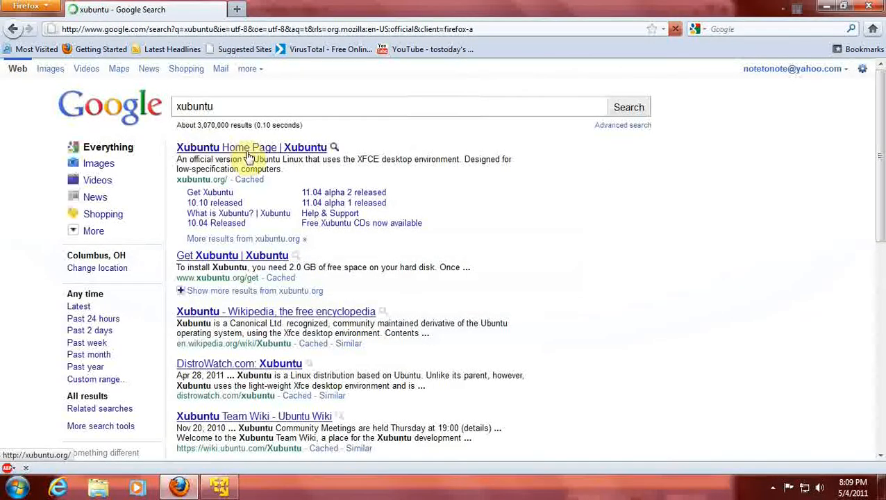
pyautogui.click(250, 147)
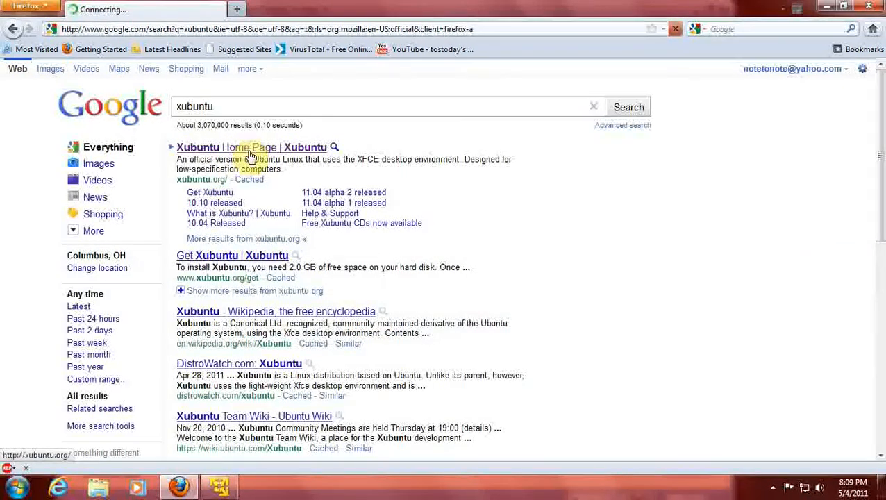
pyautogui.click(243, 148)
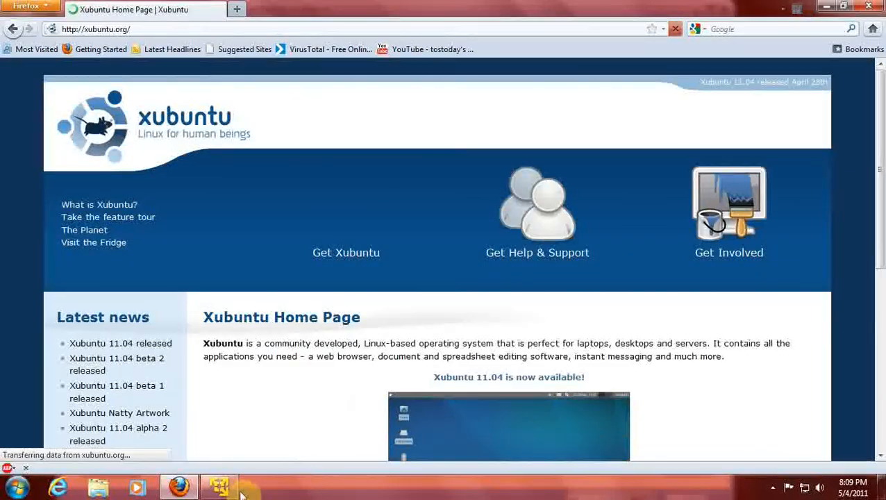
# Glance at the VM's install progress, then continue to the Get Xubuntu download page
pyautogui.click(222, 487)
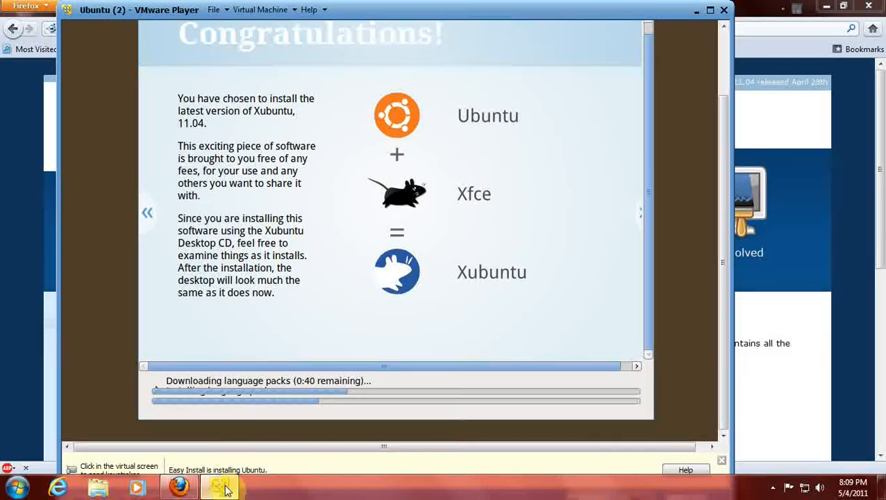
pyautogui.click(183, 488)
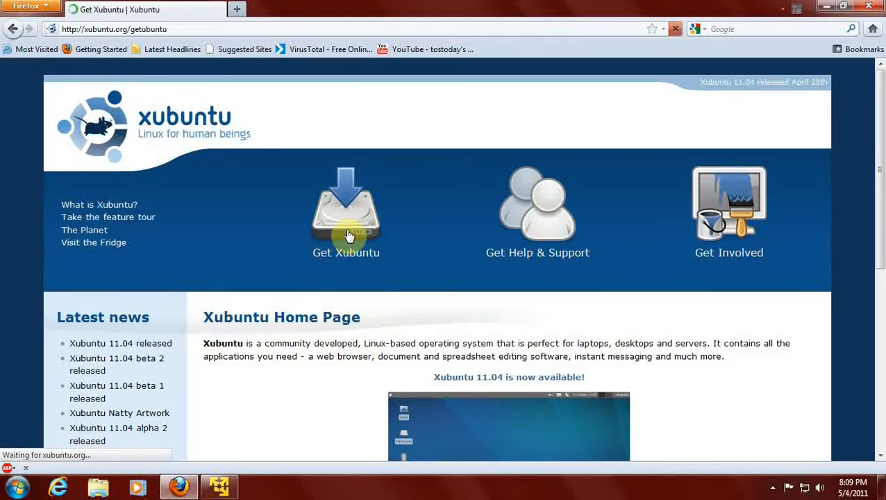
pyautogui.click(345, 215)
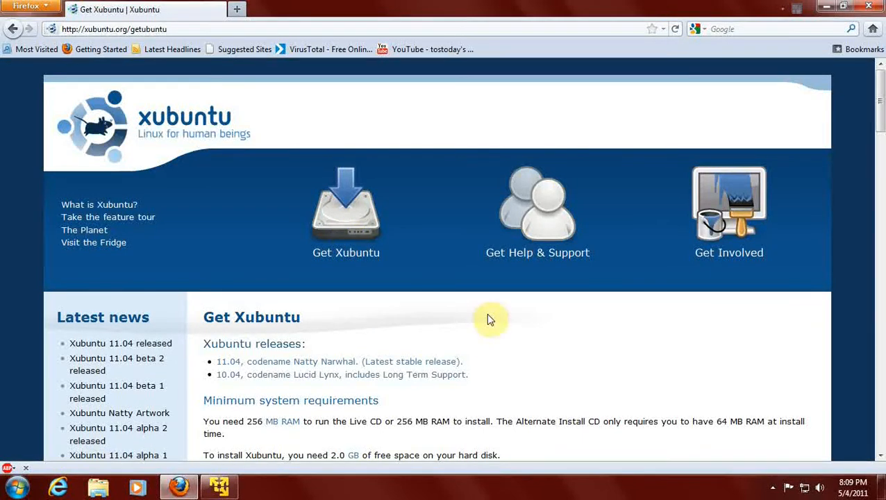
# Scroll the Get Xubuntu page down past Software Sources to the Update Manager upgrade steps
pyautogui.scroll(-3)
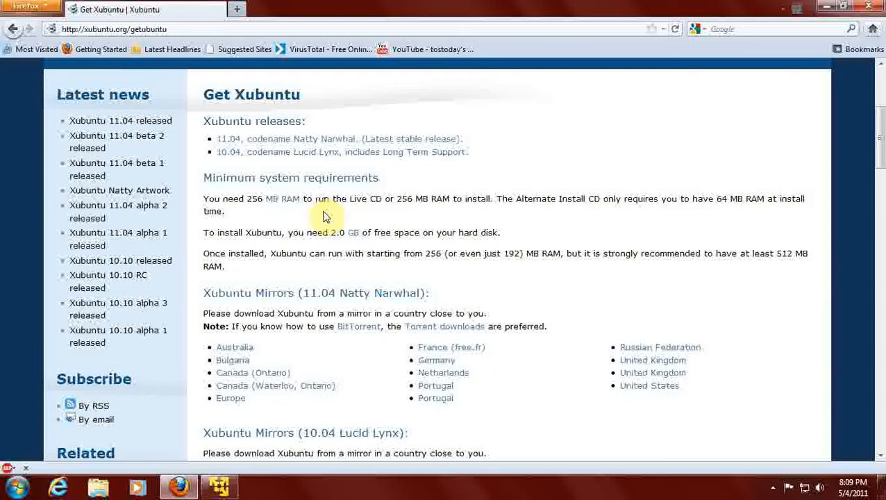
pyautogui.moveTo(506, 203)
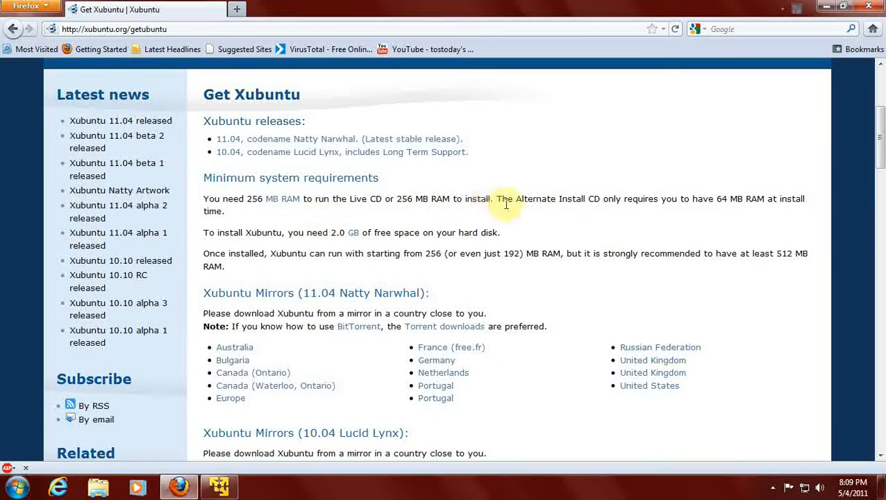
pyautogui.moveTo(670, 217)
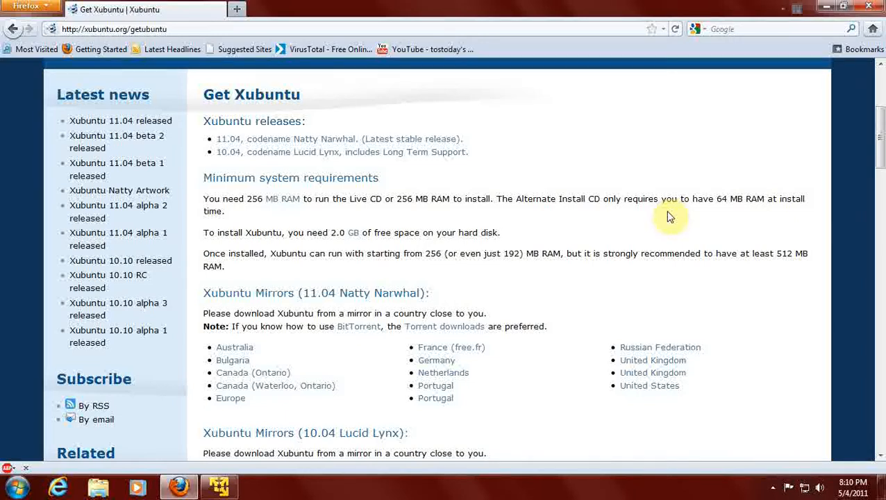
pyautogui.moveTo(360, 247)
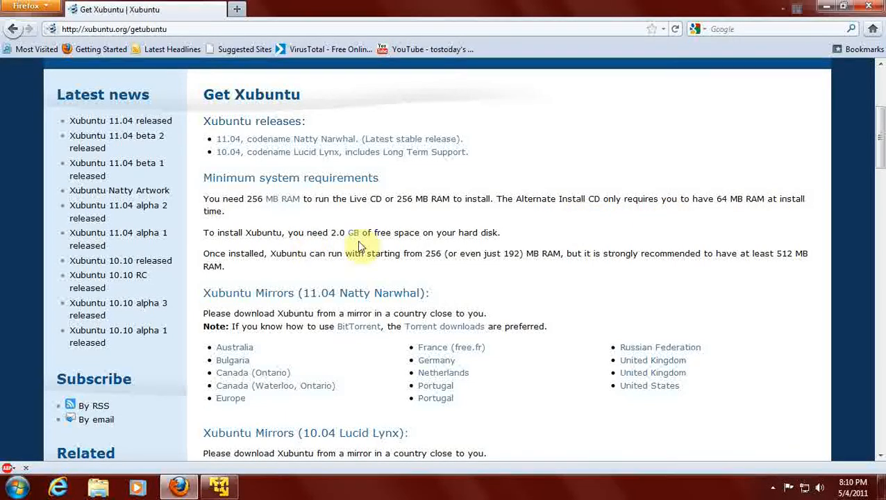
pyautogui.moveTo(390, 249)
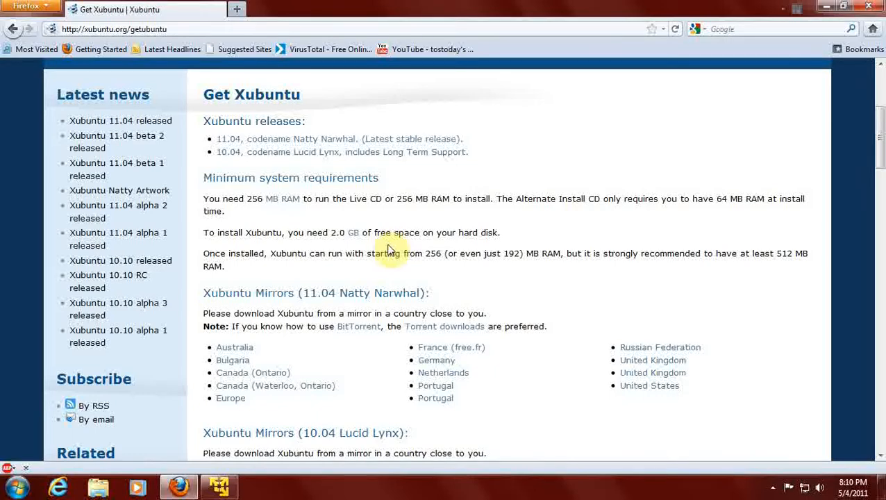
pyautogui.moveTo(264, 270)
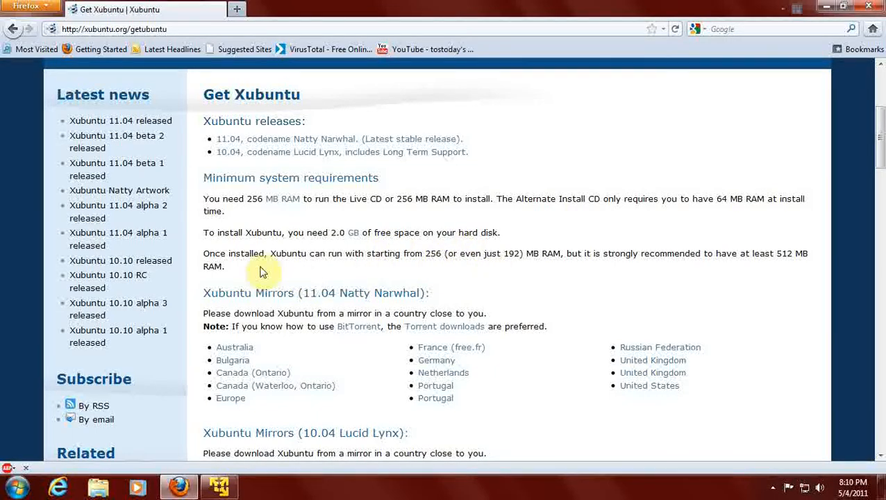
pyautogui.moveTo(323, 259)
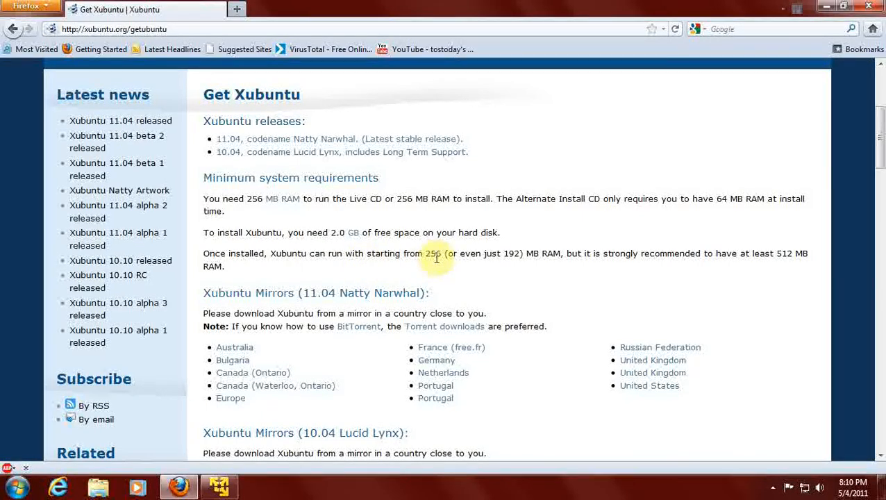
pyautogui.moveTo(576, 278)
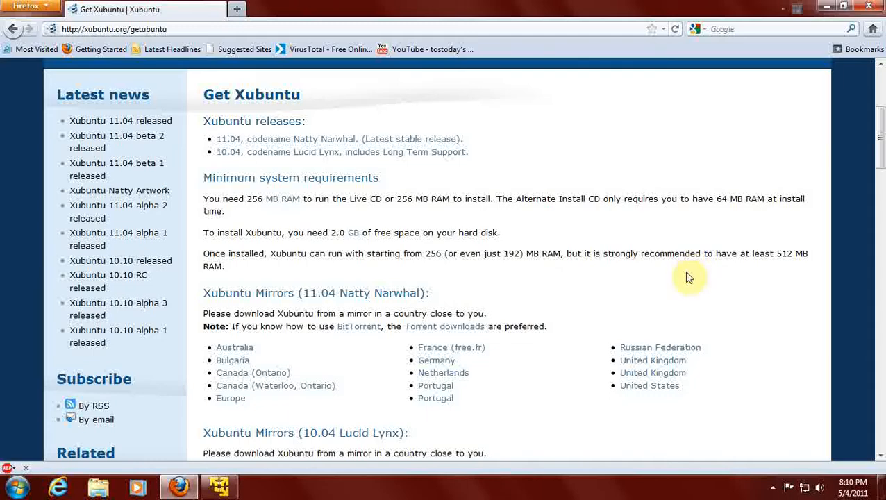
pyautogui.moveTo(780, 270)
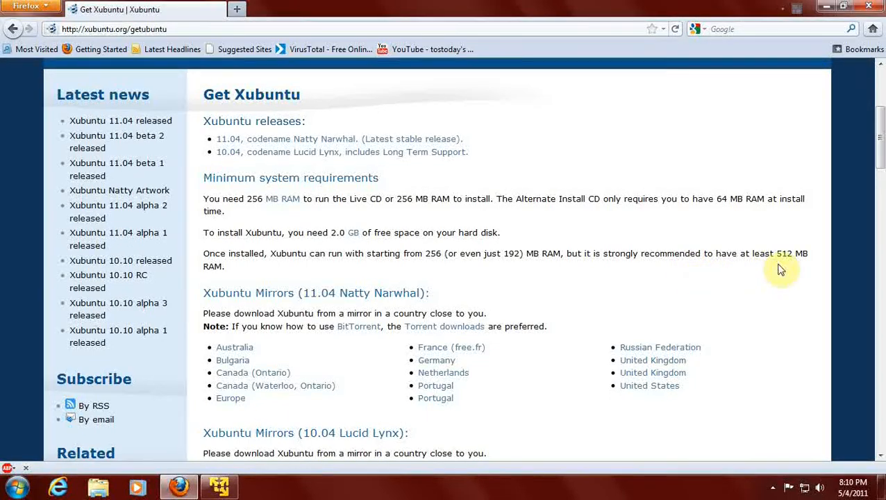
pyautogui.moveTo(807, 268)
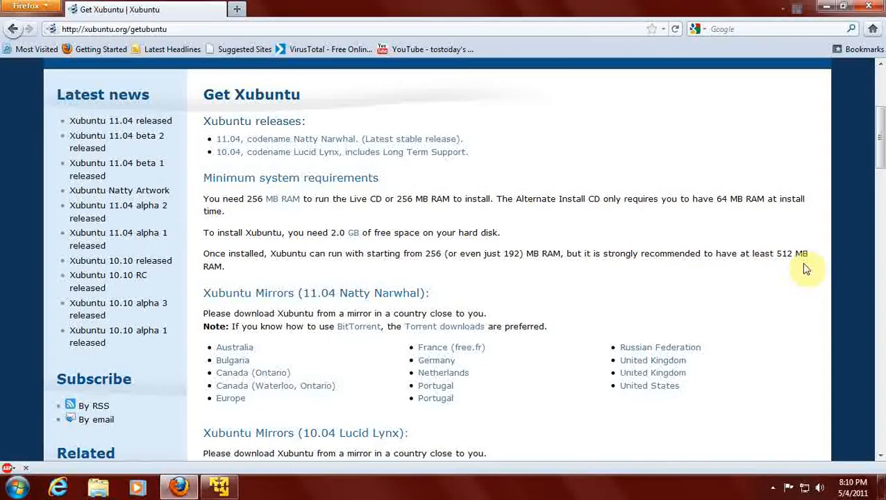
pyautogui.moveTo(715, 273)
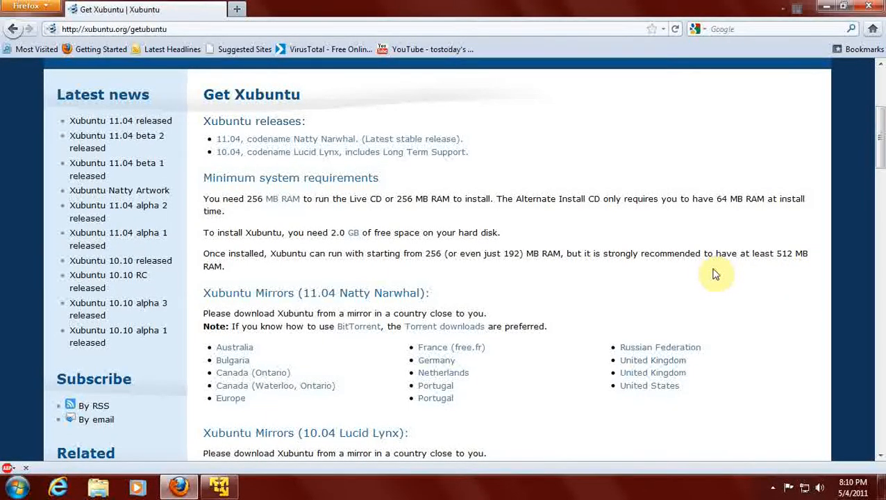
pyautogui.moveTo(742, 210)
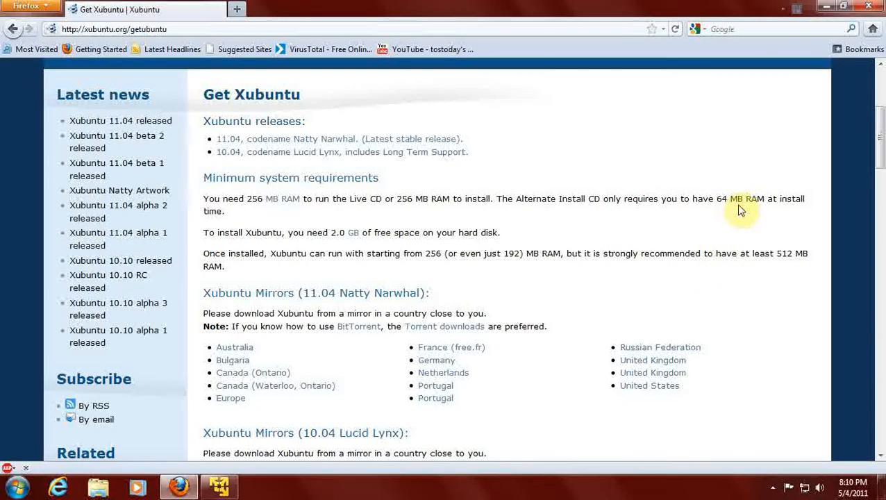
pyautogui.moveTo(700, 247)
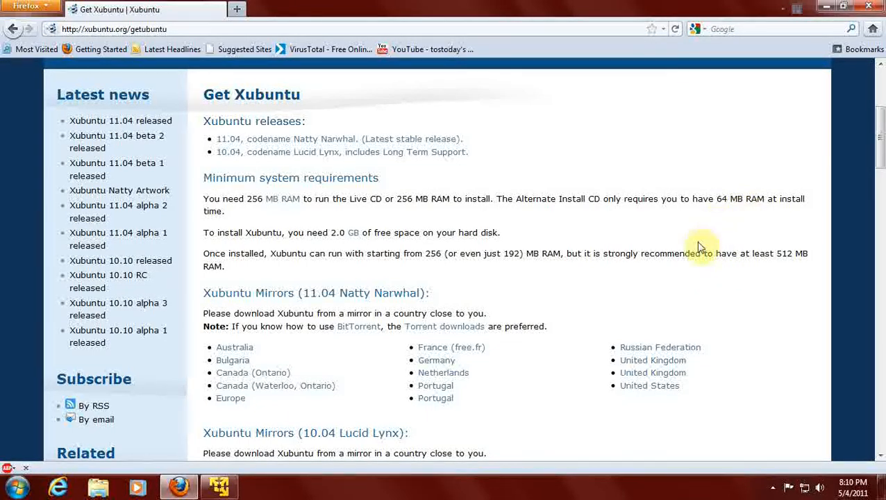
pyautogui.scroll(-3)
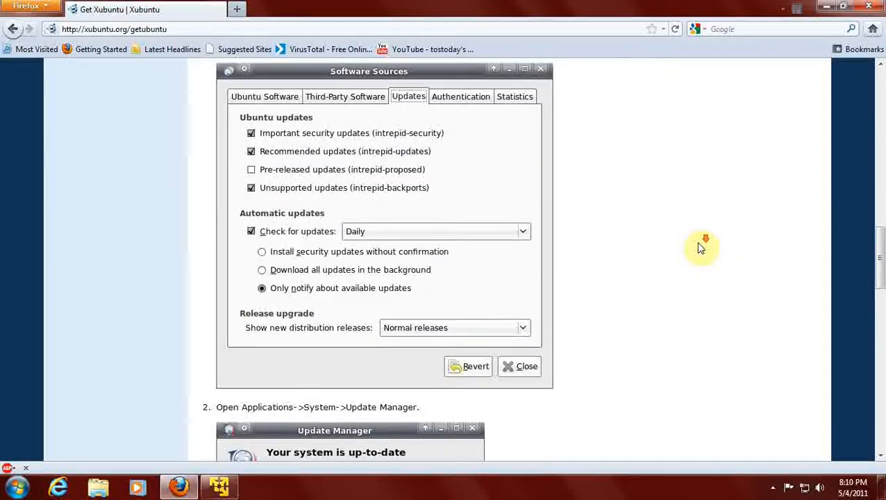
pyautogui.scroll(-3)
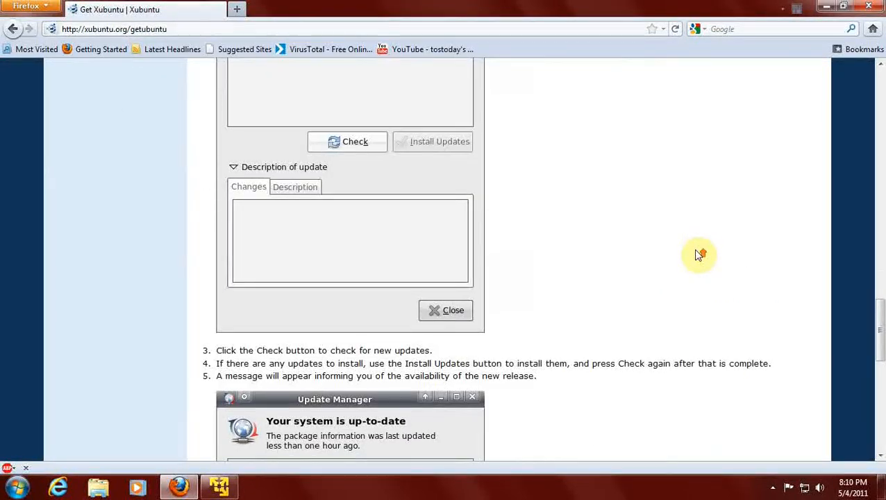
pyautogui.click(220, 486)
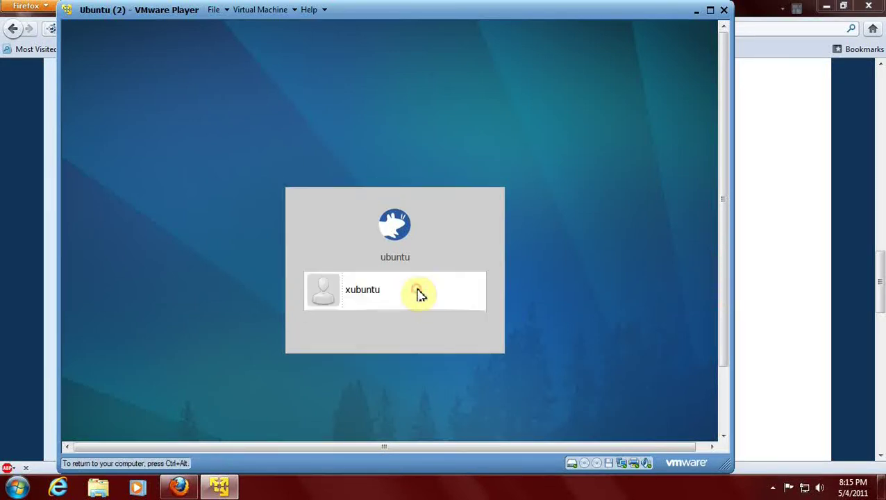
# Select the xubuntu account, enter its password and log in to the desktop
pyautogui.click(418, 295)
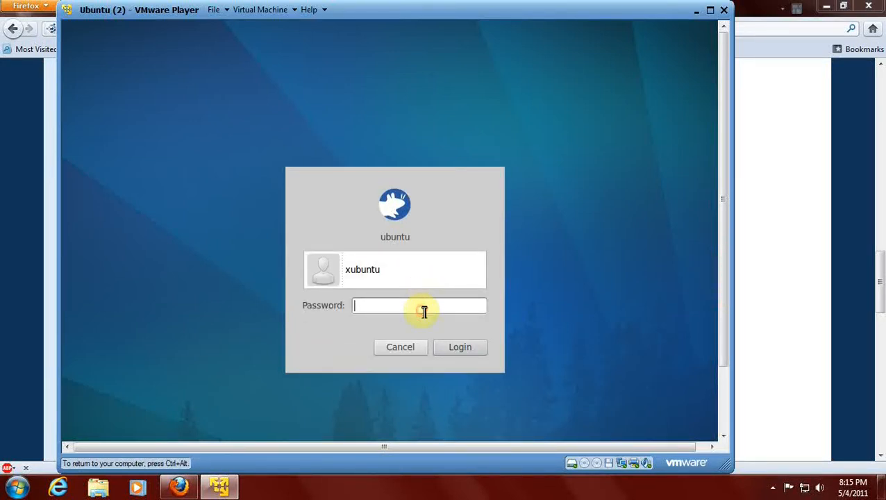
pyautogui.moveTo(724, 333)
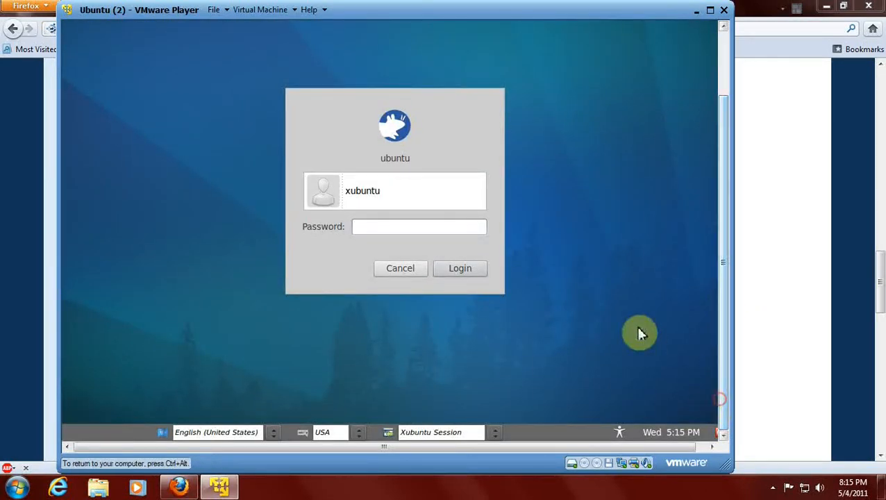
pyautogui.click(420, 226)
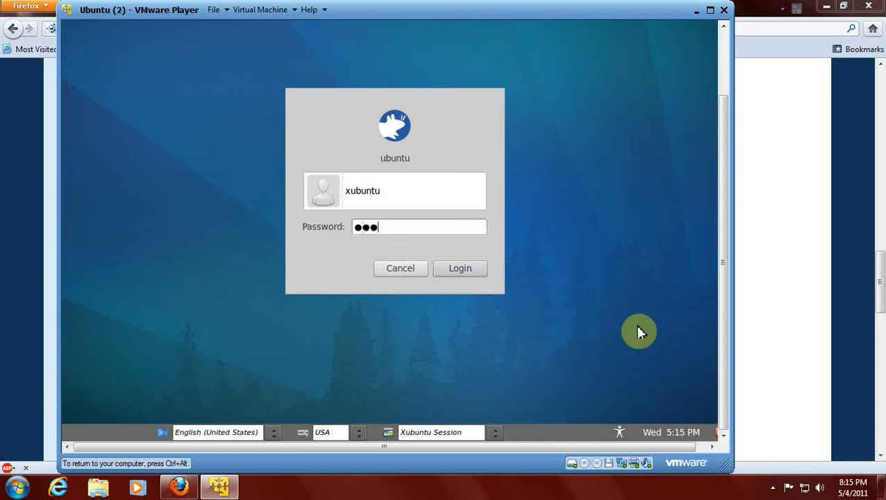
pyautogui.click(459, 269)
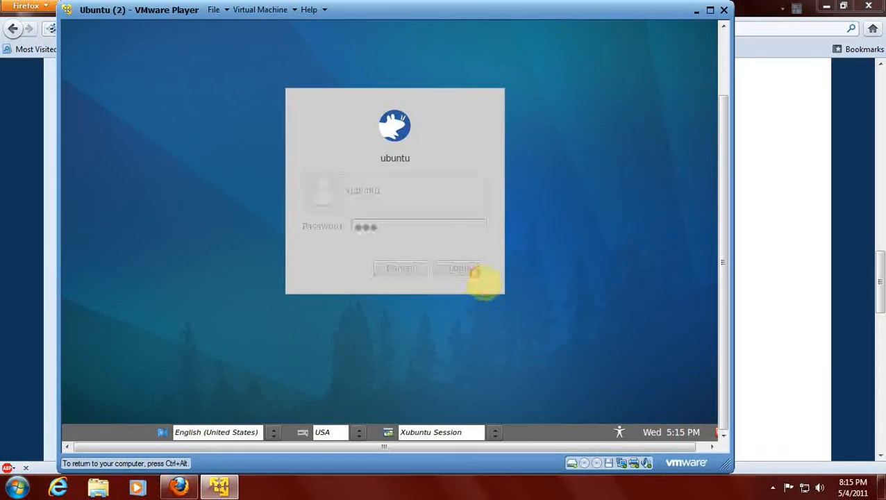
pyautogui.click(461, 269)
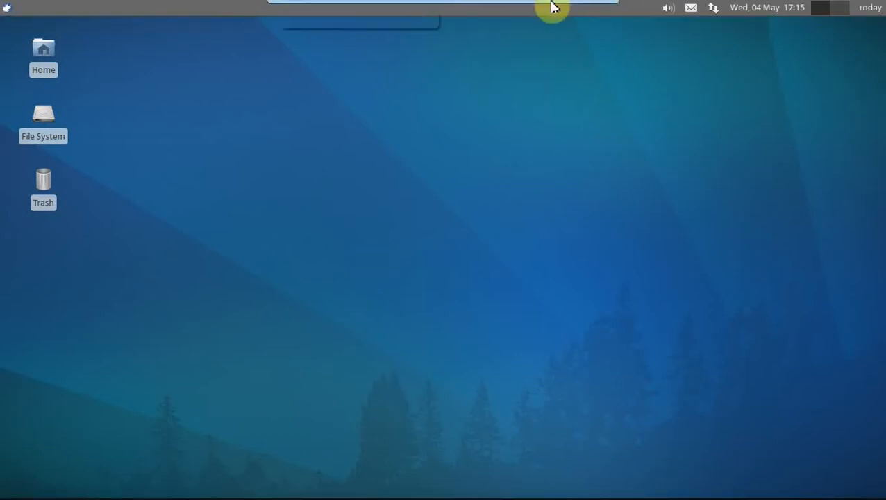
pyautogui.moveTo(590, 18)
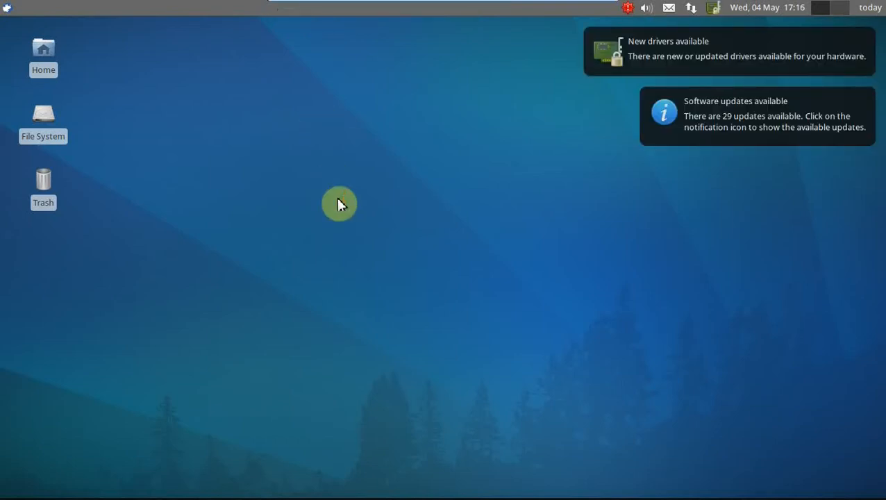
pyautogui.moveTo(677, 66)
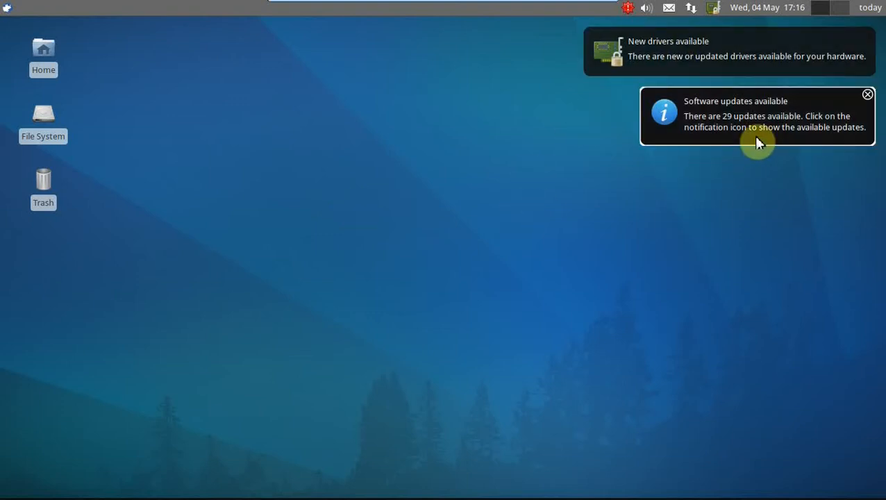
pyautogui.moveTo(665, 257)
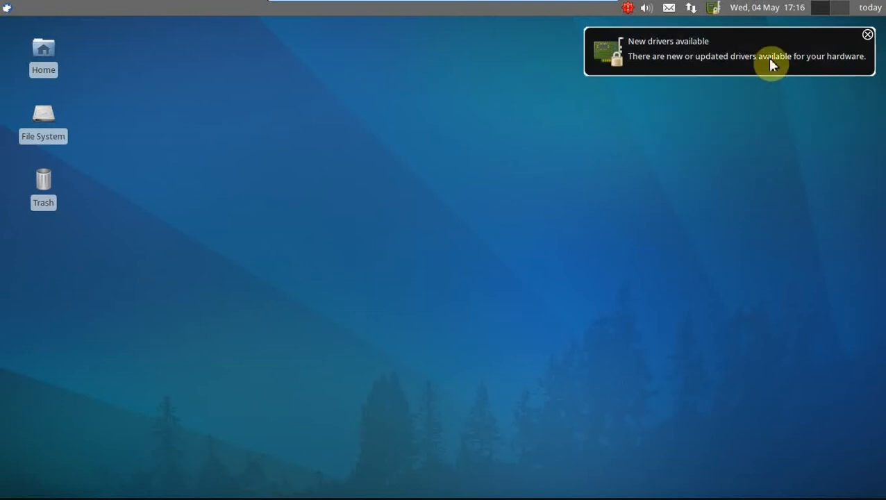
# Dismiss the New drivers and Software updates notification bubbles on the desktop
pyautogui.click(866, 35)
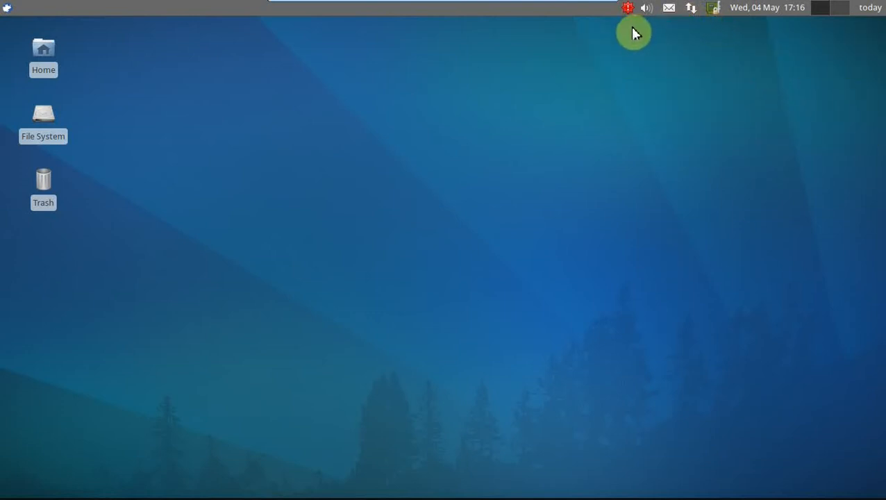
pyautogui.moveTo(302, 238)
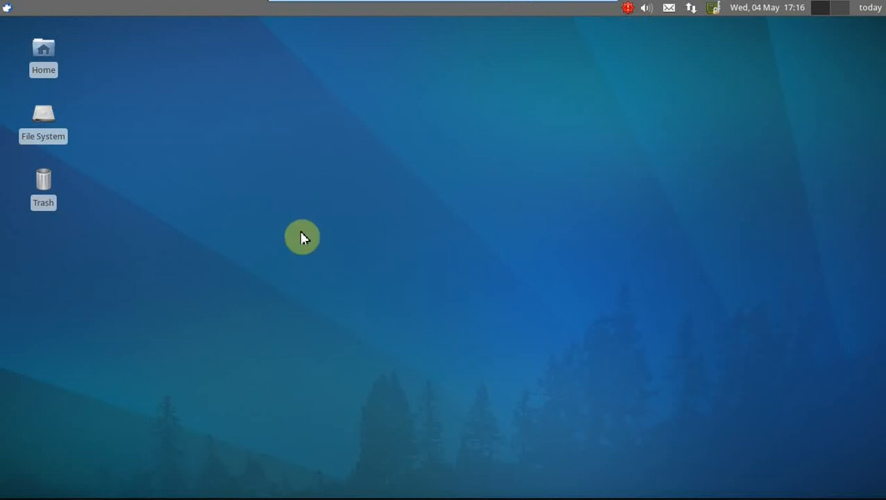
pyautogui.moveTo(371, 238)
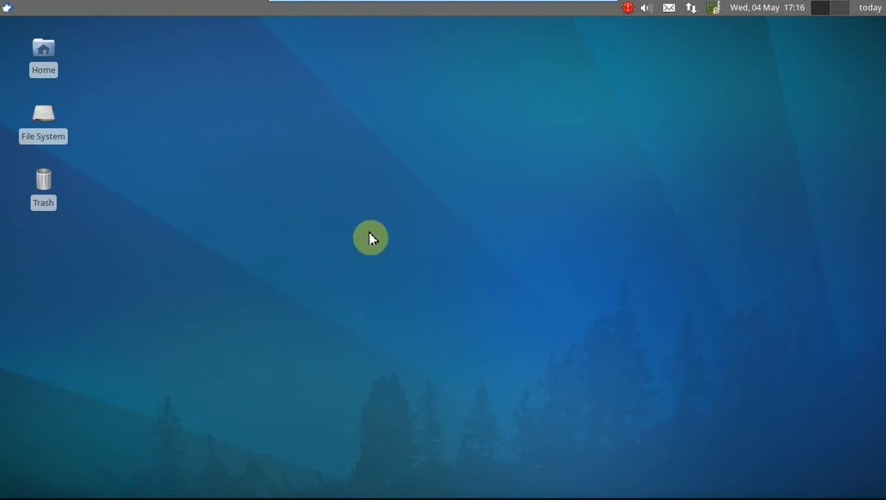
pyautogui.moveTo(498, 269)
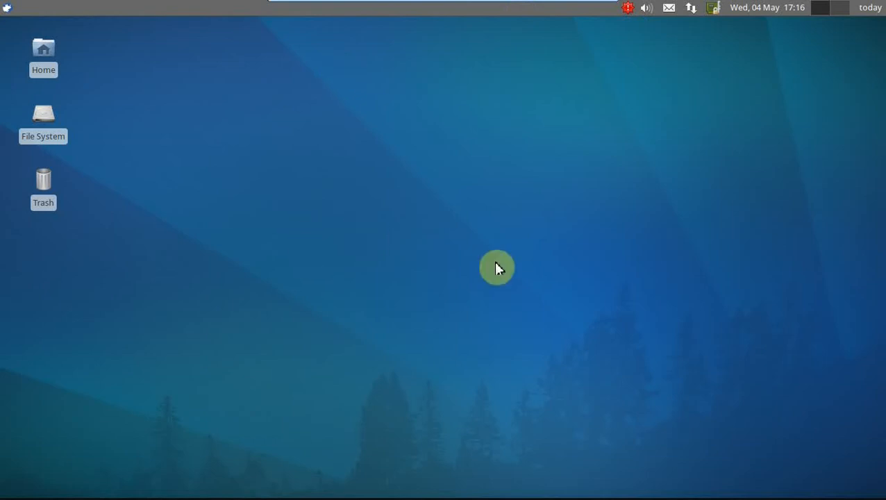
pyautogui.moveTo(792, 261)
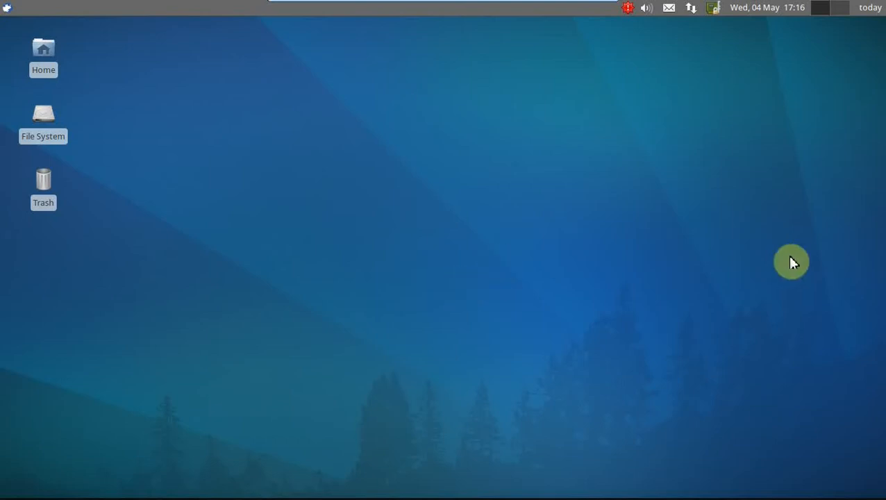
pyautogui.moveTo(385, 125)
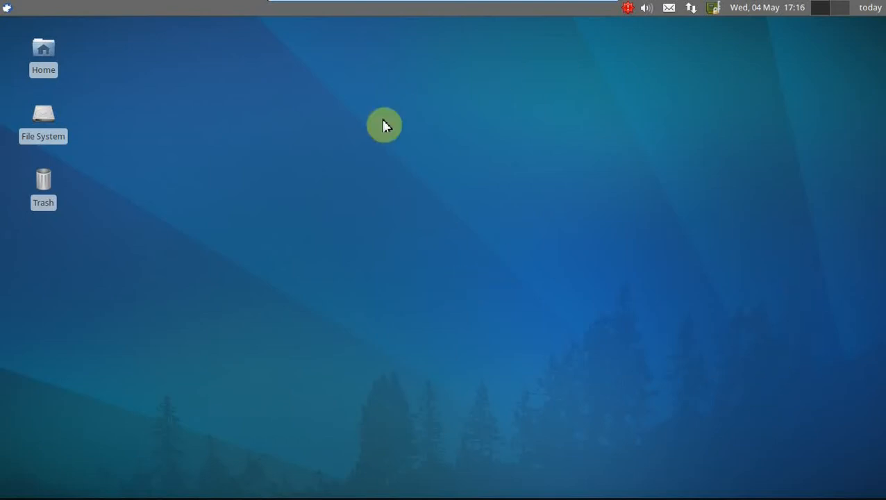
pyautogui.moveTo(822, 151)
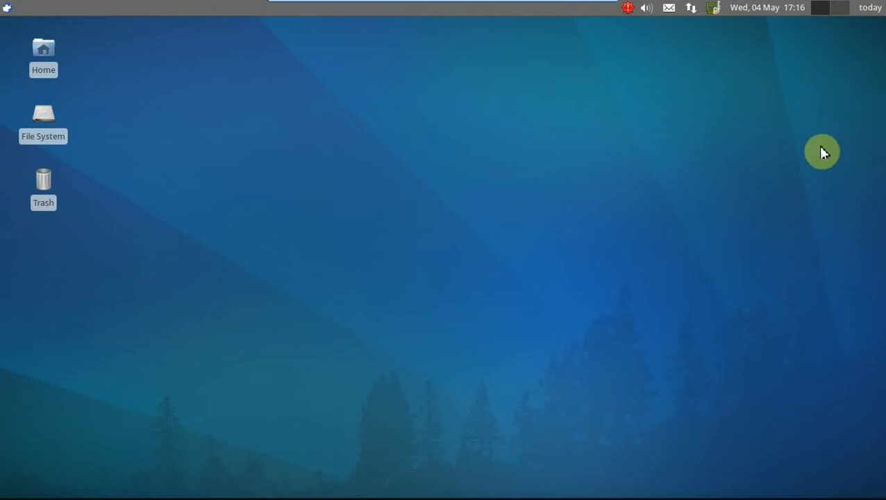
pyautogui.moveTo(407, 194)
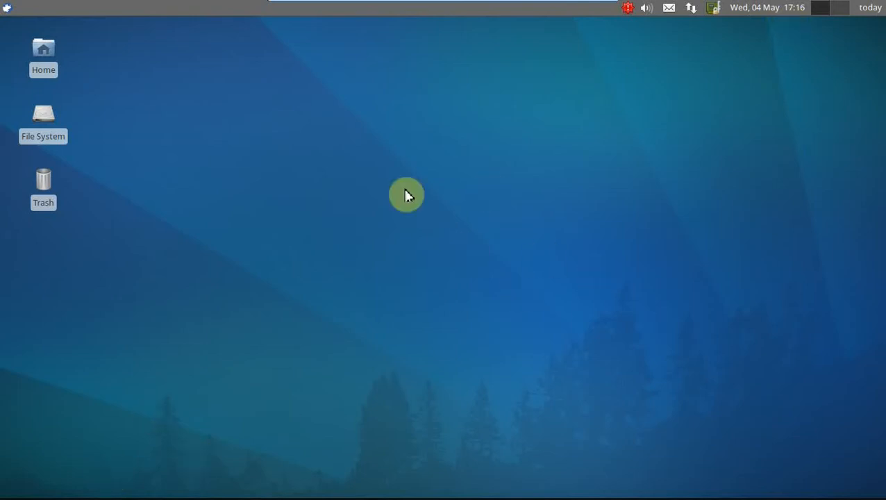
pyautogui.click(878, 9)
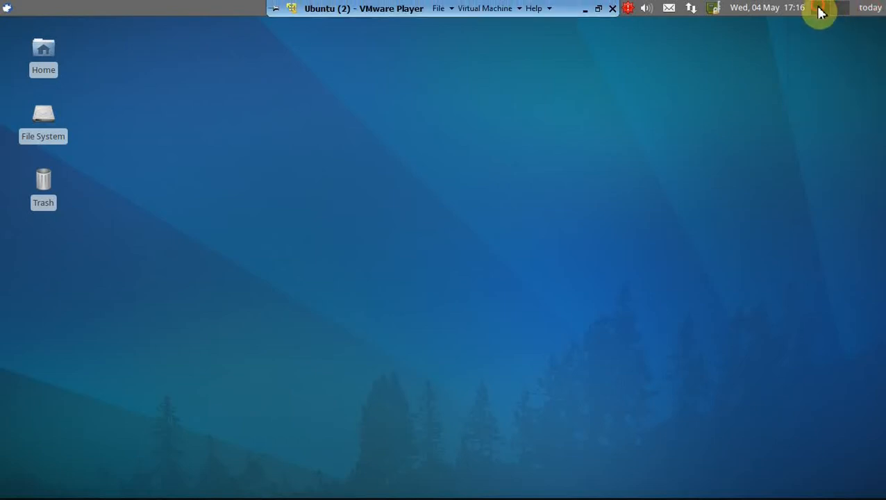
pyautogui.moveTo(579, 112)
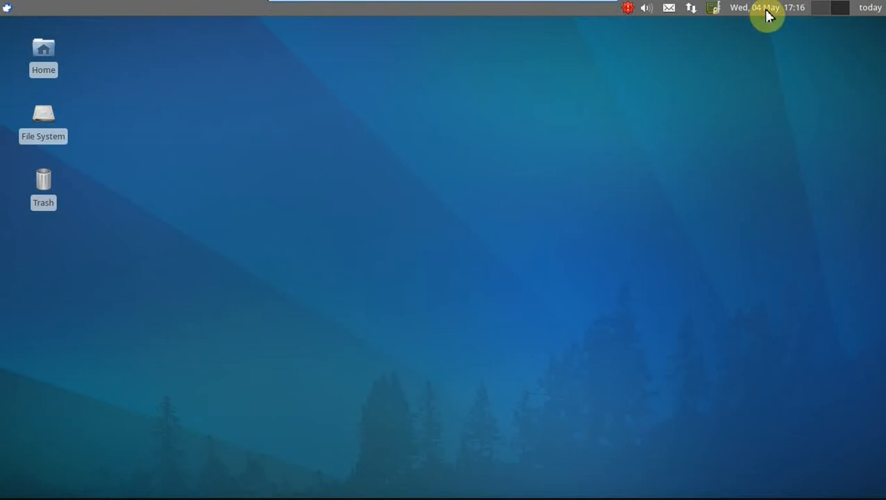
pyautogui.moveTo(725, 12)
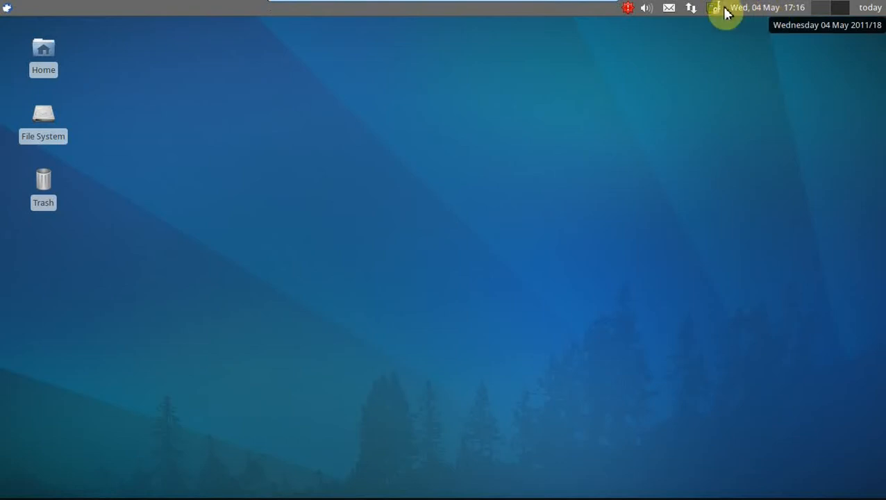
pyautogui.moveTo(678, 51)
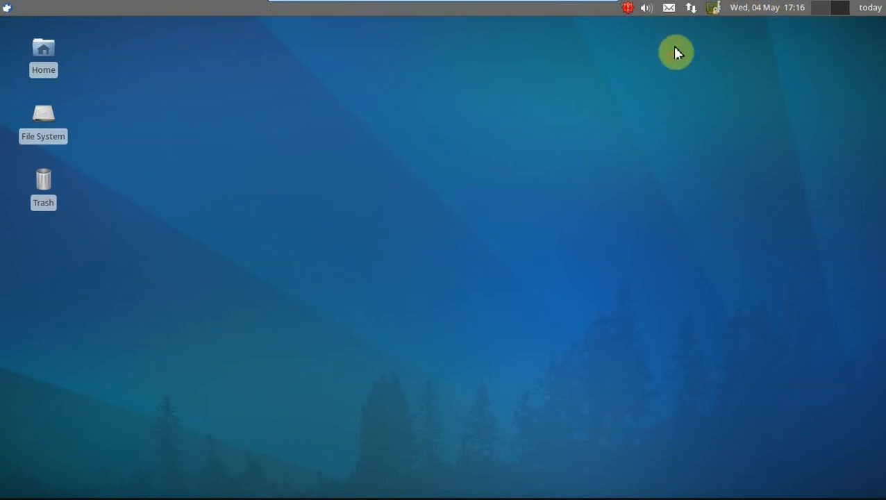
pyautogui.click(693, 9)
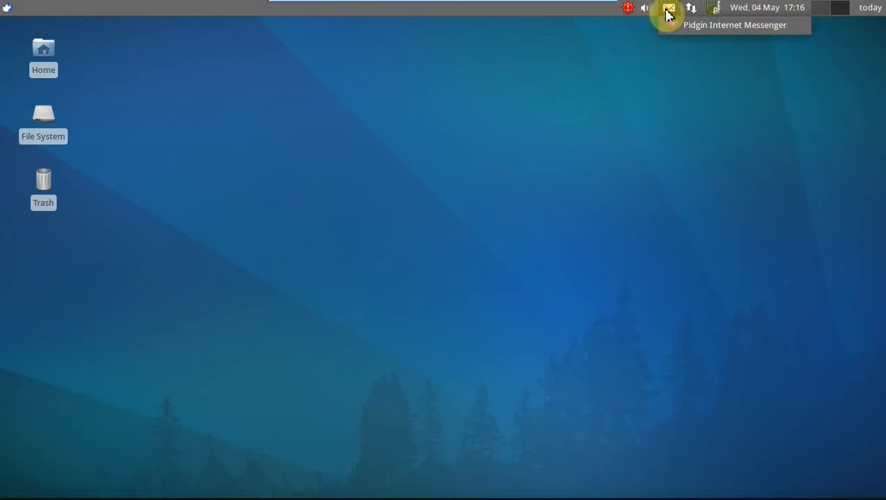
pyautogui.click(644, 8)
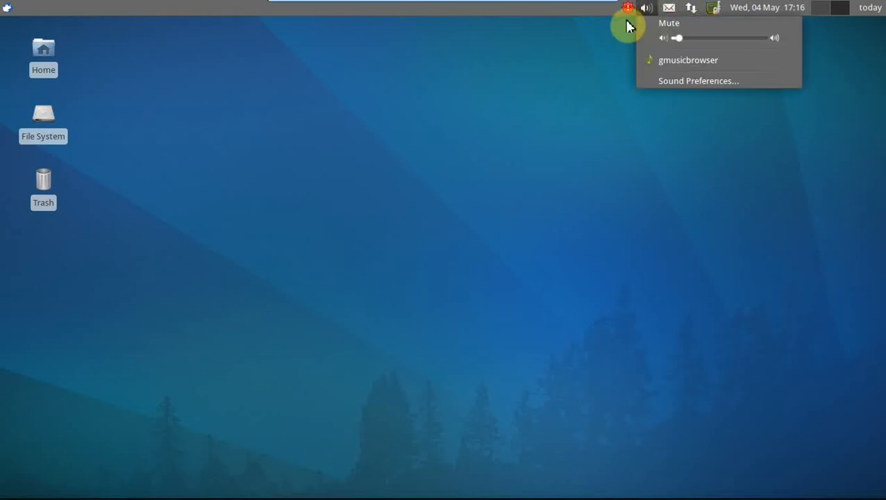
pyautogui.click(625, 9)
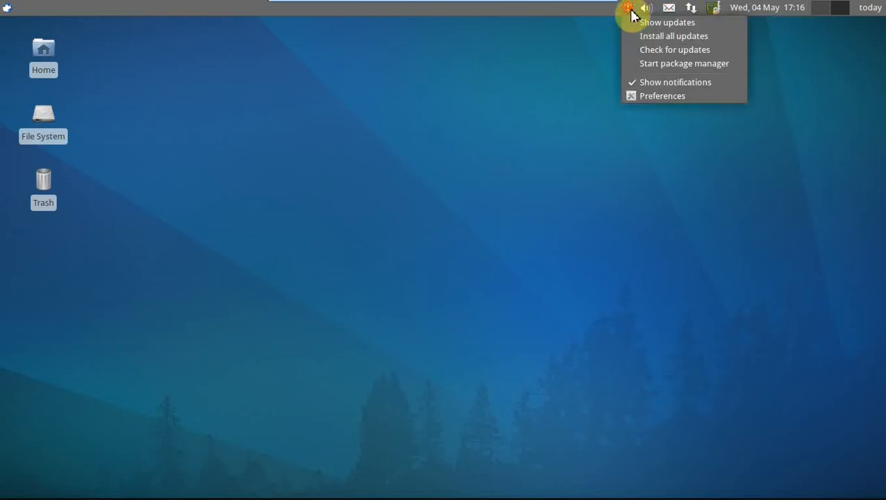
pyautogui.click(627, 10)
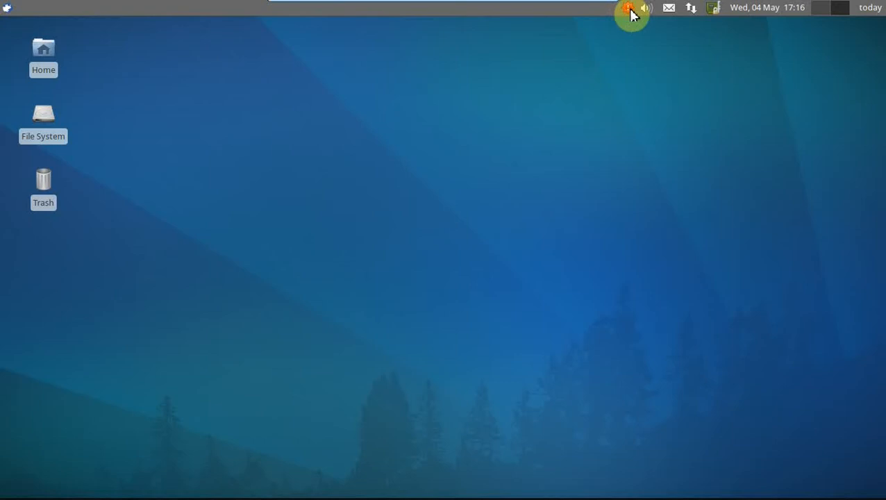
pyautogui.click(625, 10)
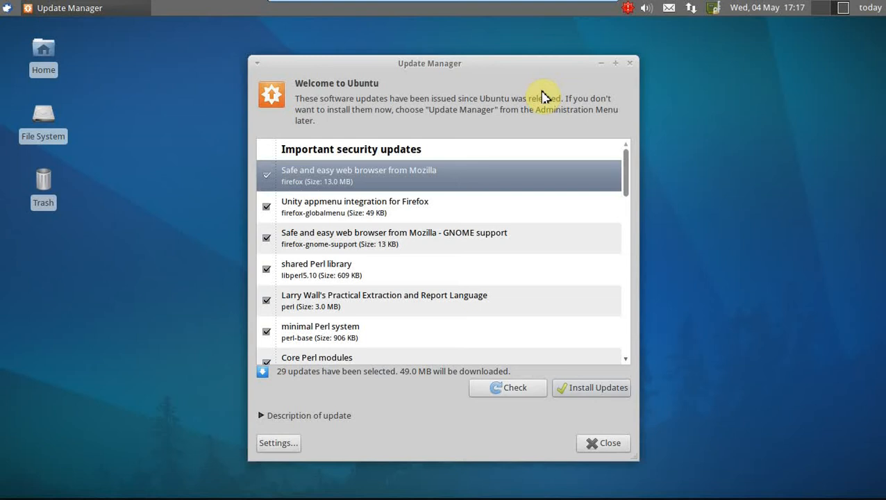
pyautogui.moveTo(669, 257)
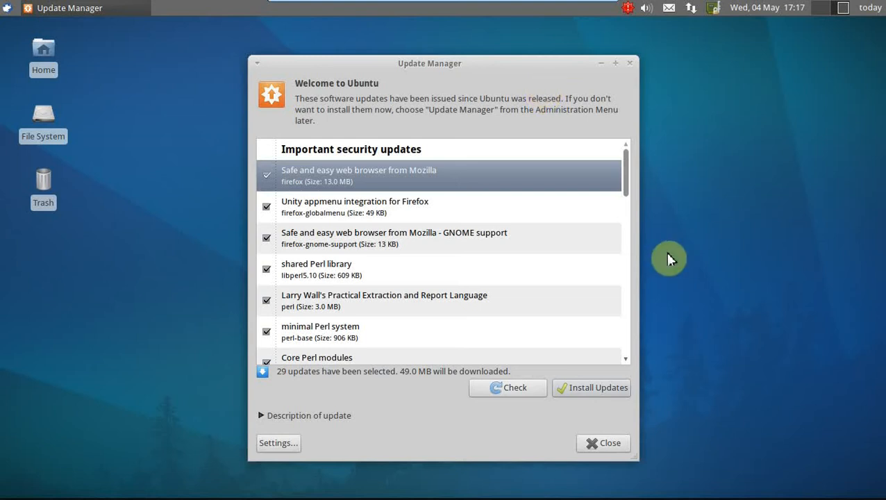
pyautogui.moveTo(653, 416)
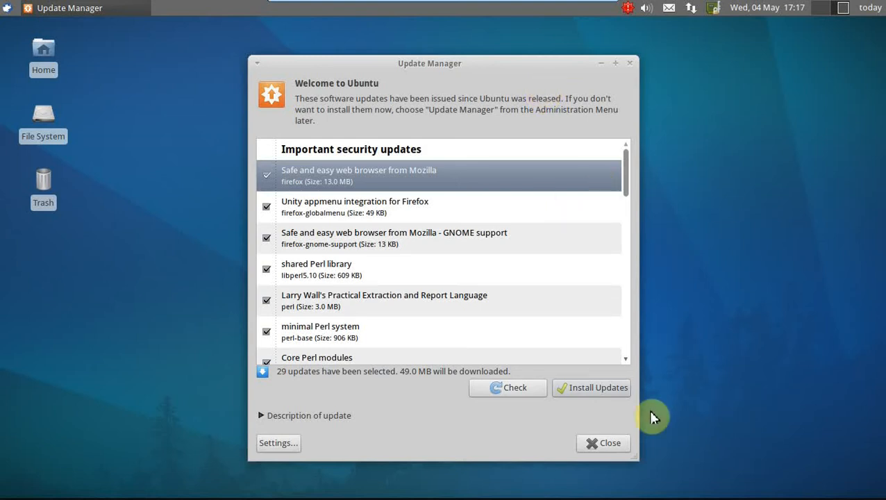
# Close the Update Manager window without installing updates
pyautogui.click(605, 443)
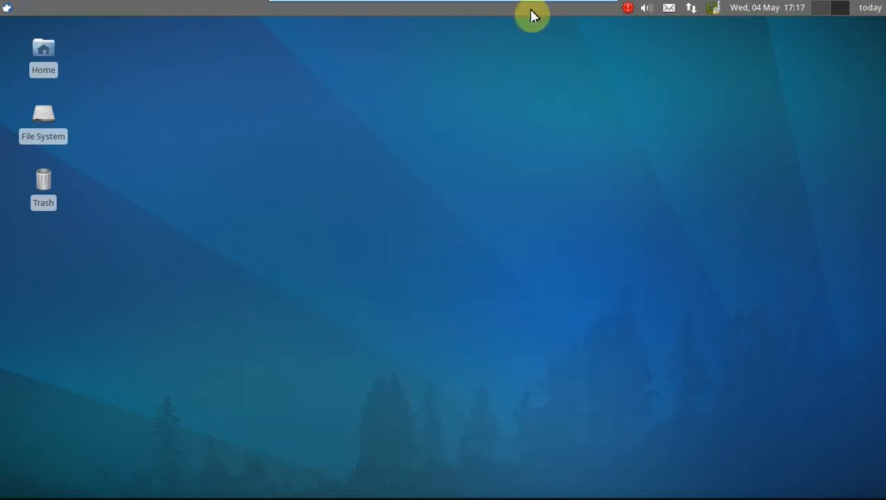
# From the top panel's context menu choose Panel > Add New Items
pyautogui.rightClick(533, 8)
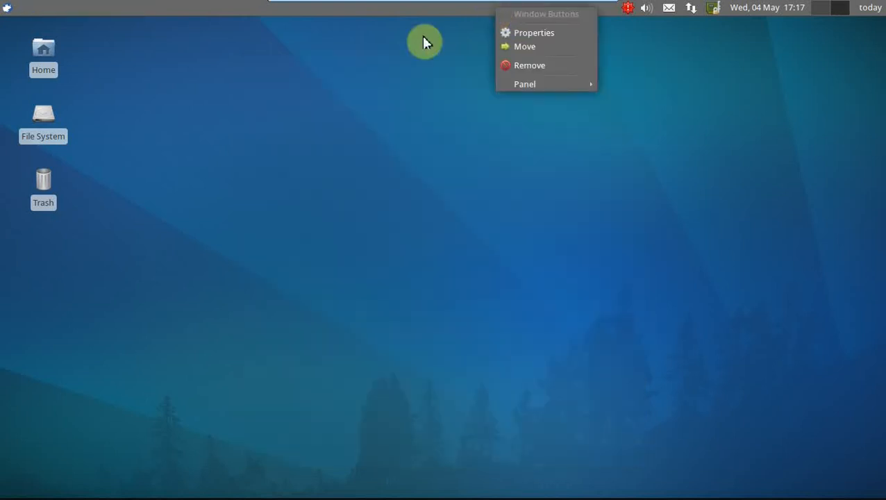
pyautogui.click(464, 11)
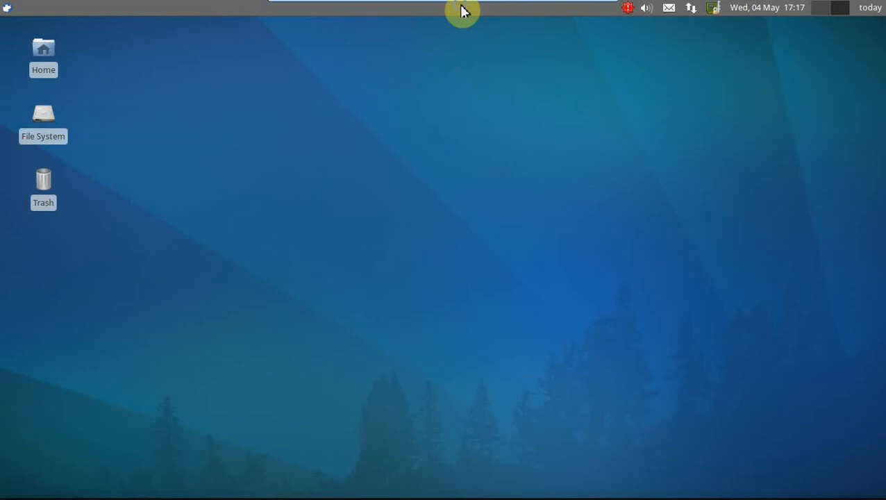
pyautogui.rightClick(464, 8)
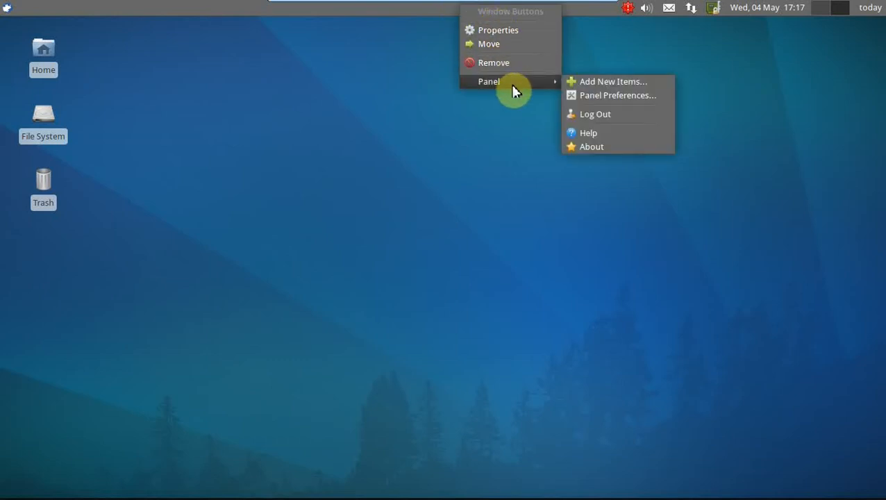
pyautogui.moveTo(519, 92)
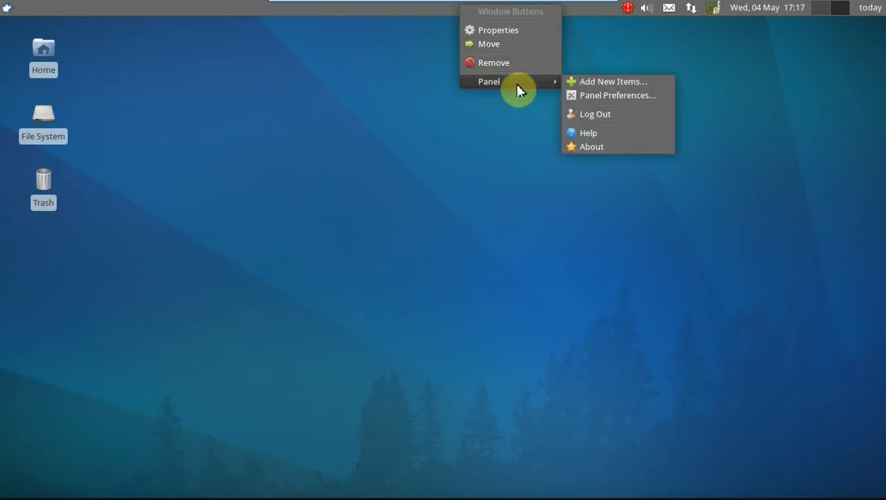
pyautogui.click(611, 81)
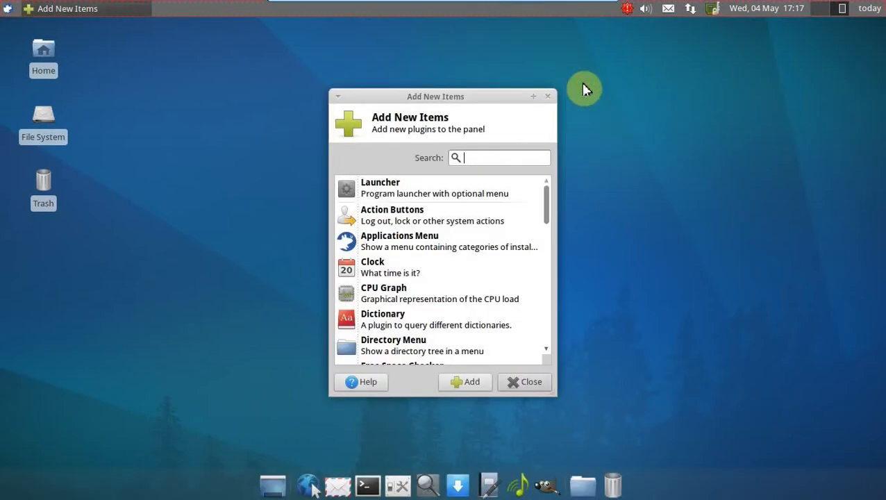
pyautogui.moveTo(555, 215)
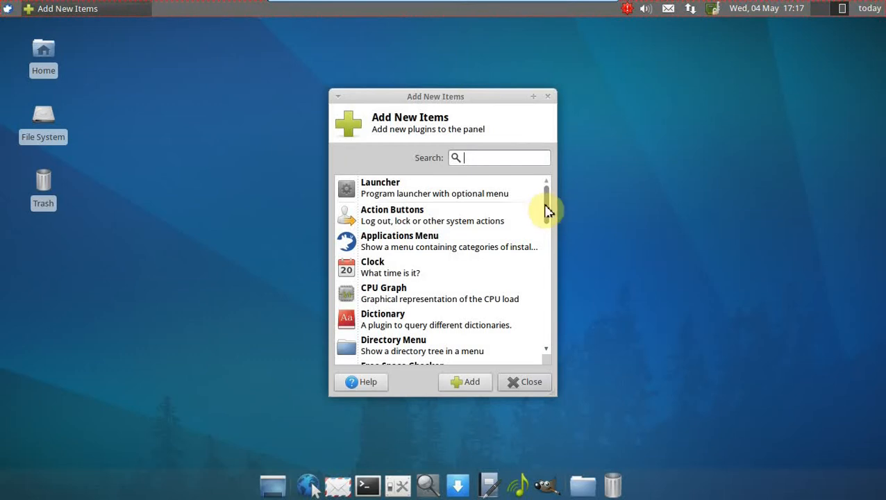
# Browse the Add New Items list and close it without adding, reopening the panel menu
pyautogui.scroll(-3)
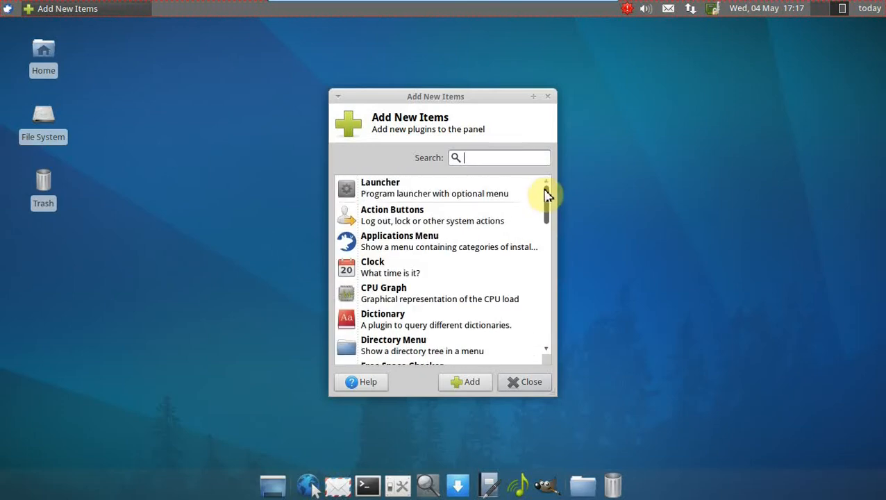
pyautogui.moveTo(550, 206)
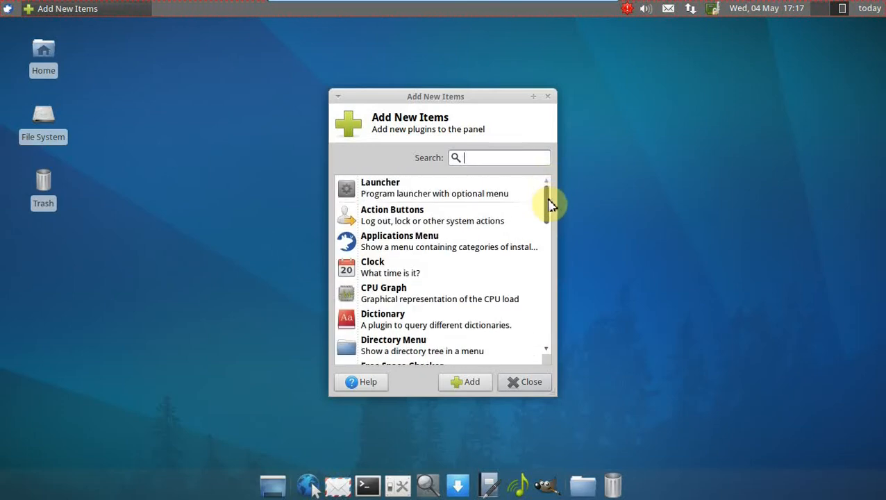
pyautogui.moveTo(531, 131)
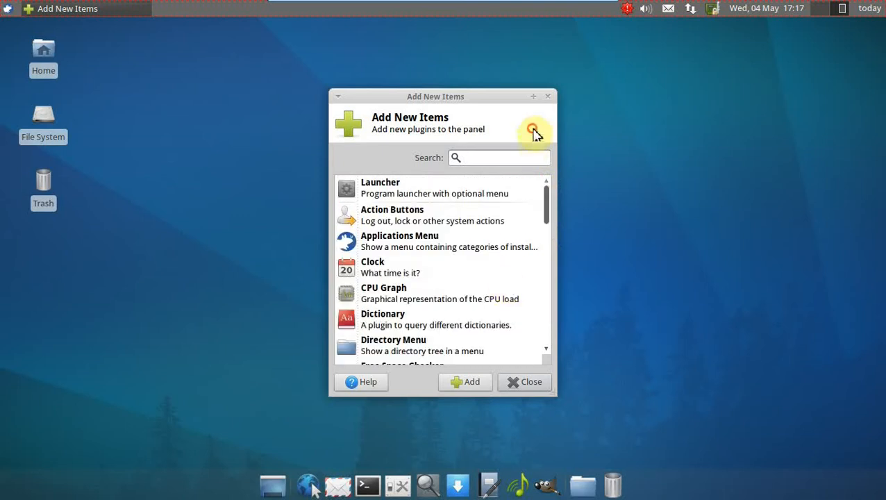
pyautogui.click(524, 382)
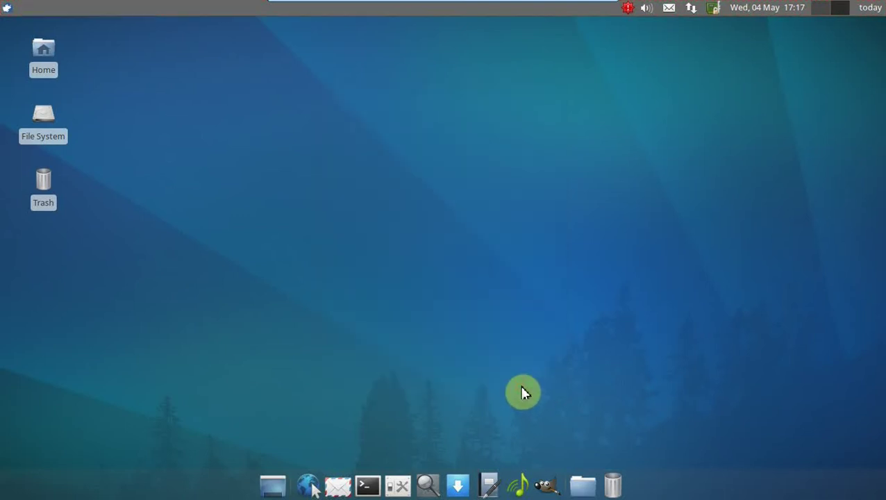
pyautogui.rightClick(428, 9)
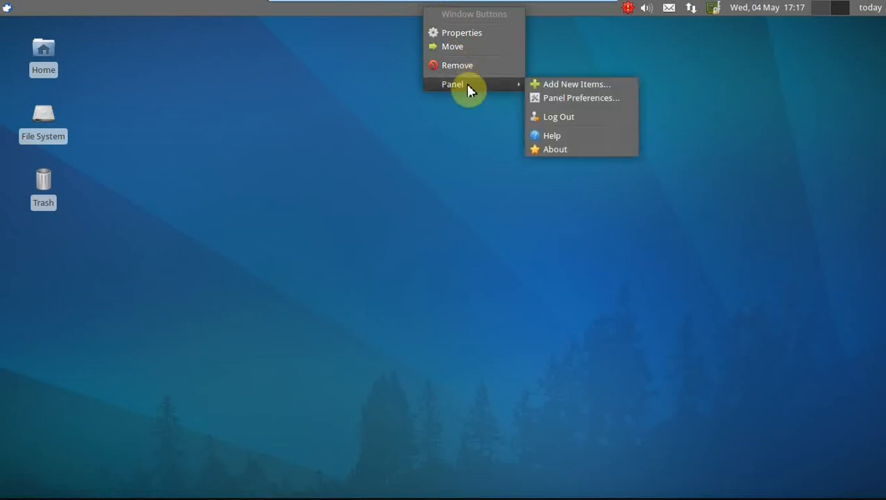
# Add the System Load Monitor plugin so cpu, mem and swap meters appear on the panel
pyautogui.click(577, 83)
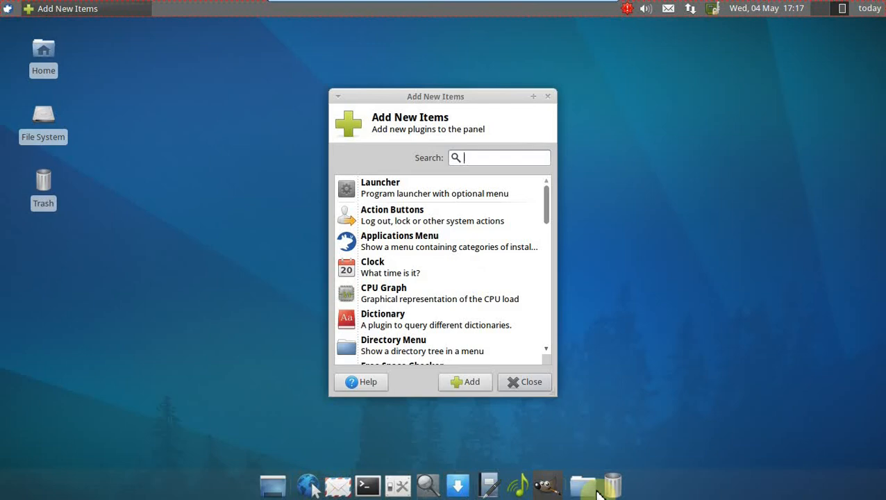
pyautogui.moveTo(494, 402)
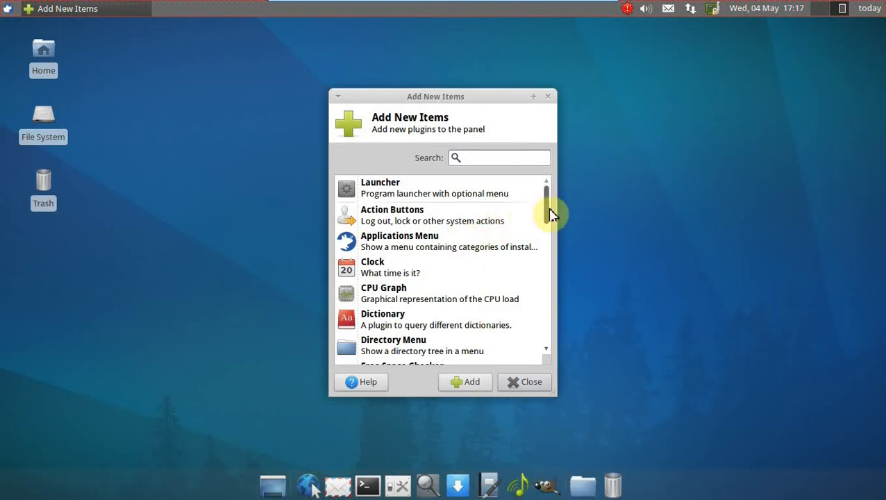
pyautogui.scroll(-3)
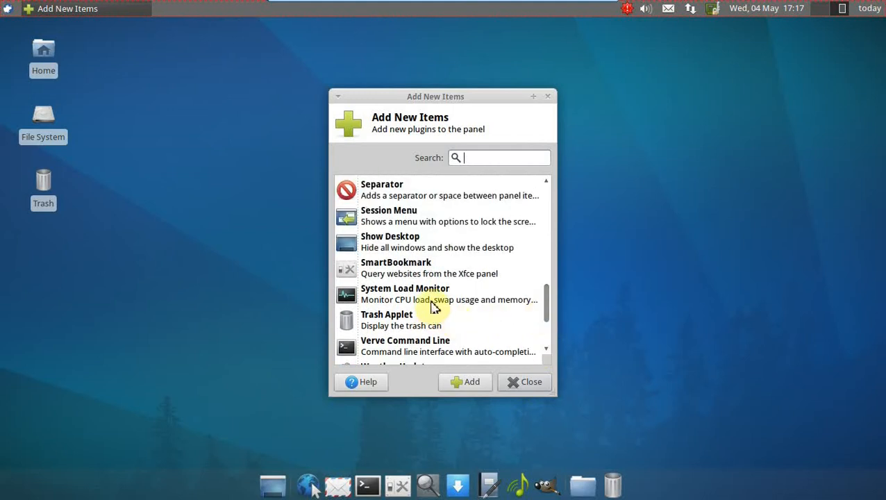
pyautogui.click(469, 382)
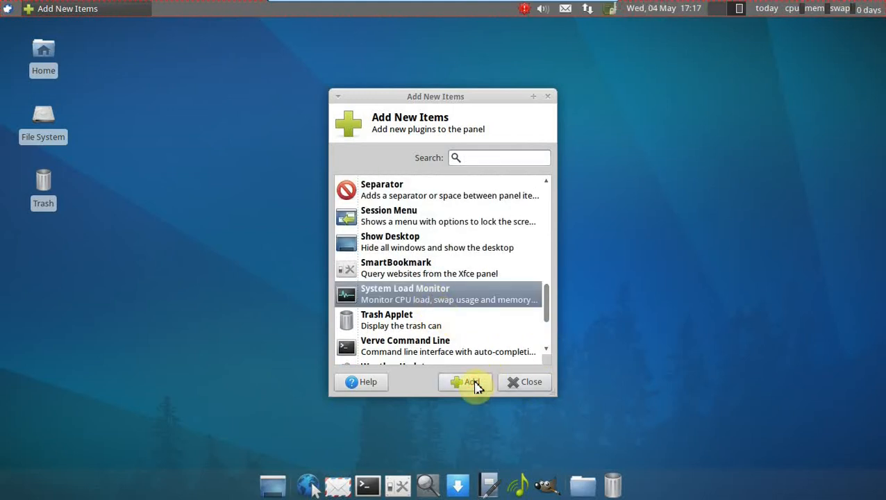
pyautogui.click(465, 382)
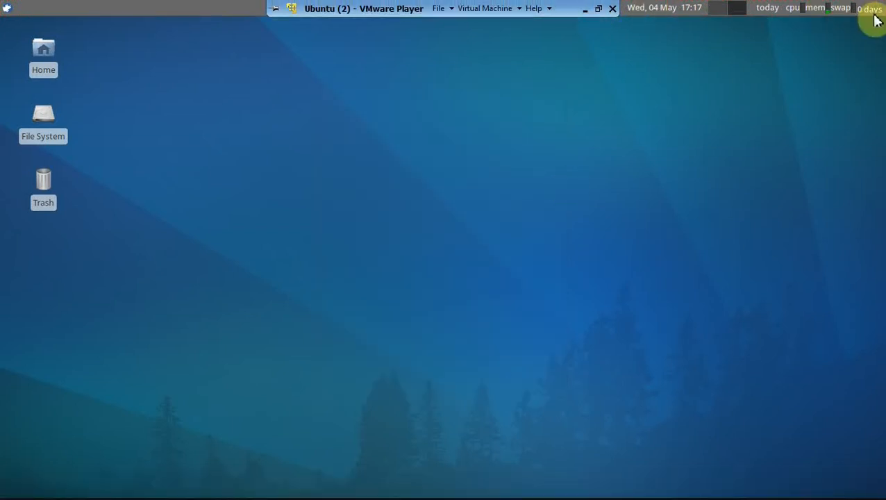
pyautogui.moveTo(819, 9)
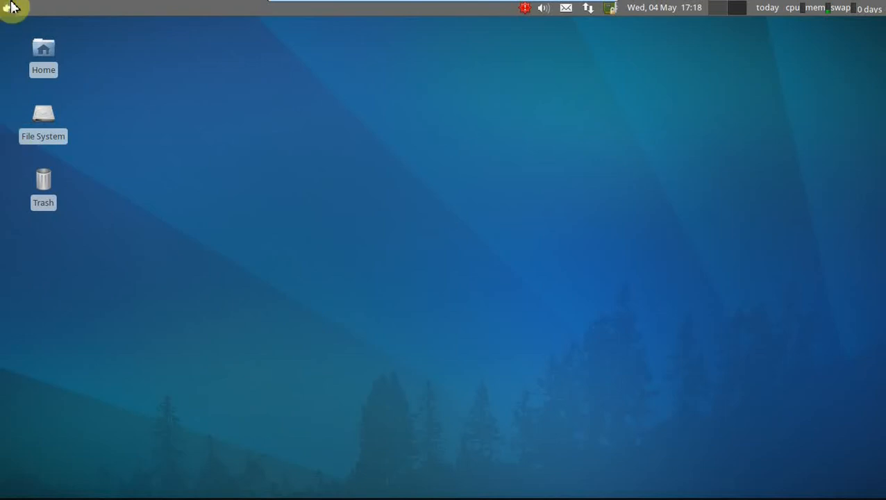
pyautogui.moveTo(14, 14)
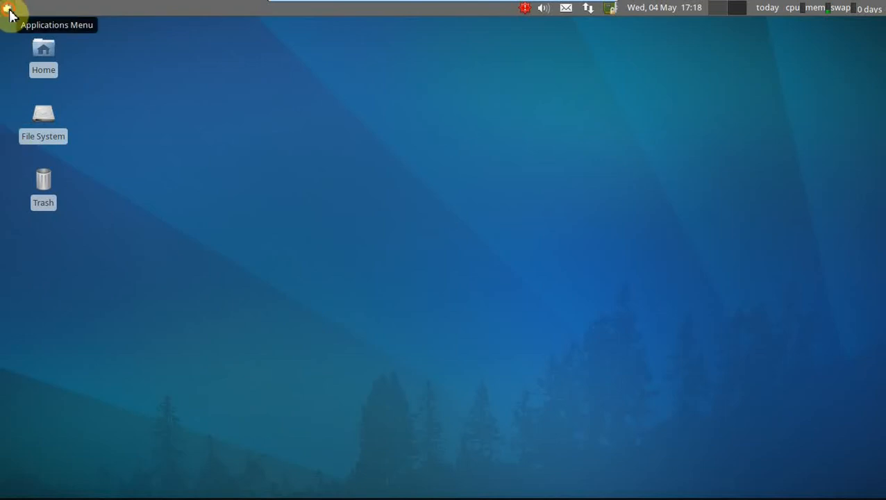
# Bring up the Applications Menu from the left end of the top panel
pyautogui.click(14, 12)
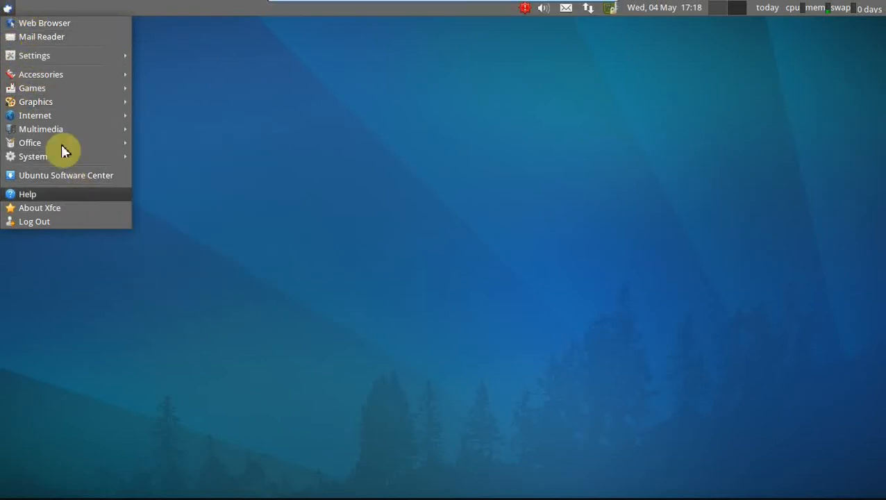
pyautogui.moveTo(55, 36)
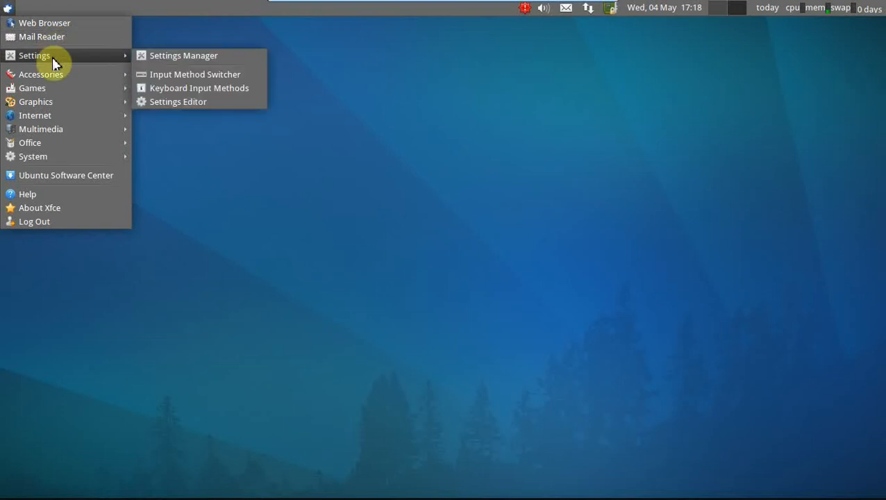
pyautogui.moveTo(42, 75)
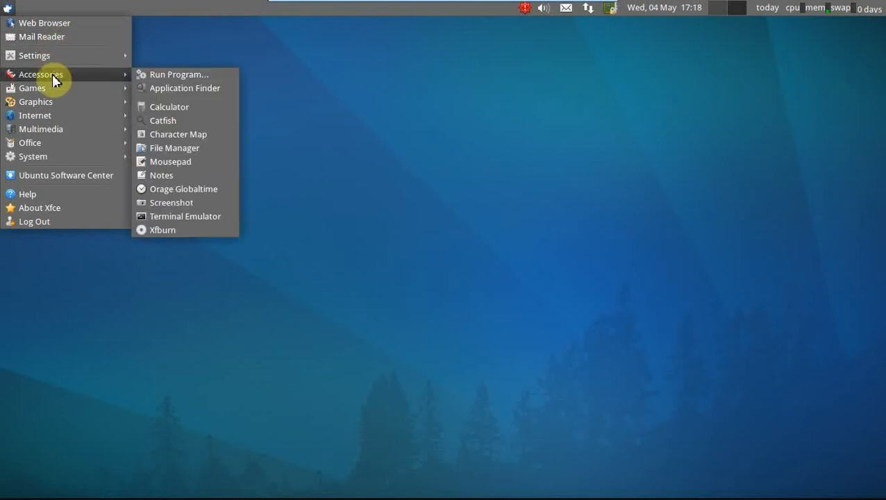
pyautogui.moveTo(69, 81)
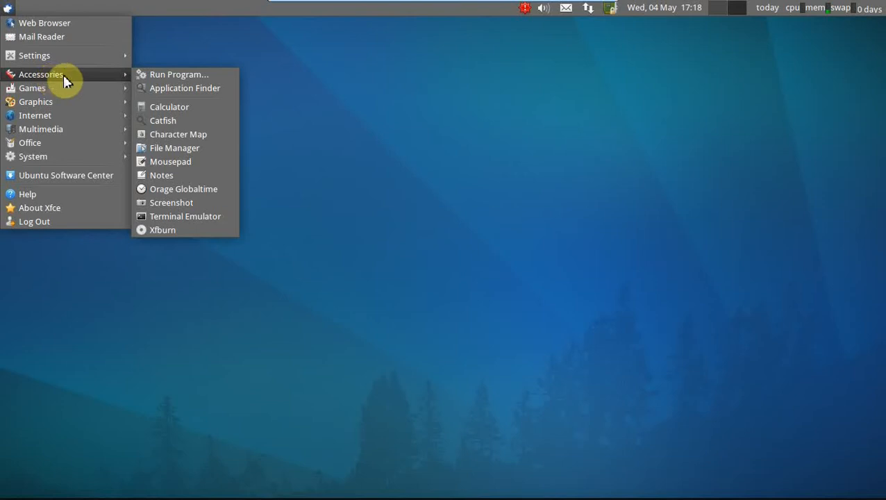
pyautogui.moveTo(203, 202)
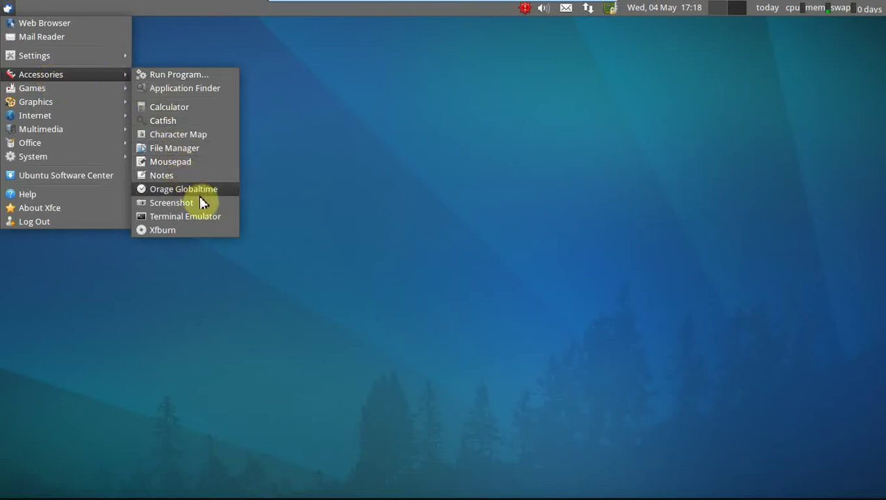
pyautogui.moveTo(206, 198)
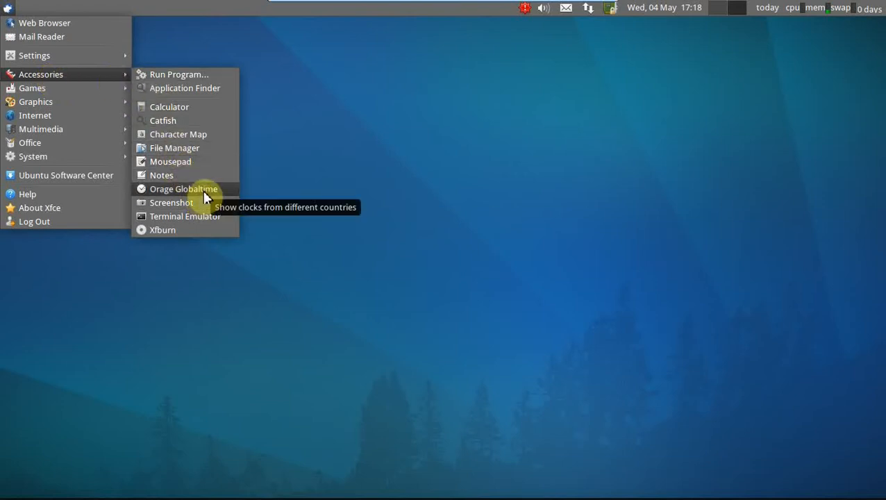
# Close the Orage Globaltime window and reopen the Applications Menu
pyautogui.click(183, 189)
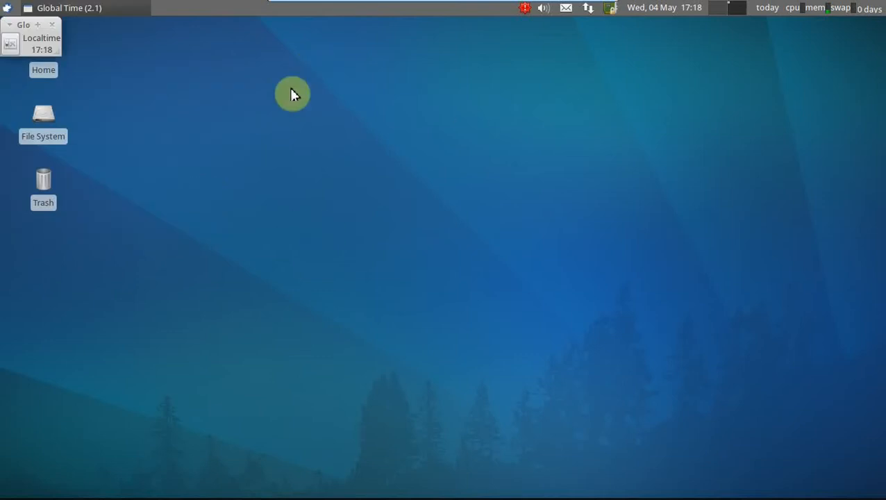
pyautogui.moveTo(291, 254)
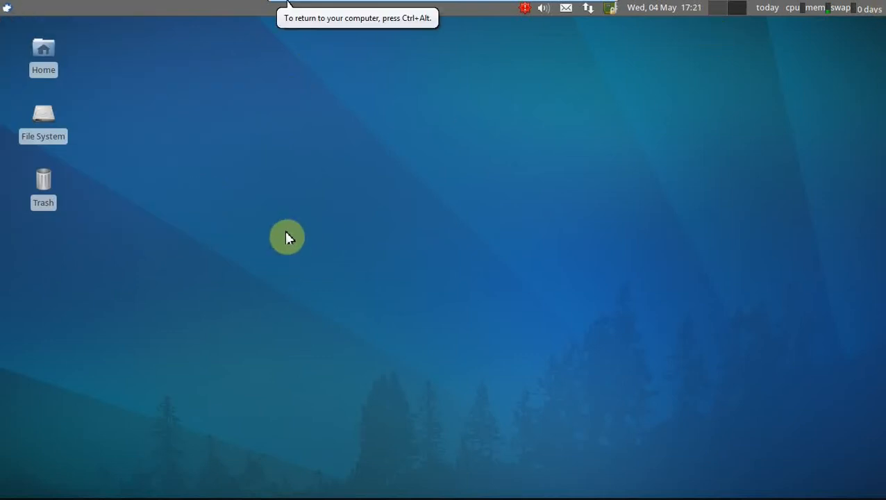
pyautogui.moveTo(219, 158)
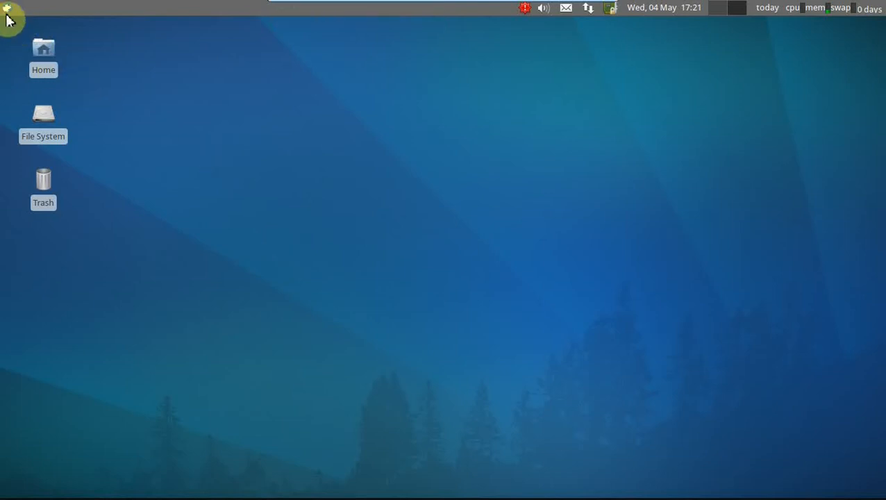
pyautogui.click(8, 9)
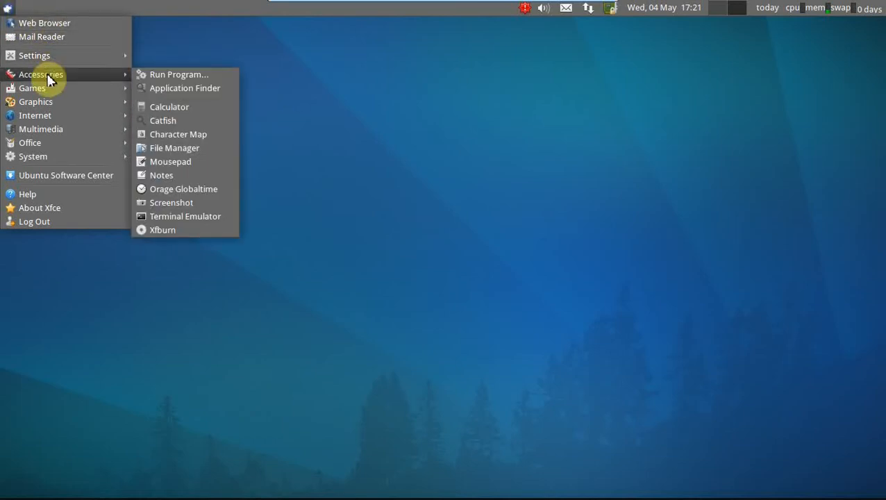
pyautogui.moveTo(189, 197)
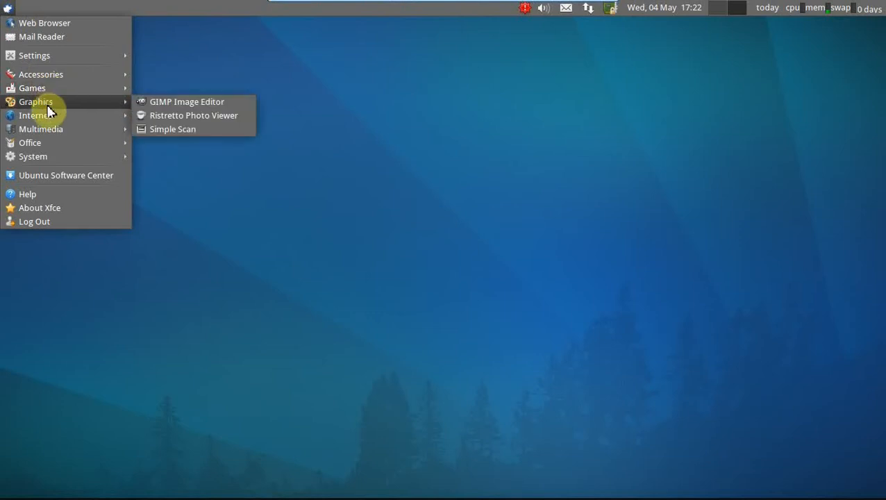
pyautogui.moveTo(49, 115)
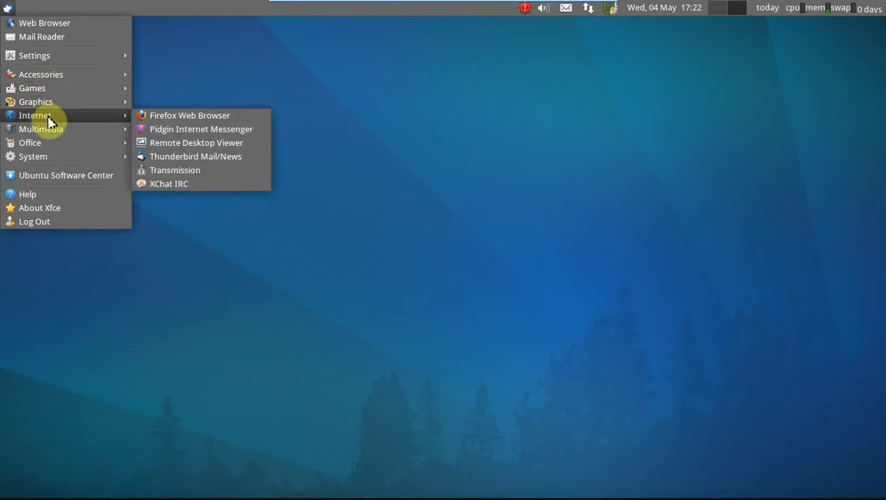
pyautogui.moveTo(174, 129)
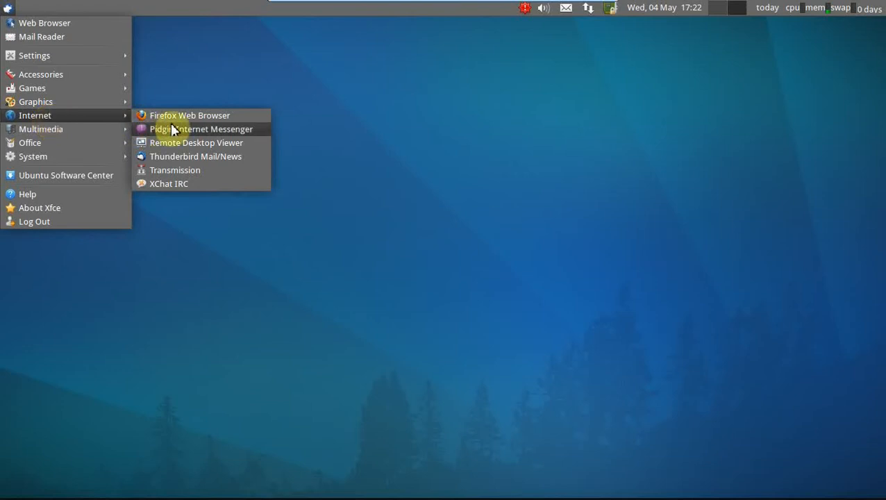
pyautogui.moveTo(186, 140)
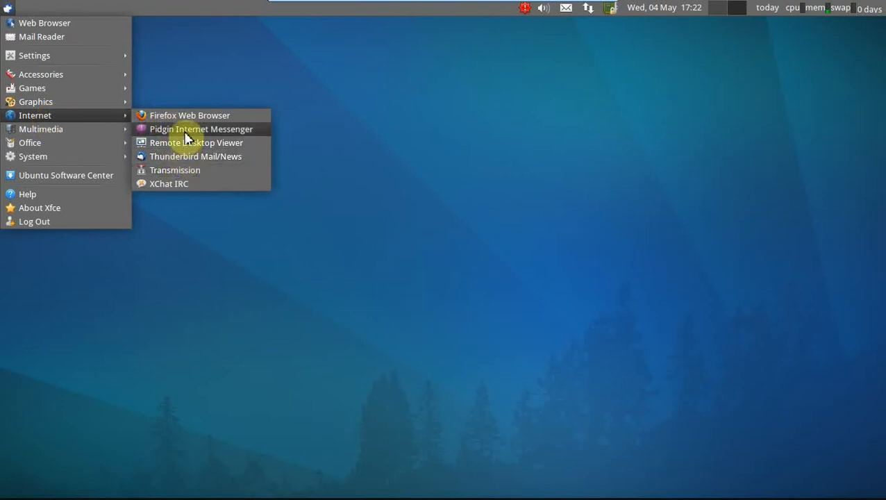
pyautogui.moveTo(101, 132)
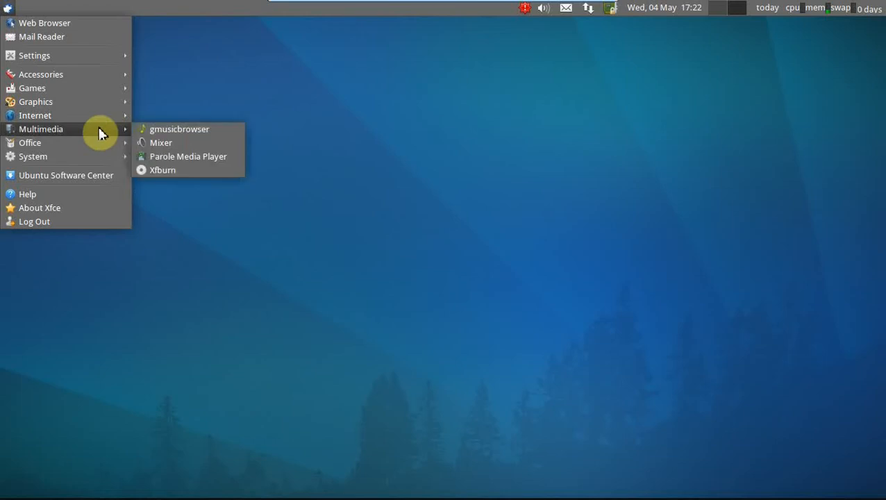
pyautogui.moveTo(165, 139)
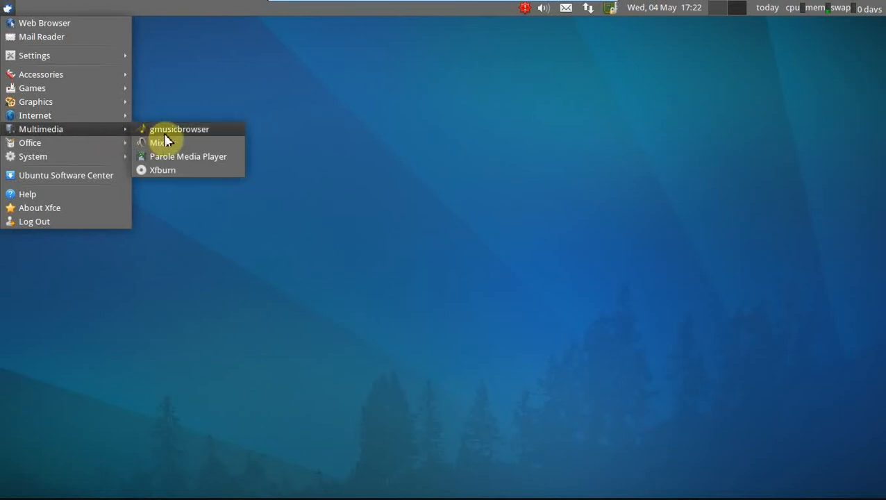
# Launch gmusicbrowser from the Multimedia submenu of the applications menu
pyautogui.click(470, 150)
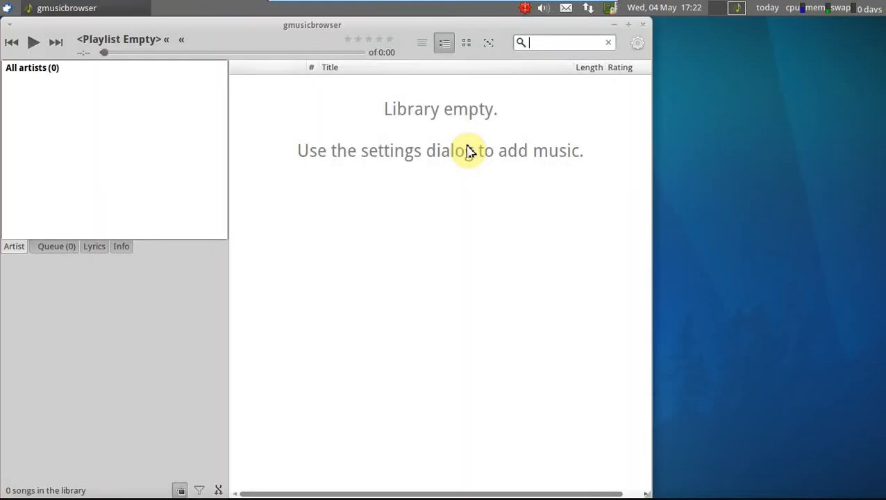
pyautogui.moveTo(325, 36)
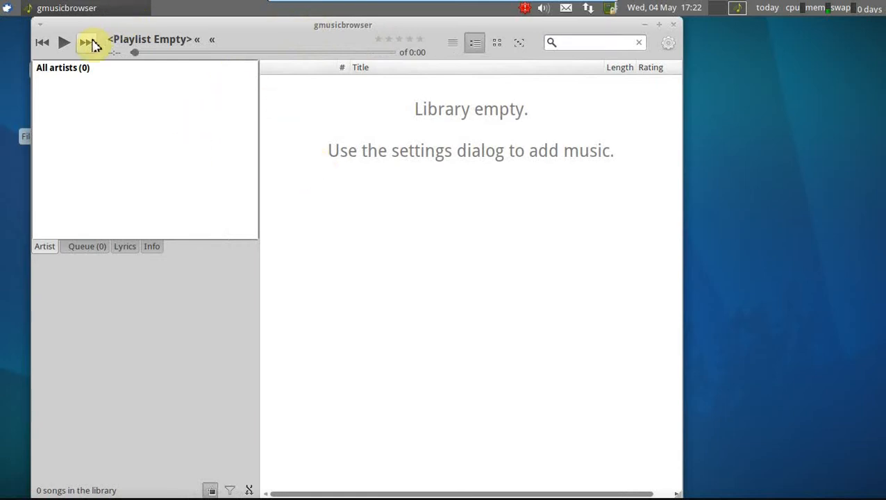
# Switch gmusicbrowser's empty library view to the full-window layout with a bottom playback bar
pyautogui.rightClick(211, 94)
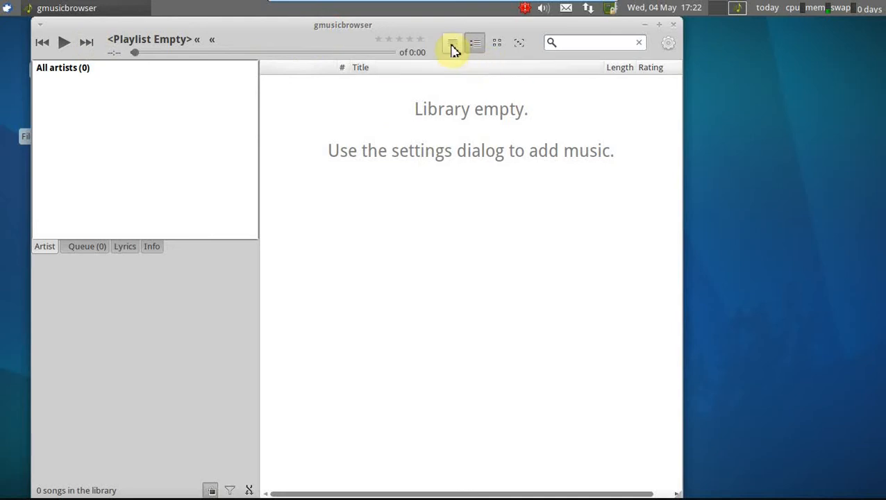
pyautogui.click(500, 44)
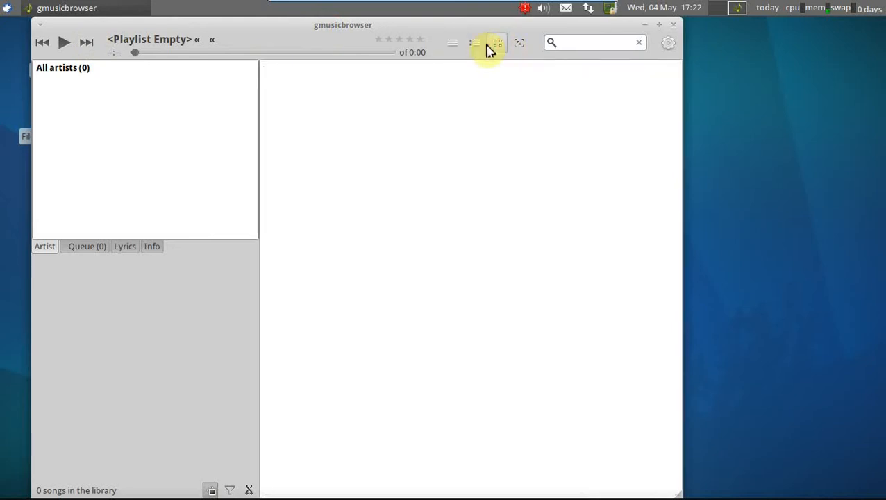
pyautogui.click(475, 41)
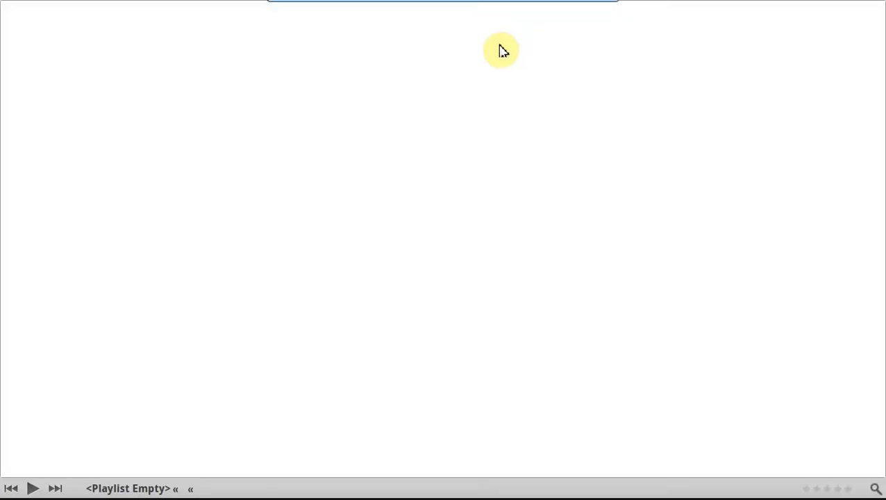
pyautogui.moveTo(812, 417)
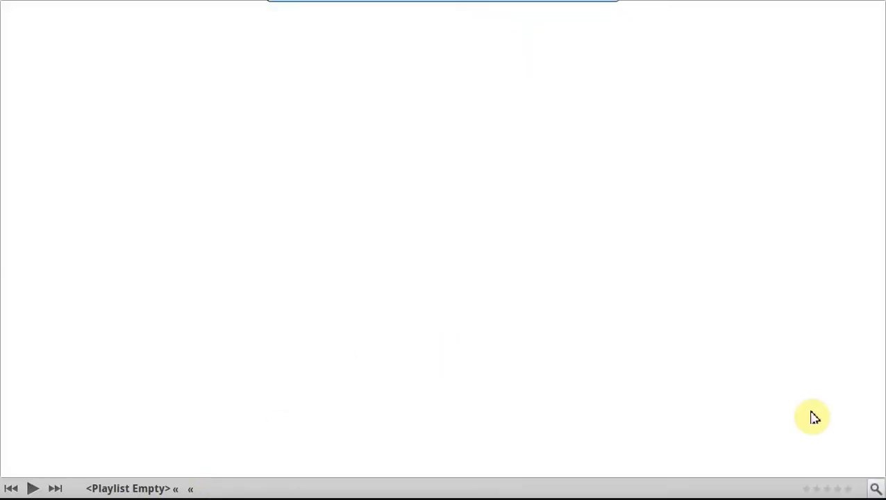
# Show the queue panel, then return to the normal windowed layout with the artist list
pyautogui.rightClick(304, 188)
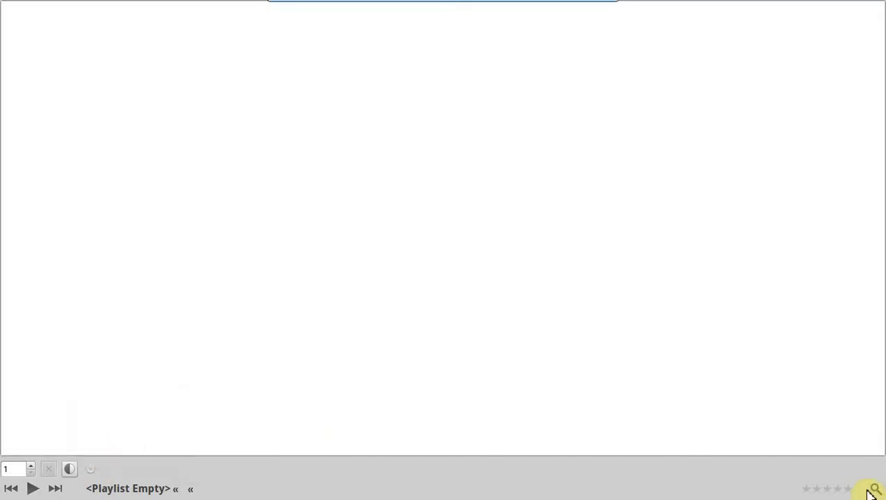
pyautogui.click(871, 488)
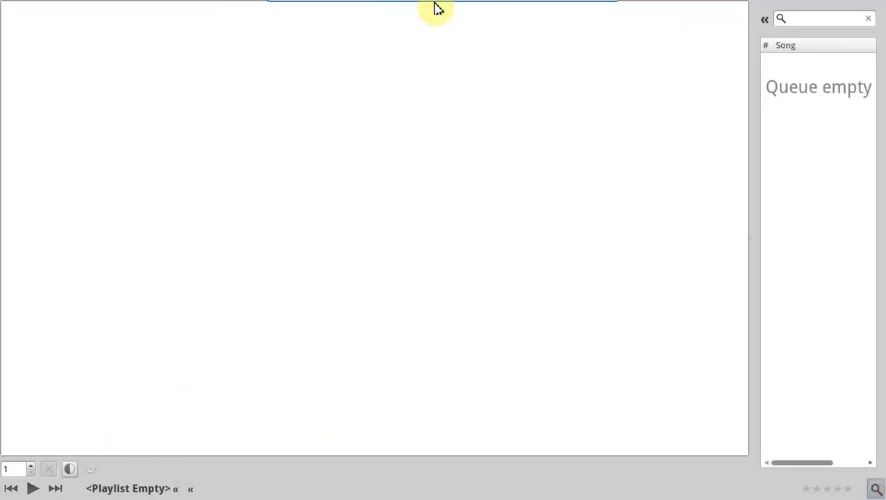
pyautogui.moveTo(49, 379)
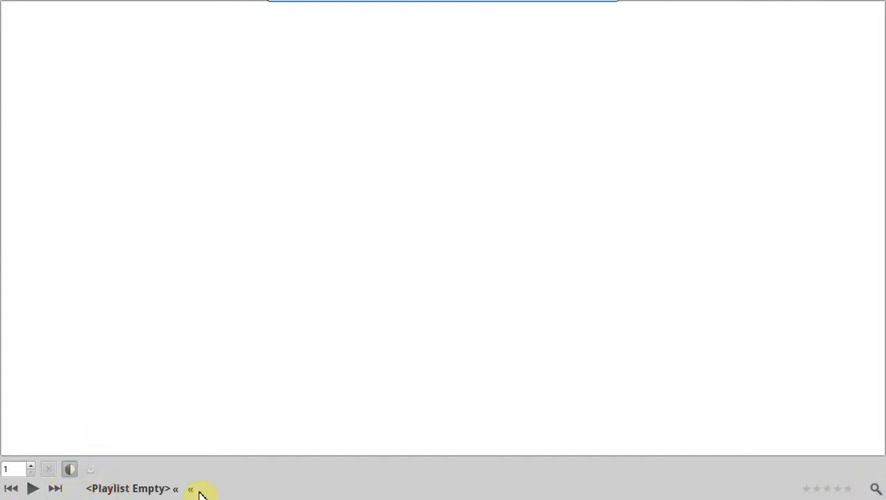
pyautogui.moveTo(242, 8)
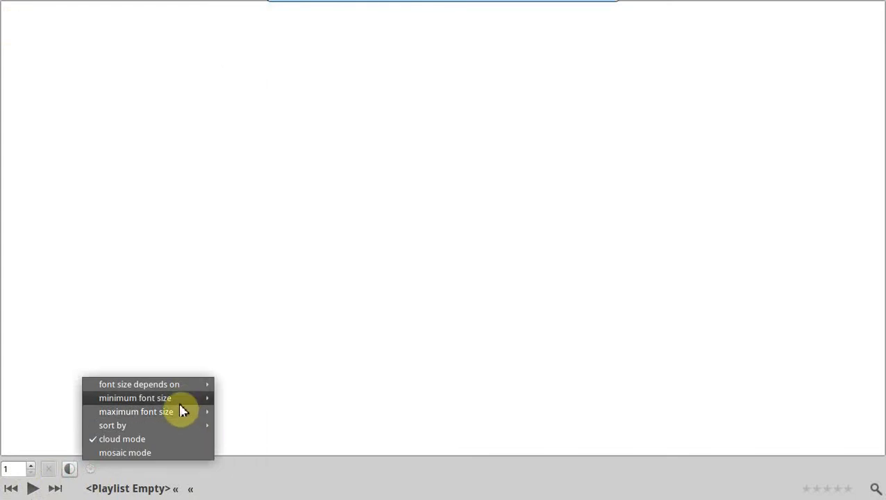
pyautogui.click(722, 430)
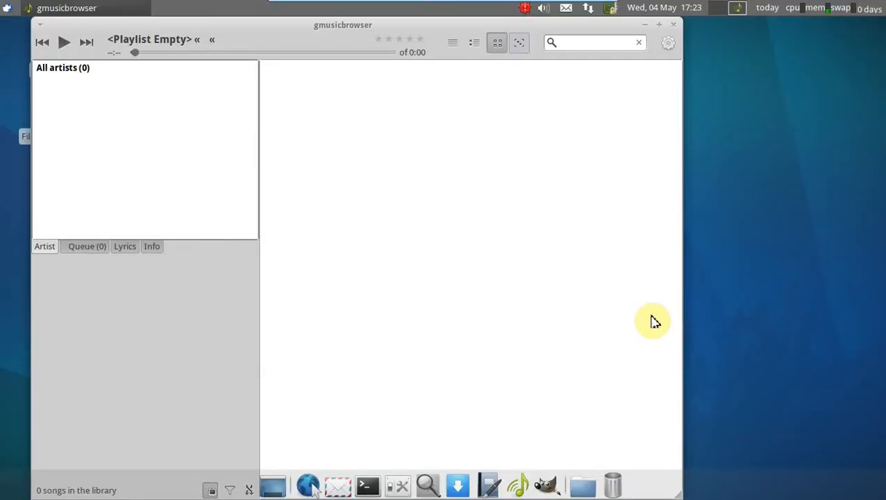
pyautogui.moveTo(682, 105)
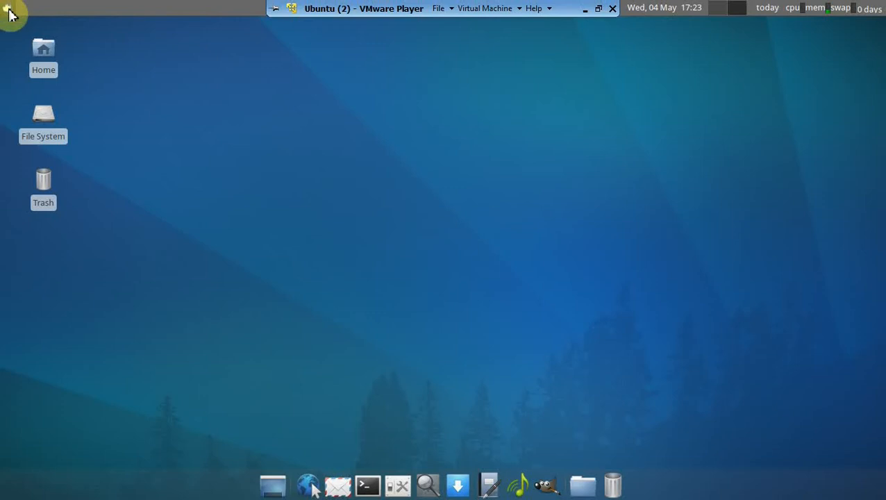
# Open Orage Calendar from the Office menu, close it, and bring the applications menu back up
pyautogui.click(8, 8)
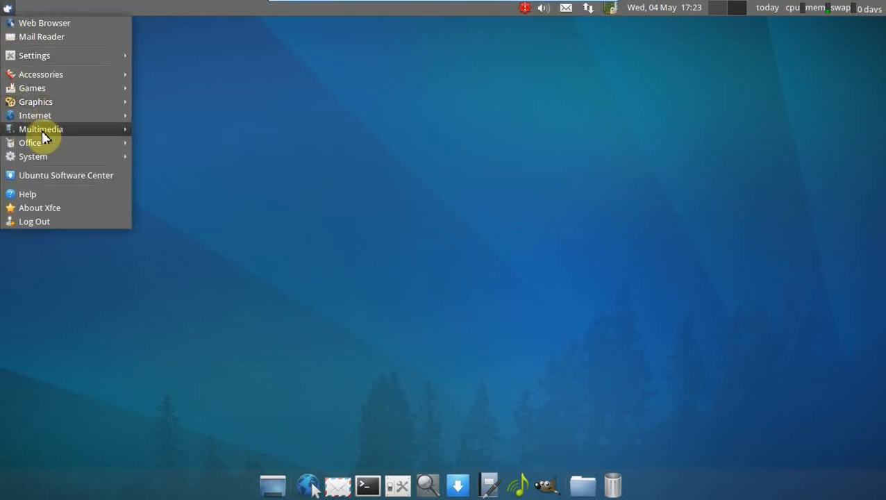
pyautogui.moveTo(31, 142)
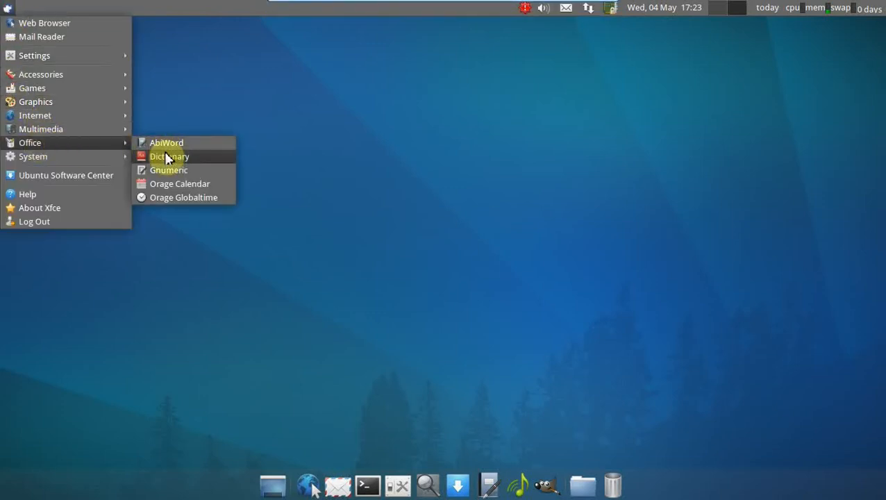
pyautogui.moveTo(188, 186)
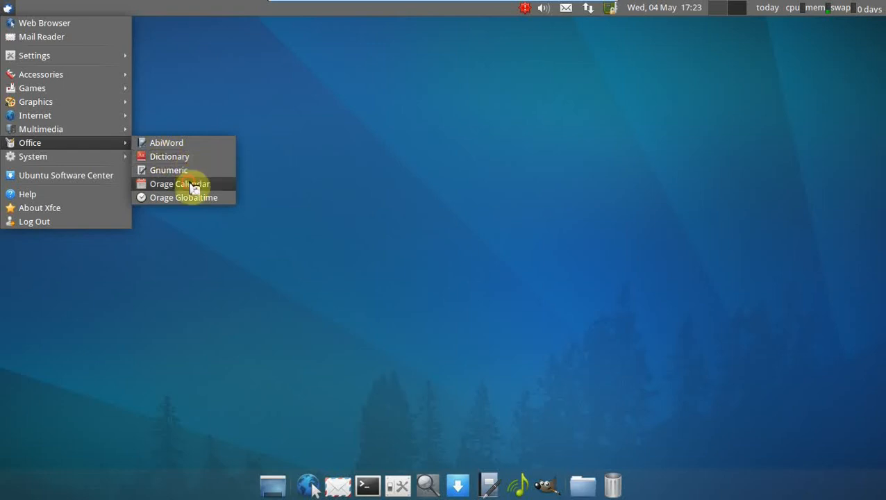
pyautogui.click(179, 184)
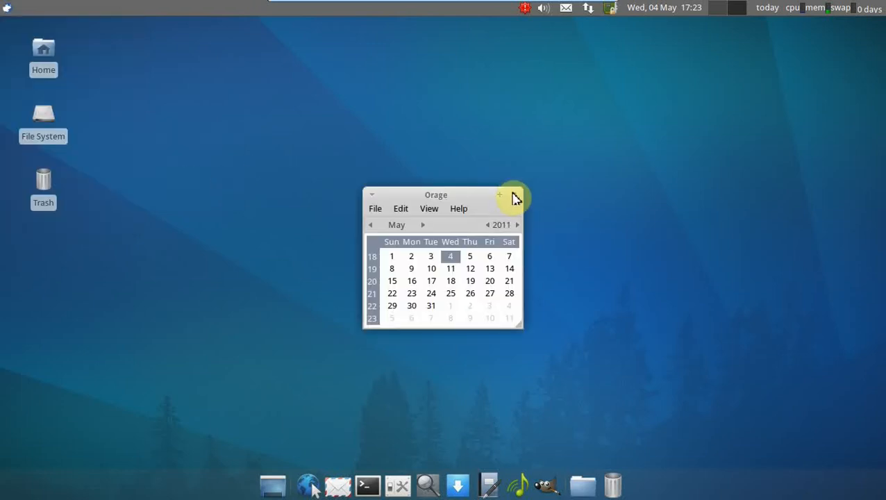
pyautogui.click(511, 194)
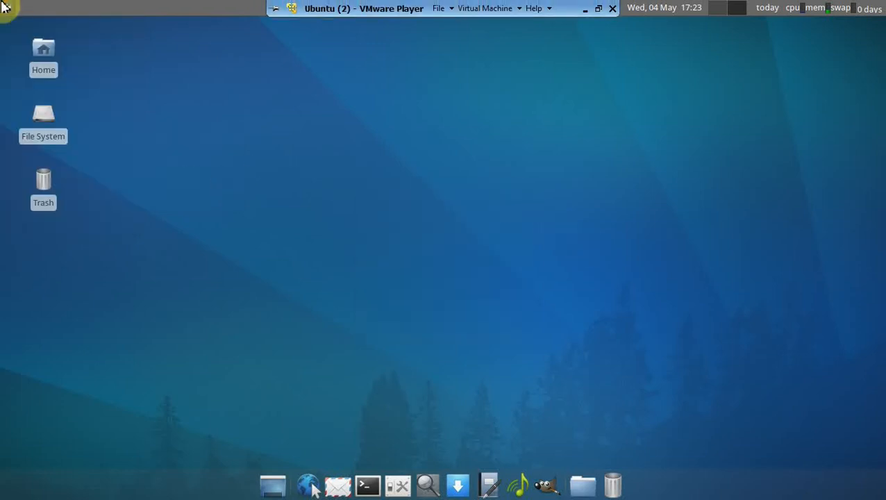
pyautogui.click(6, 7)
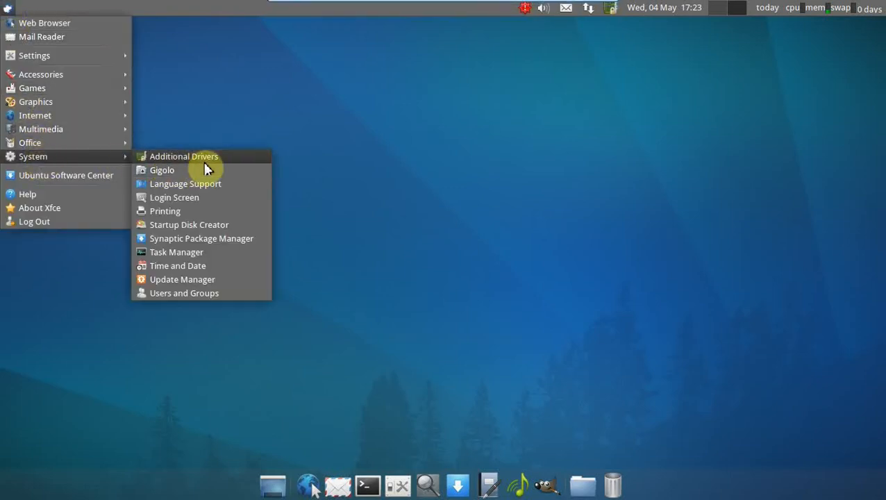
pyautogui.moveTo(211, 201)
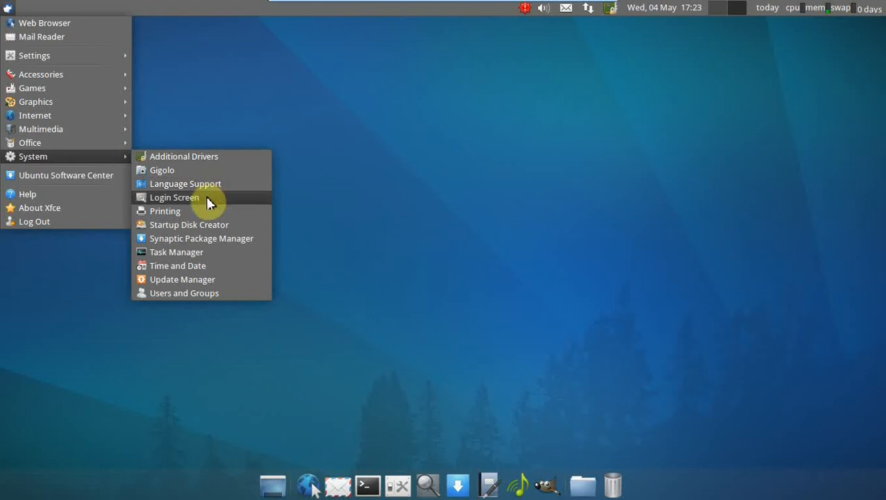
pyautogui.moveTo(211, 234)
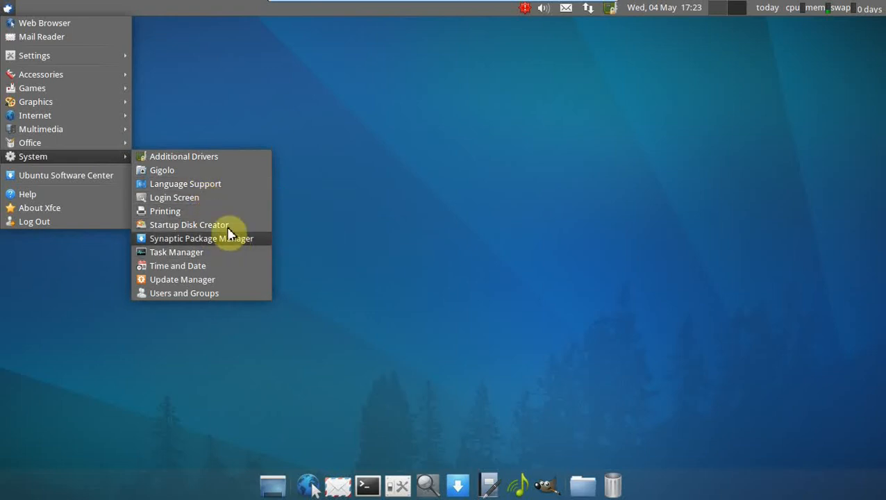
pyautogui.moveTo(108, 211)
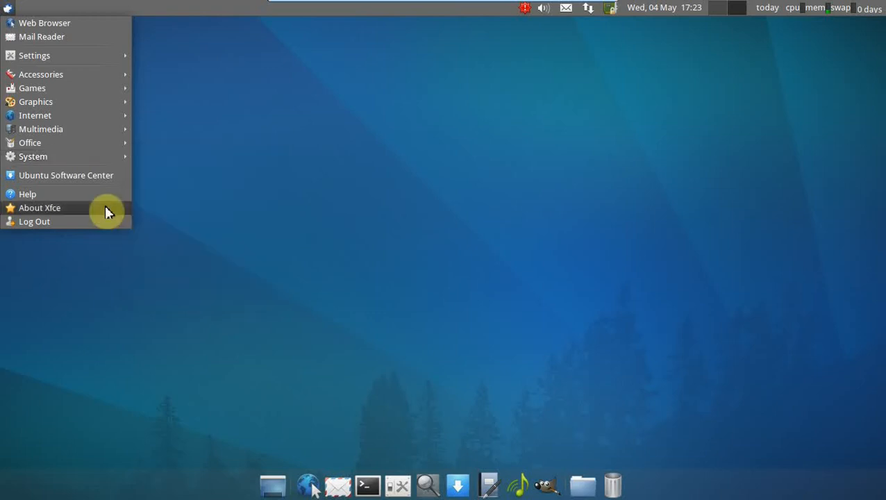
# Launch Ubuntu Software Center from the System submenu
pyautogui.click(432, 237)
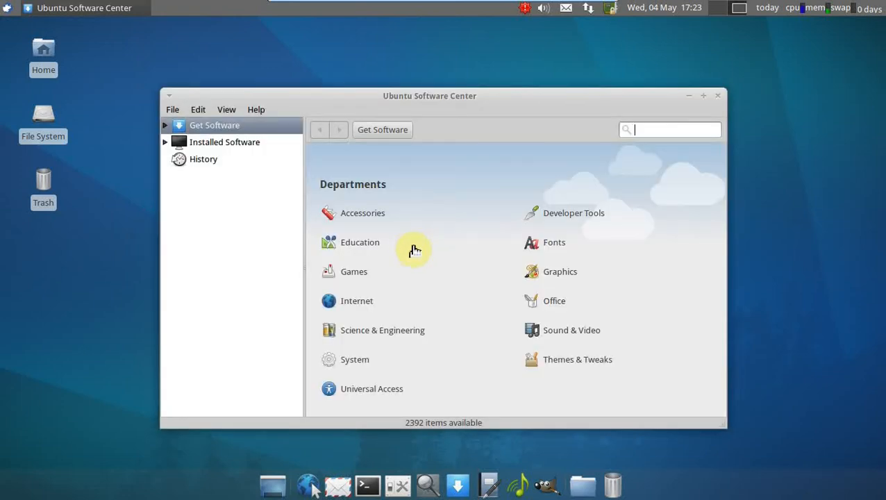
pyautogui.click(225, 141)
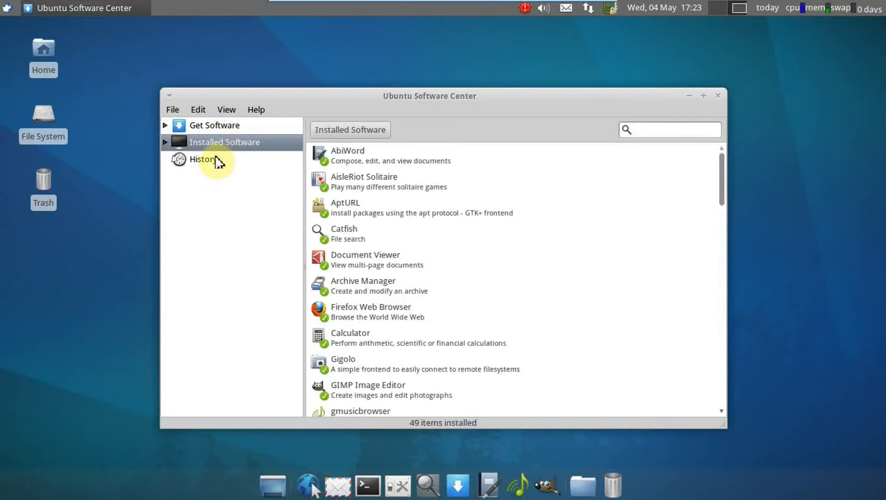
pyautogui.click(214, 125)
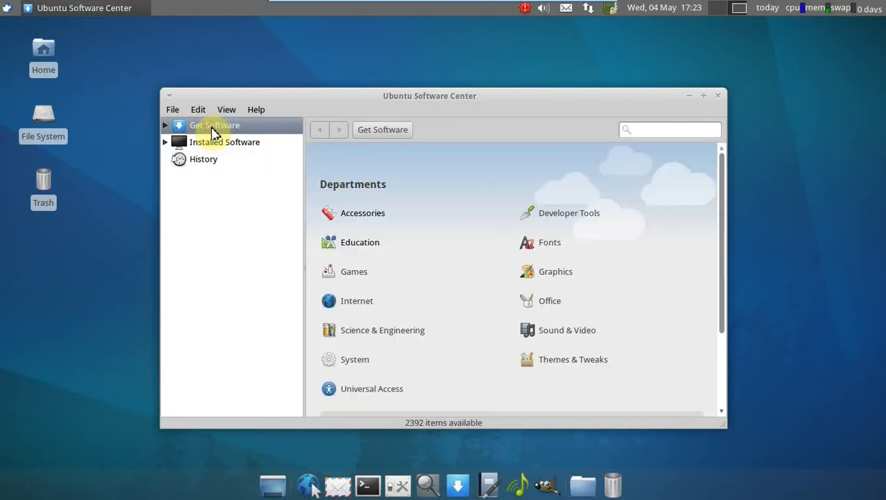
pyautogui.click(225, 142)
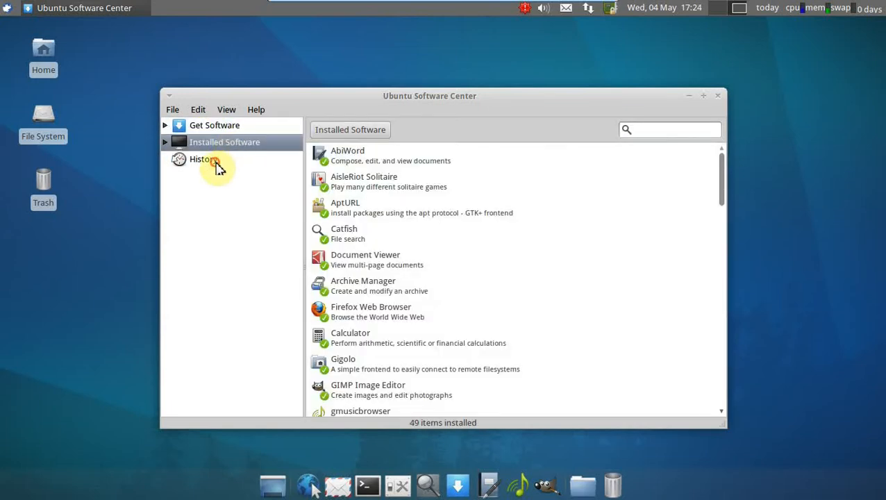
pyautogui.click(201, 158)
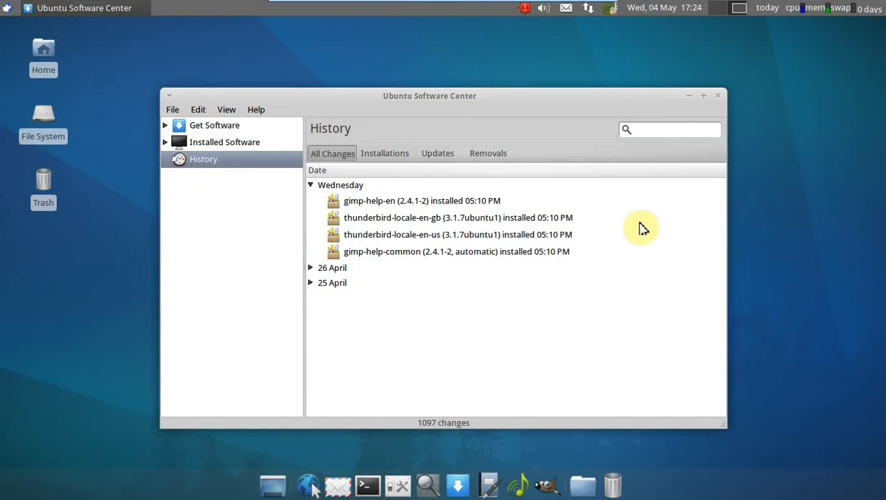
pyautogui.click(718, 95)
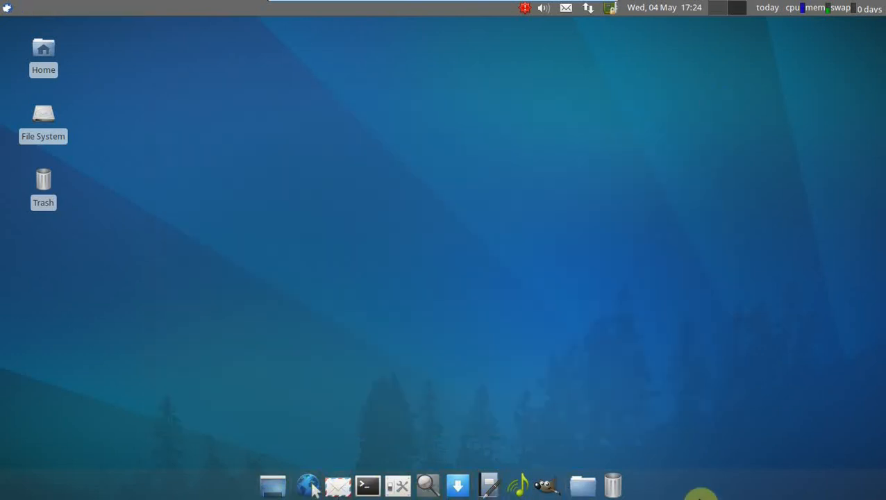
pyautogui.moveTo(610, 485)
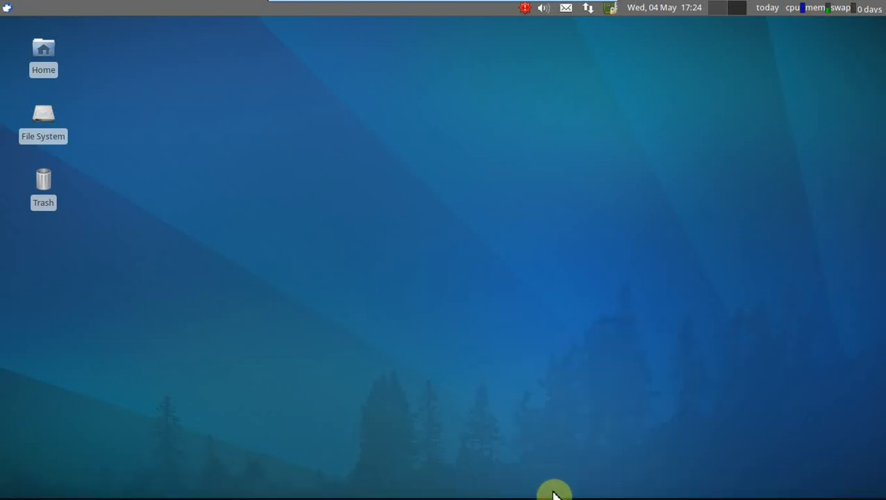
pyautogui.moveTo(586, 317)
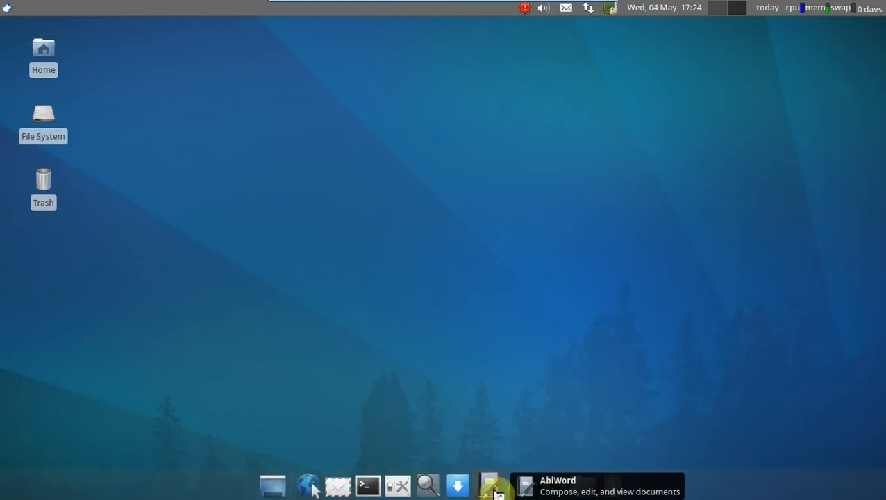
pyautogui.click(497, 486)
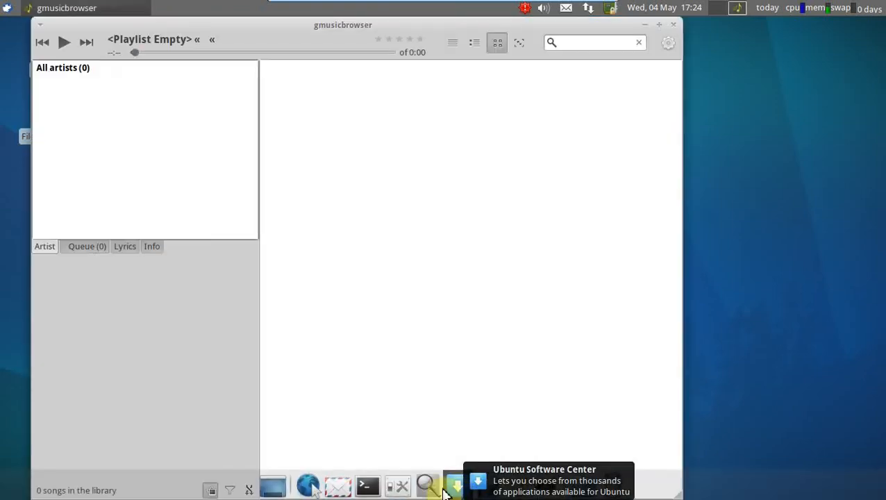
pyautogui.moveTo(397, 489)
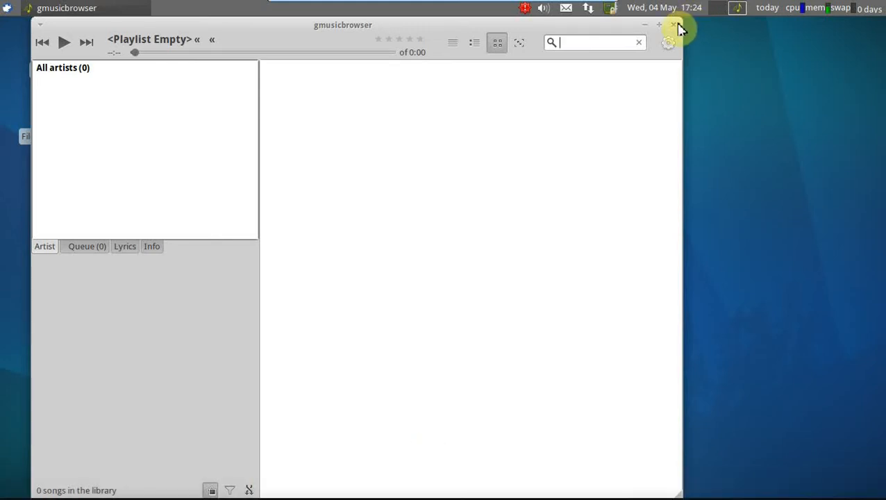
pyautogui.click(673, 25)
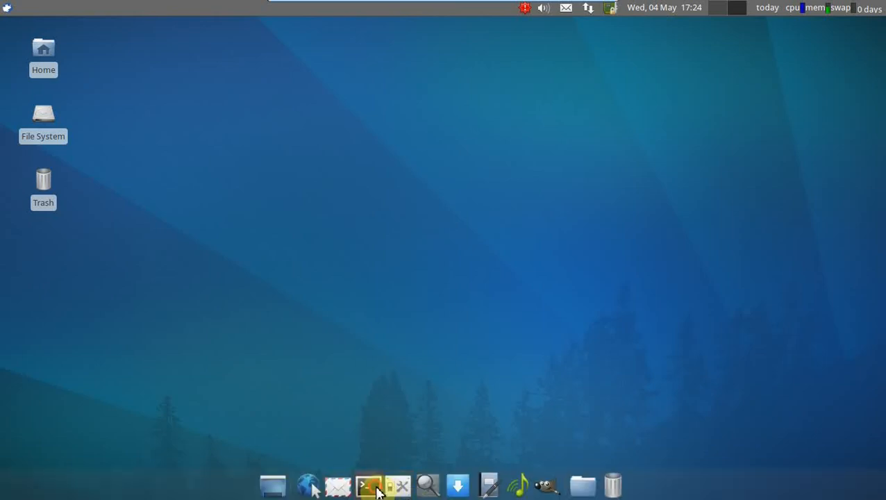
pyautogui.click(368, 485)
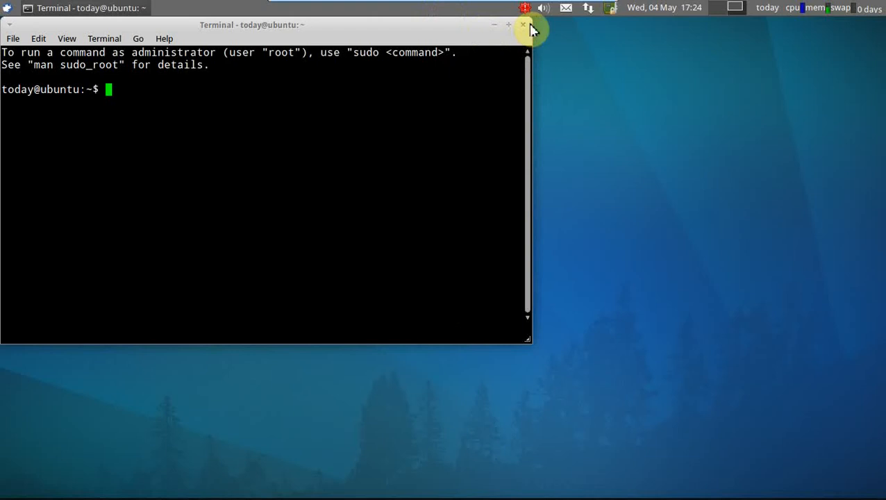
pyautogui.moveTo(608, 50)
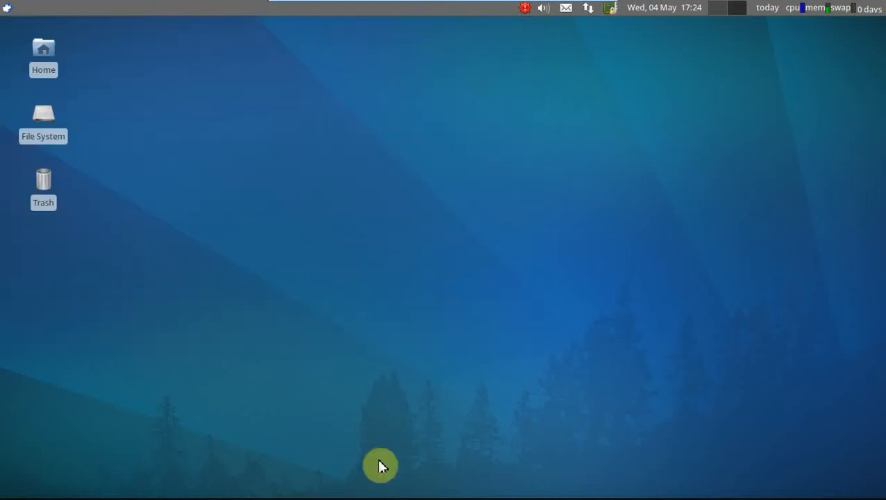
pyautogui.moveTo(380, 465)
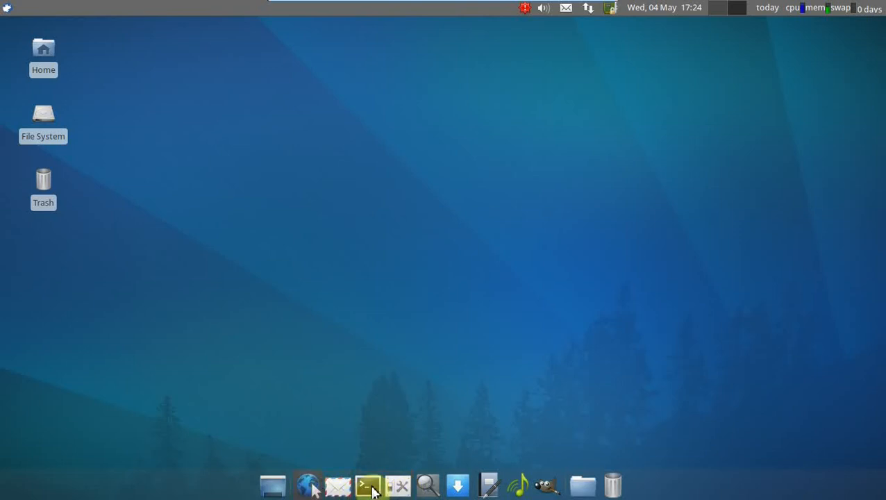
pyautogui.moveTo(273, 494)
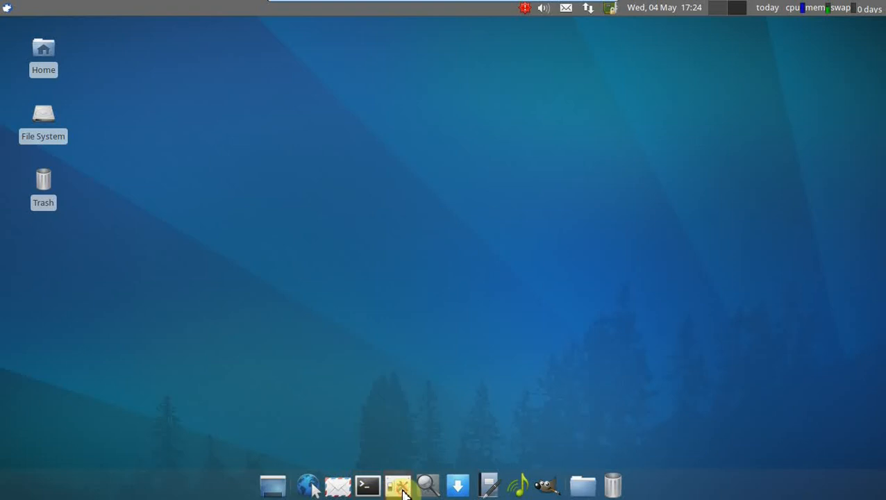
# In Appearance > Style, preview HighContrastInverse, greybird and HighContrastLargePrintInverse themes
pyautogui.click(406, 484)
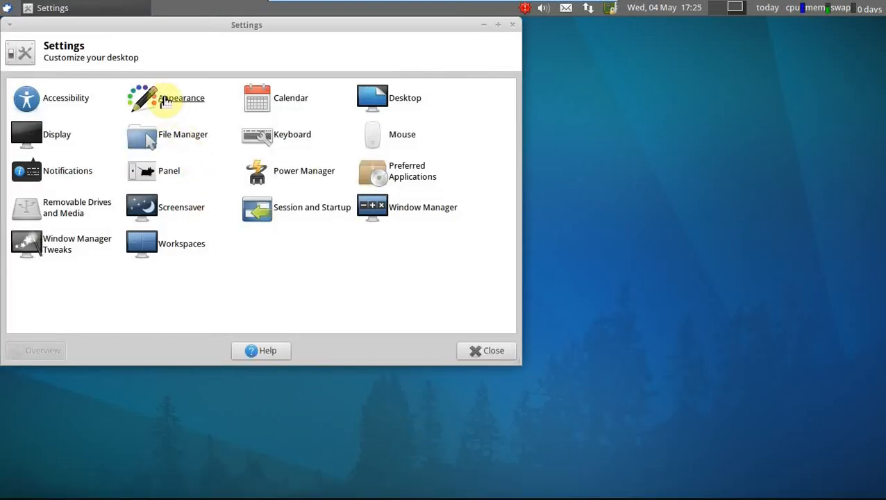
pyautogui.click(164, 97)
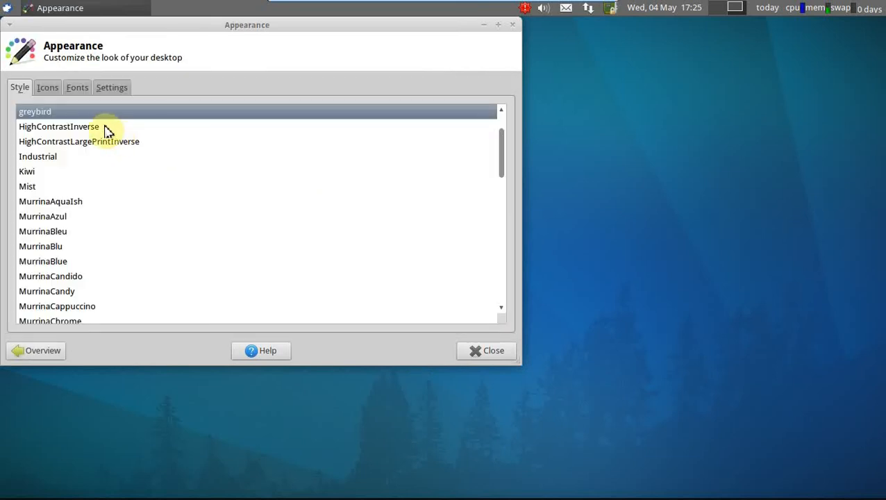
pyautogui.click(58, 131)
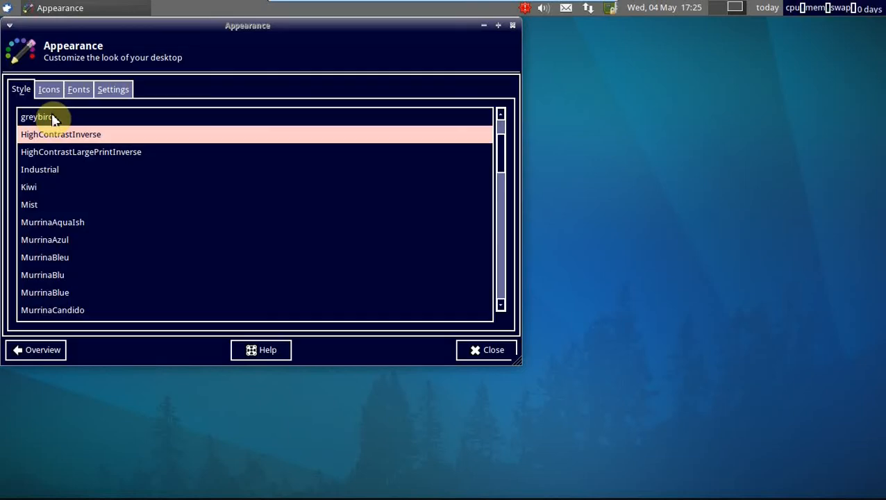
pyautogui.click(39, 116)
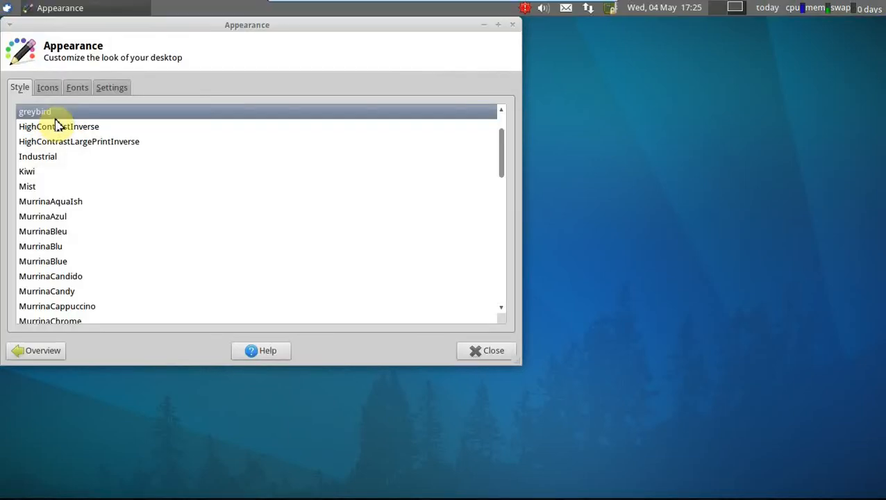
pyautogui.click(59, 127)
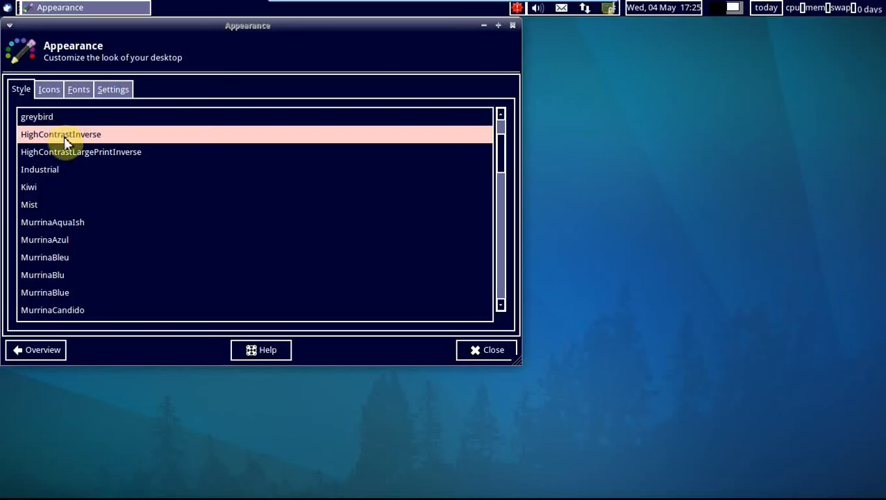
pyautogui.click(80, 152)
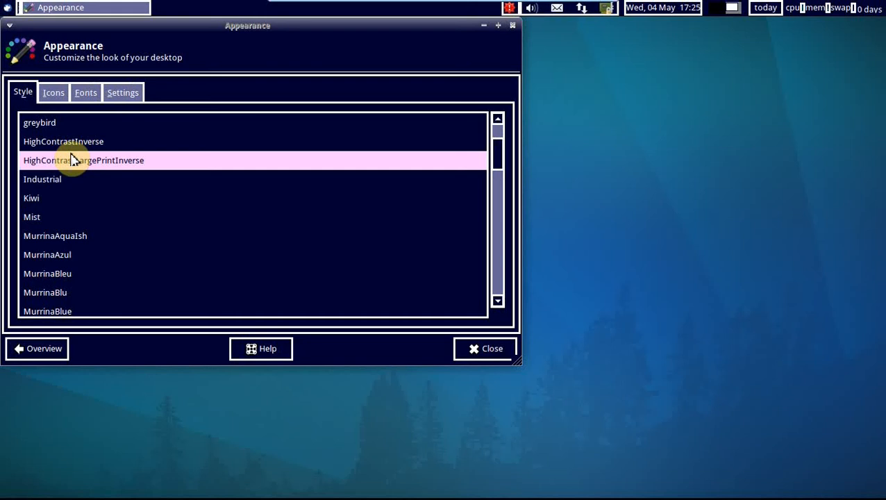
pyautogui.moveTo(68, 188)
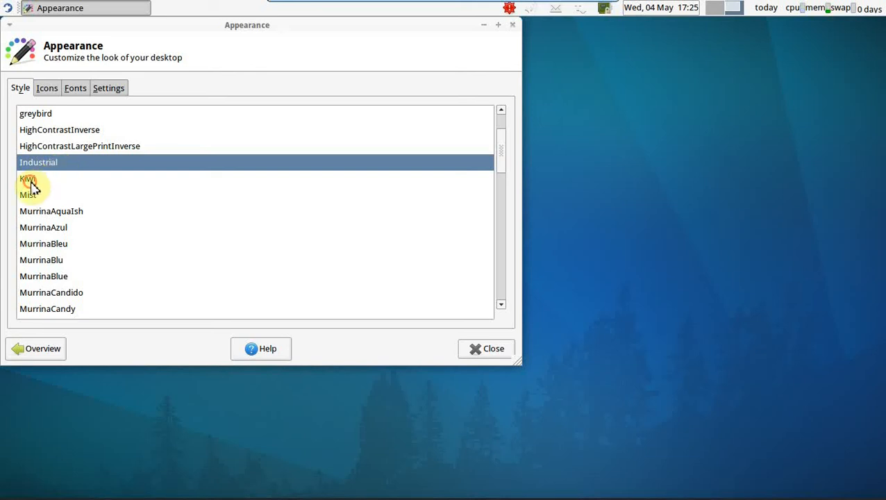
# Preview Mist and Murrina styles (AquaIsh, Azul, Blu, Cream, LoveGray, NeoGraphite, VerdeOlivo)
pyautogui.click(27, 192)
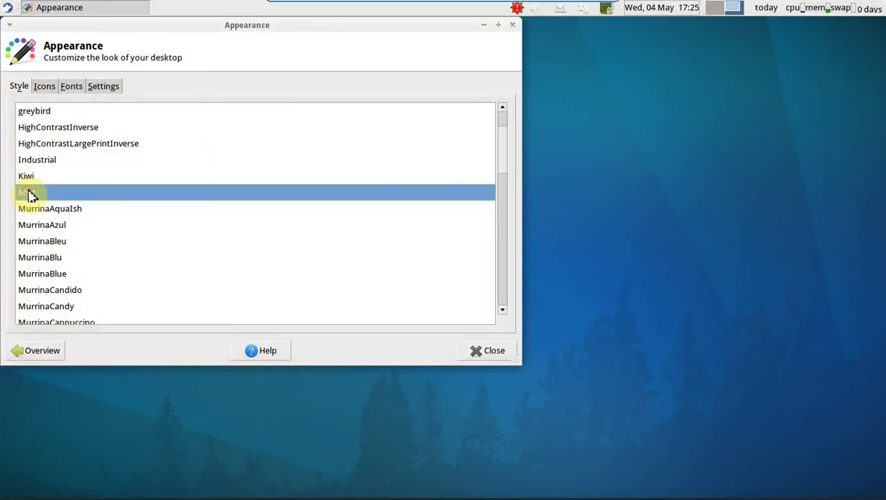
pyautogui.click(51, 211)
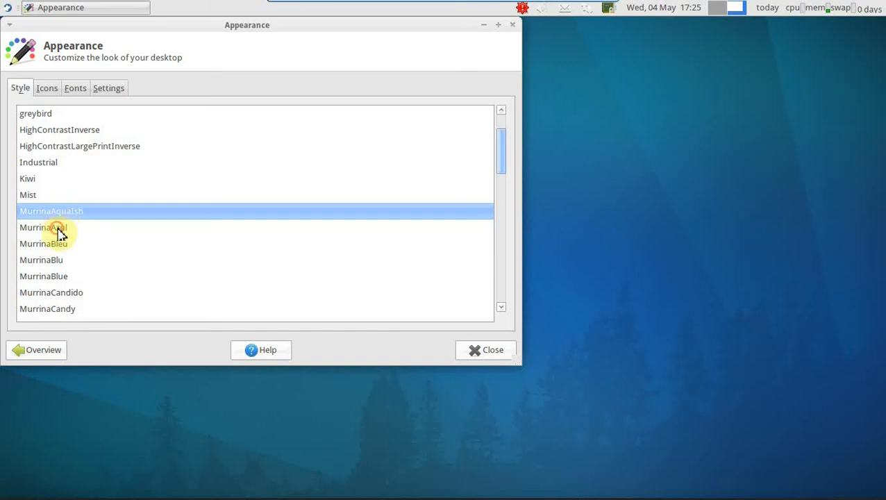
pyautogui.click(49, 228)
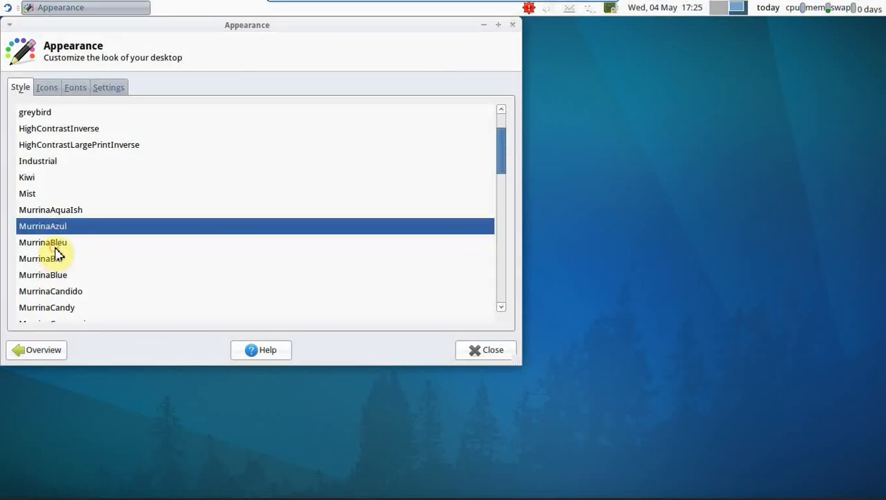
pyautogui.click(42, 257)
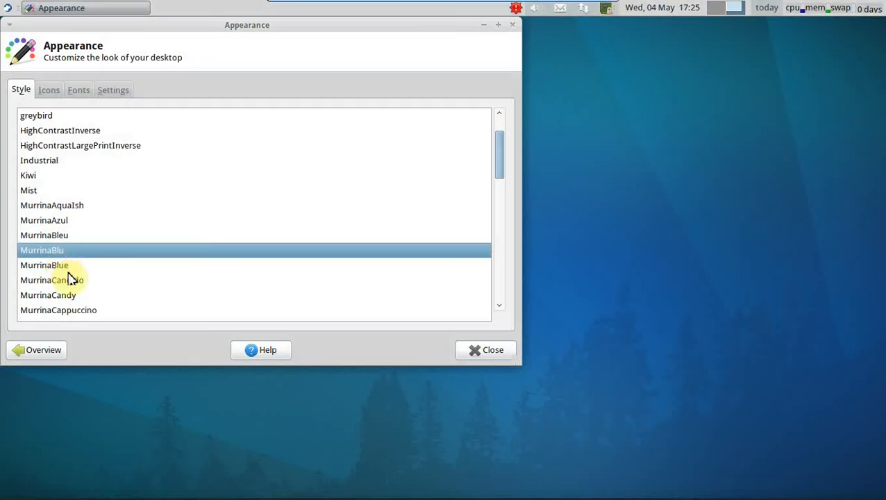
pyautogui.click(51, 278)
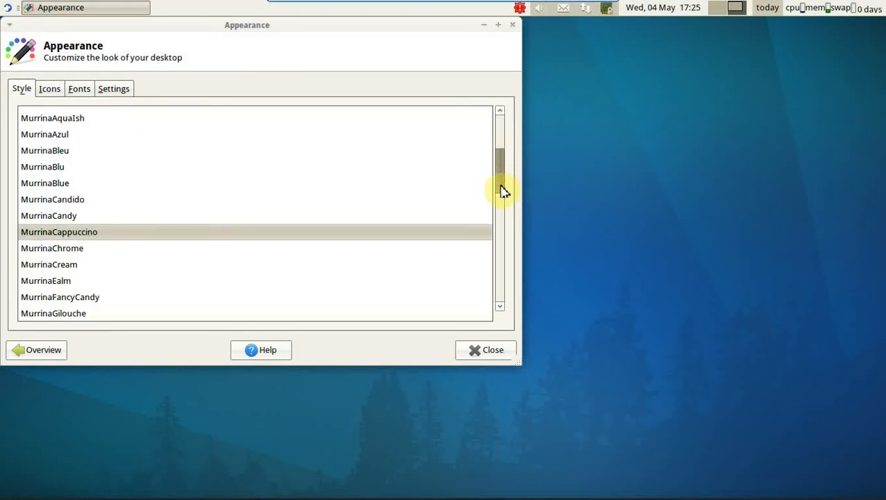
pyautogui.scroll(-3)
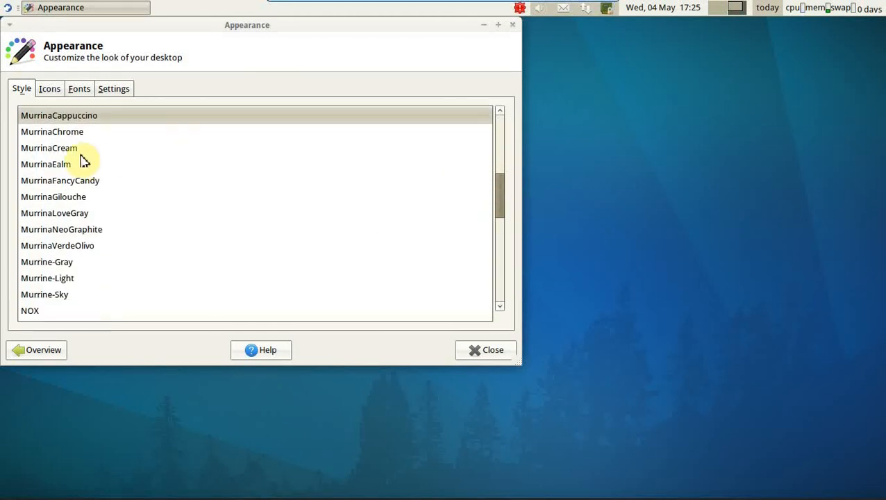
pyautogui.click(48, 147)
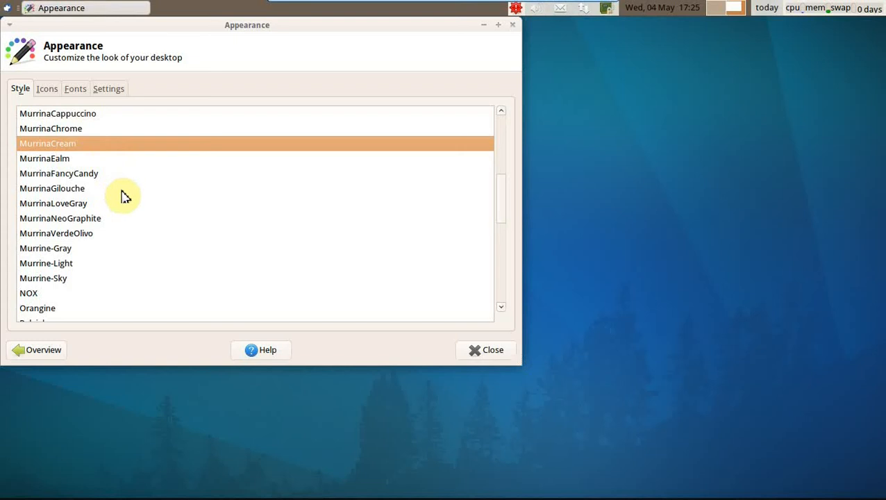
pyautogui.click(58, 172)
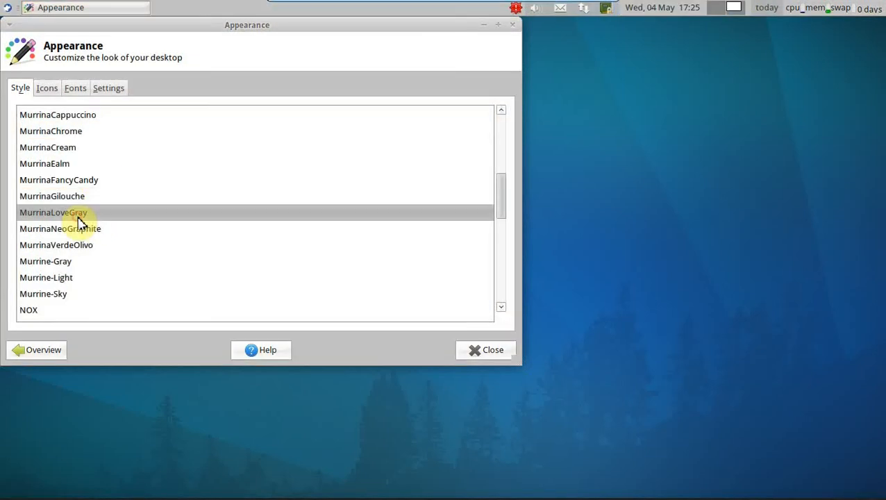
pyautogui.click(53, 196)
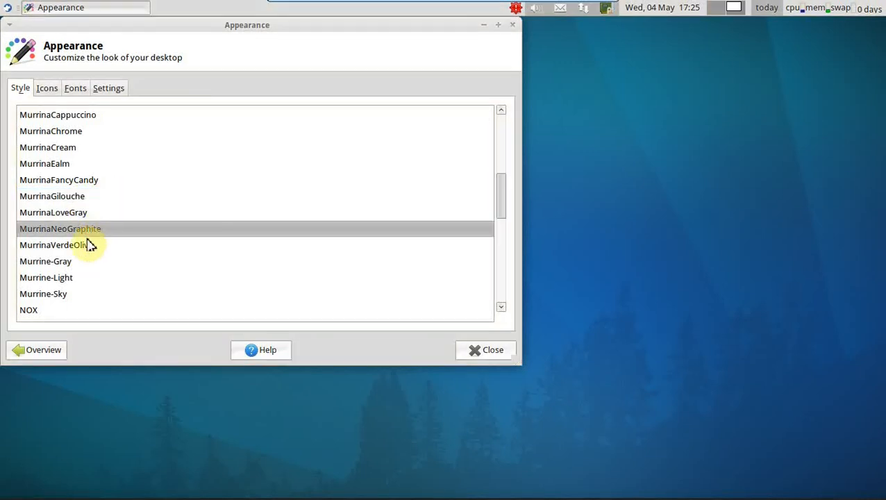
pyautogui.click(55, 244)
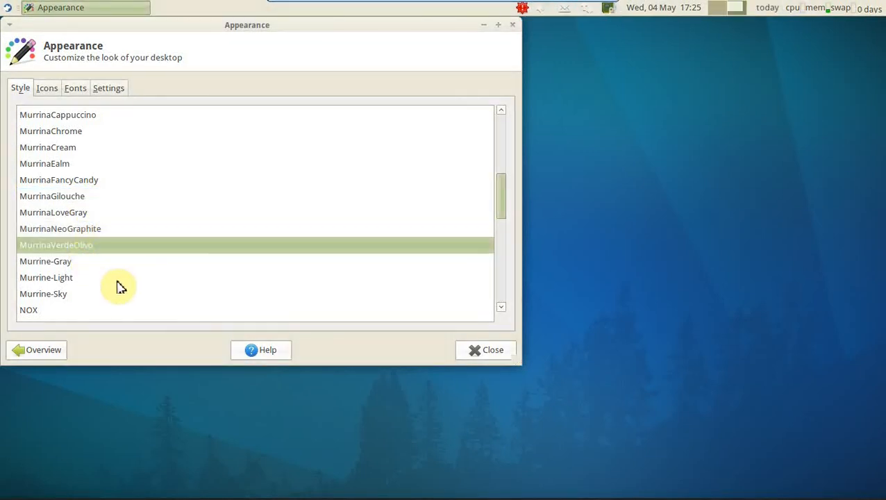
pyautogui.moveTo(77, 273)
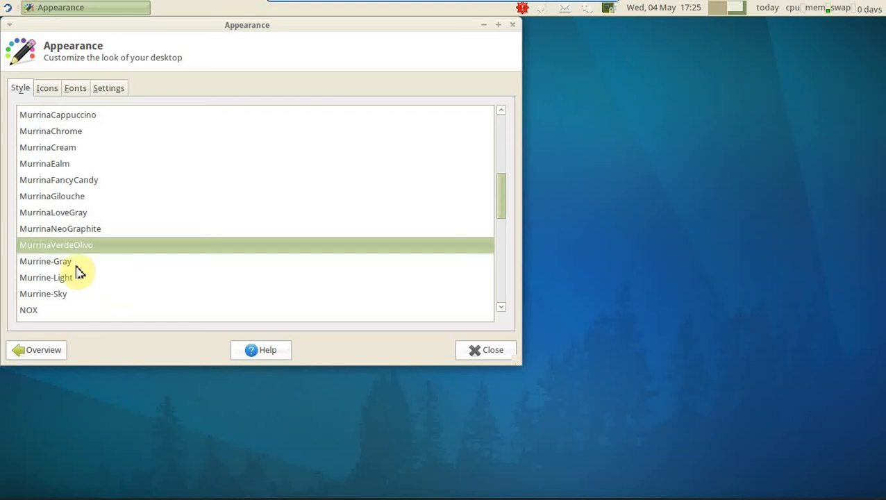
# Preview Murrine-Gray and Murrine-Sky, then apply the dark NOX style
pyautogui.click(45, 263)
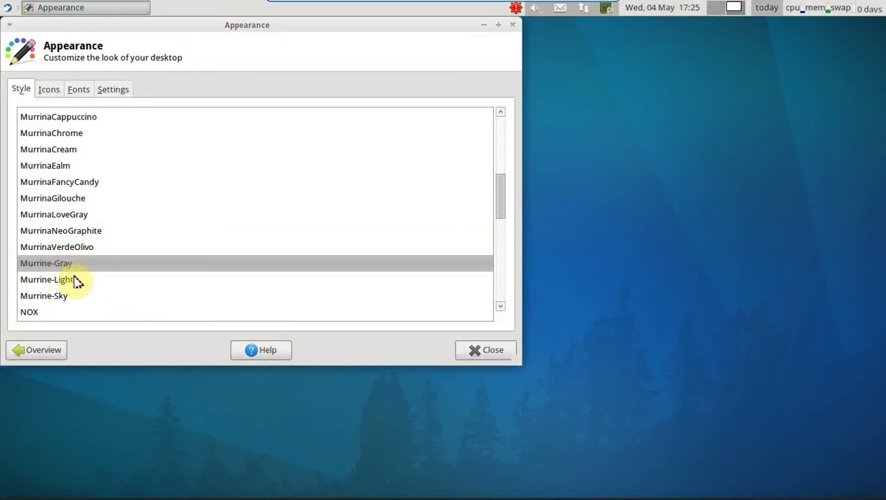
pyautogui.click(45, 294)
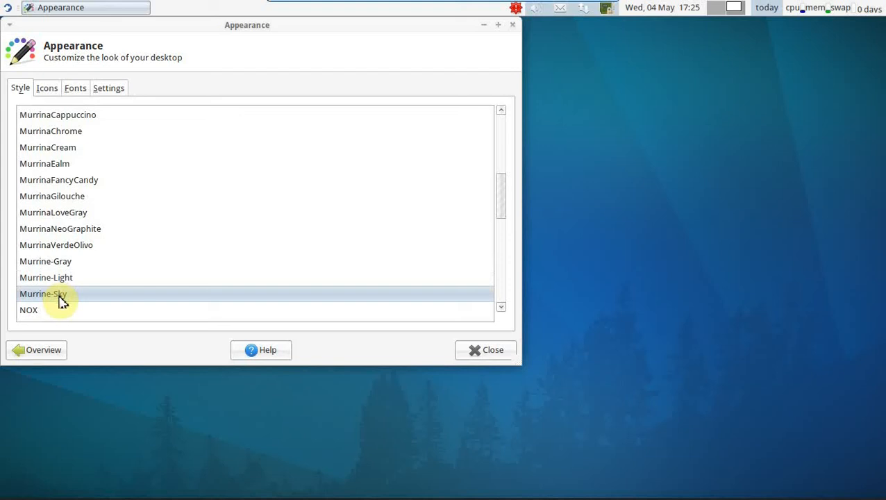
pyautogui.click(28, 312)
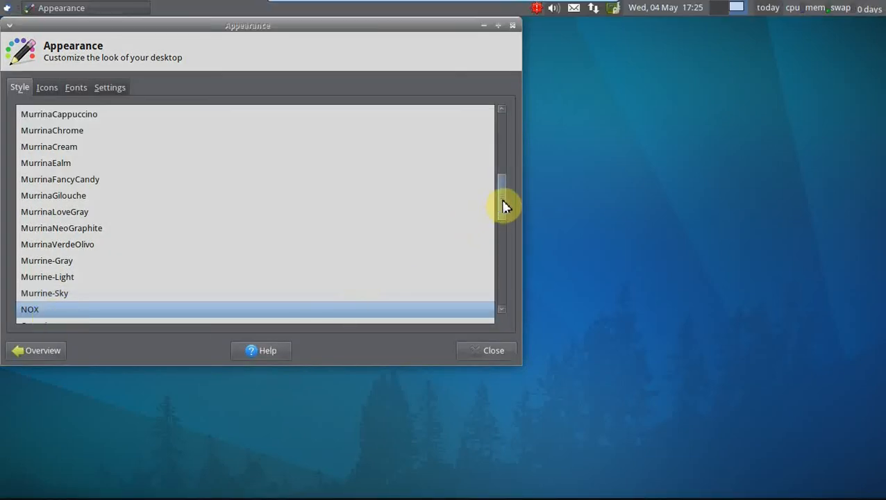
pyautogui.scroll(-3)
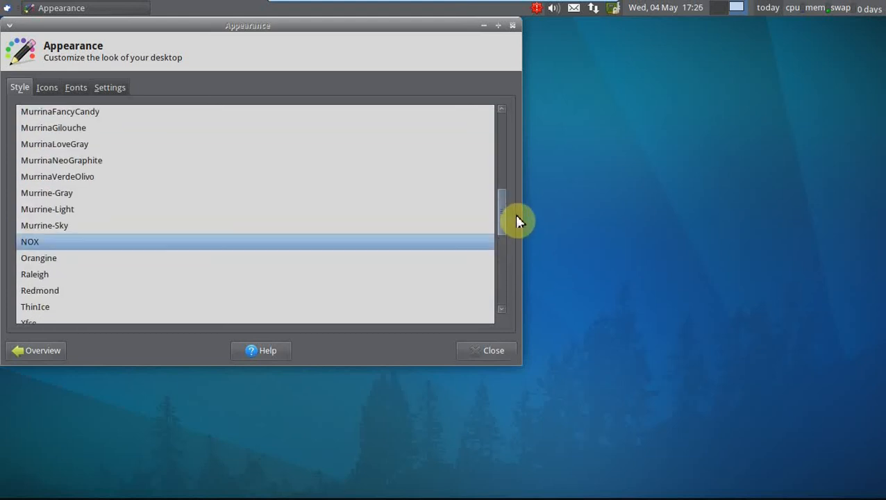
# Close Appearance keeping NOX and open Desktop Settings from the desktop context menu
pyautogui.click(486, 350)
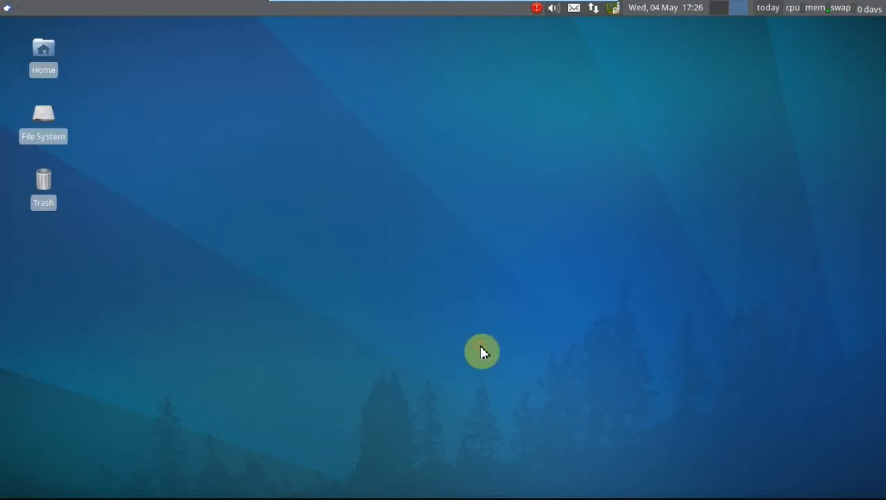
pyautogui.click(5, 8)
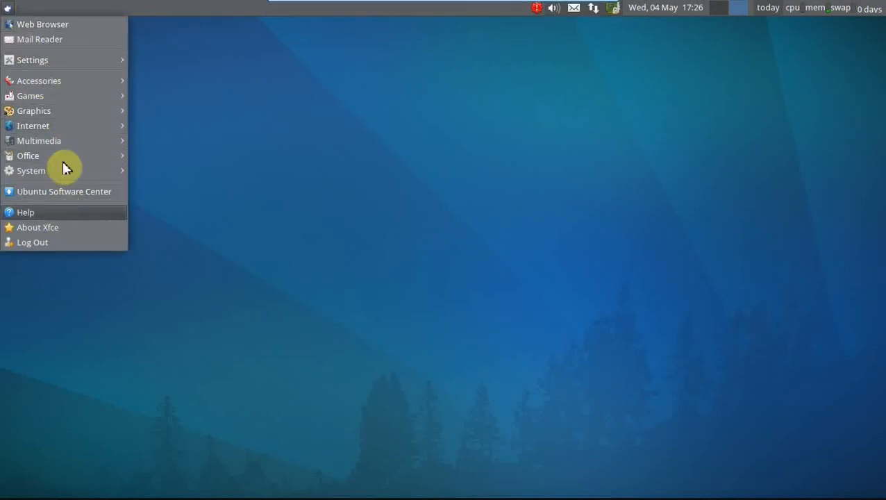
pyautogui.click(291, 160)
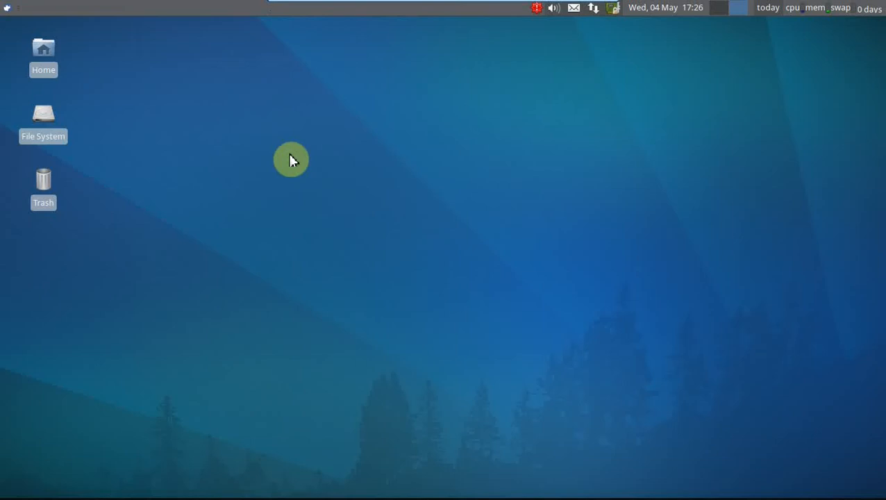
pyautogui.rightClick(292, 162)
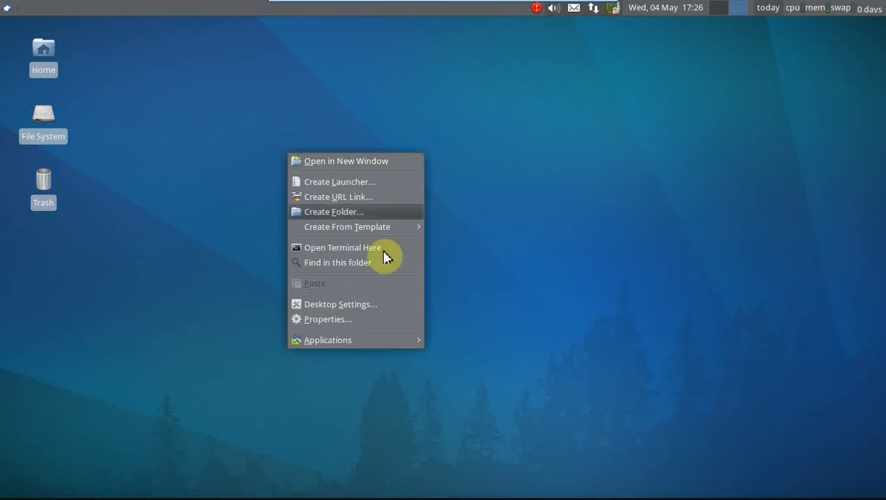
pyautogui.click(341, 303)
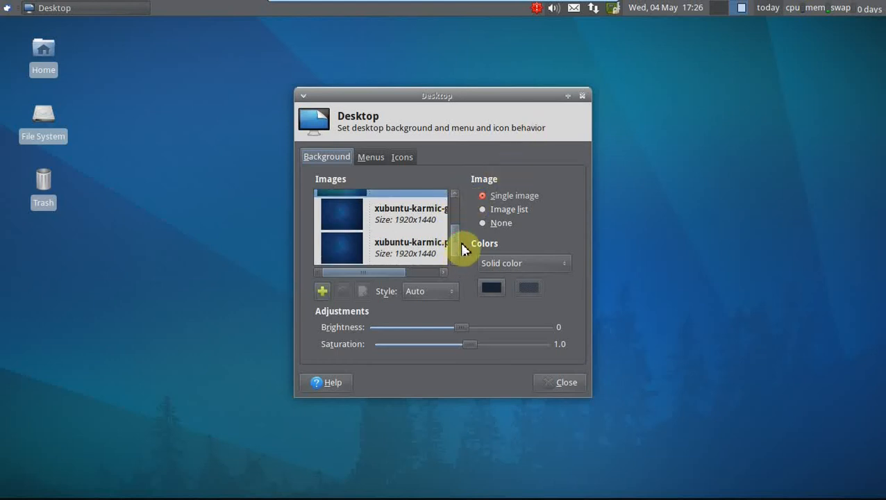
# Maximize the Desktop window and try the xfce4gradientcurve wallpaper
pyautogui.scroll(-3)
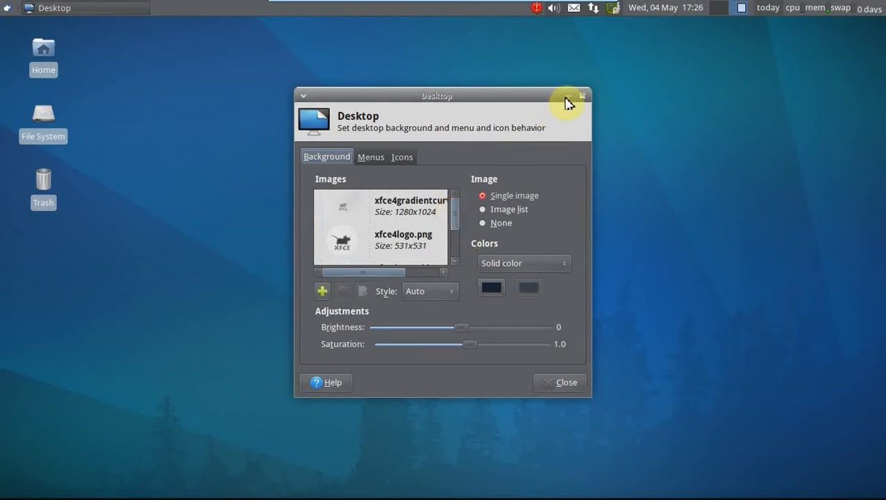
pyautogui.click(568, 96)
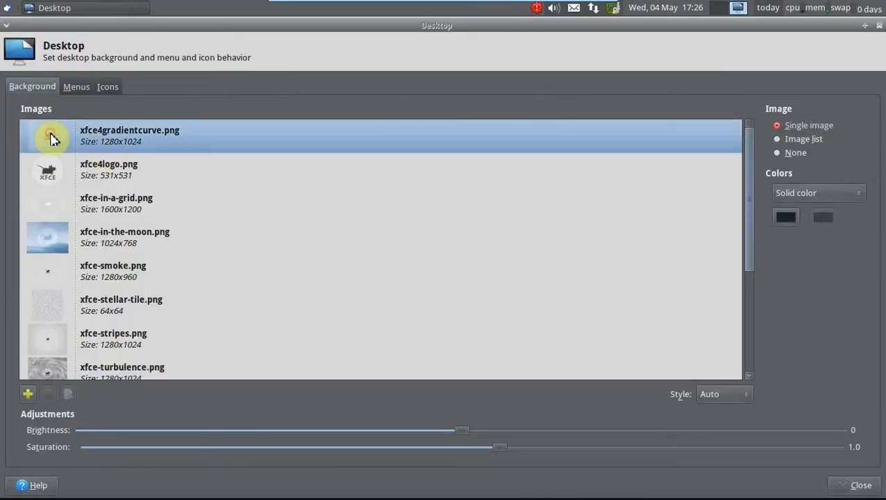
pyautogui.click(125, 236)
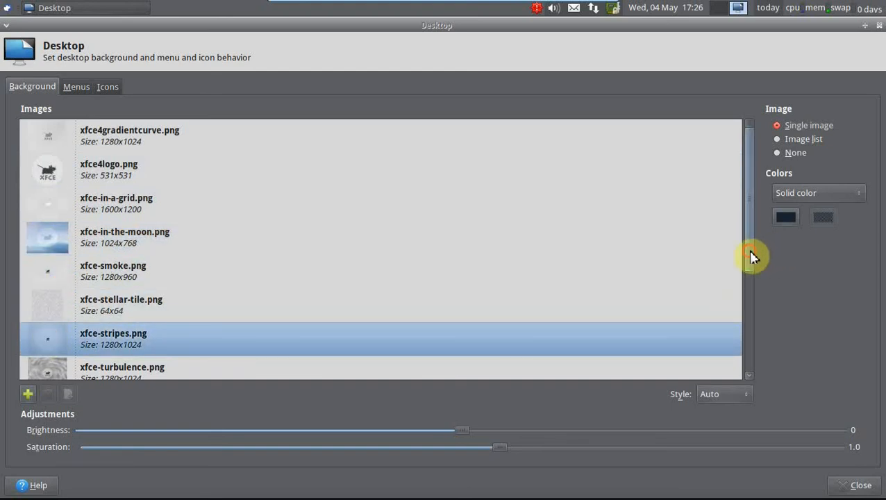
pyautogui.scroll(-3)
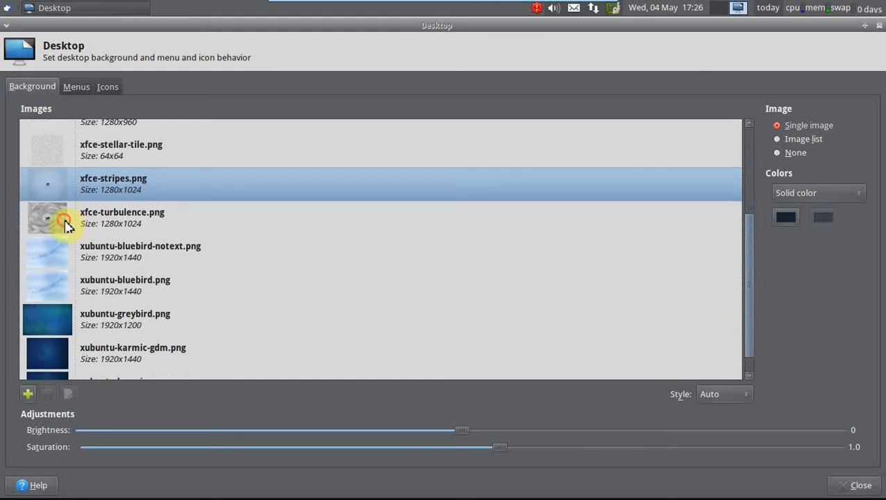
# Try xubuntu-bluebird-notext and xubuntu-bluebird, then set xfce-turbulence.png as background
pyautogui.click(139, 251)
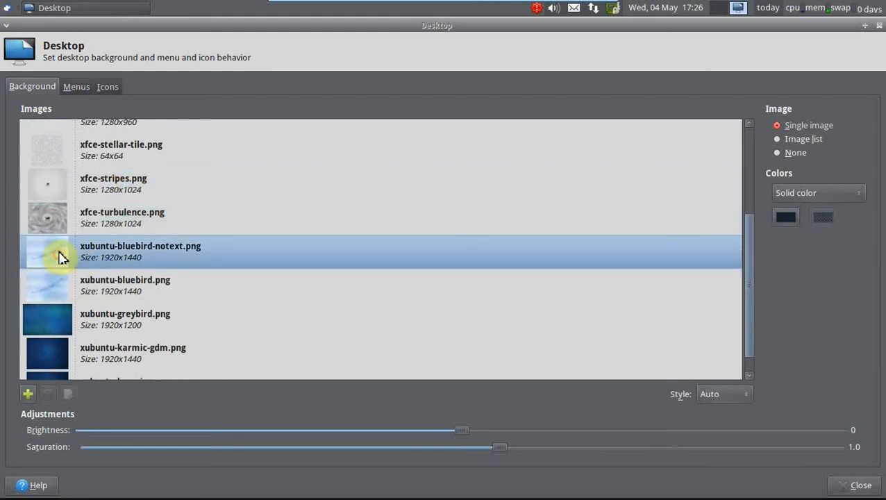
pyautogui.click(125, 284)
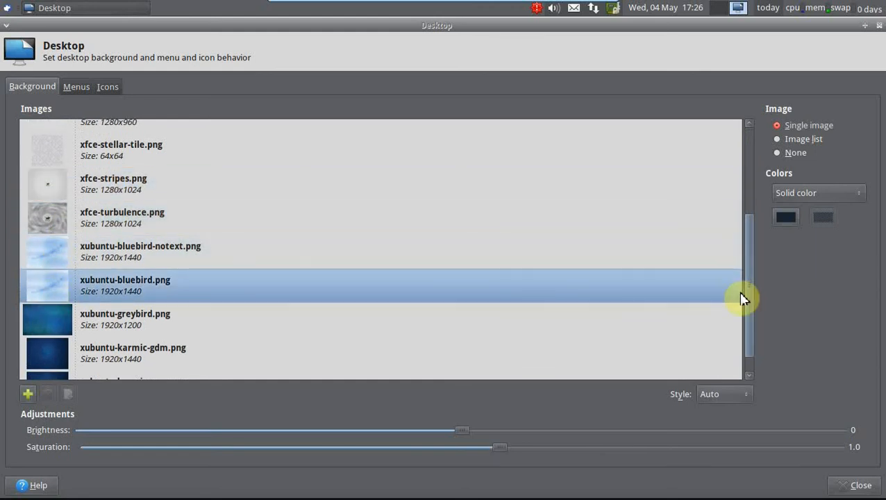
pyautogui.scroll(-3)
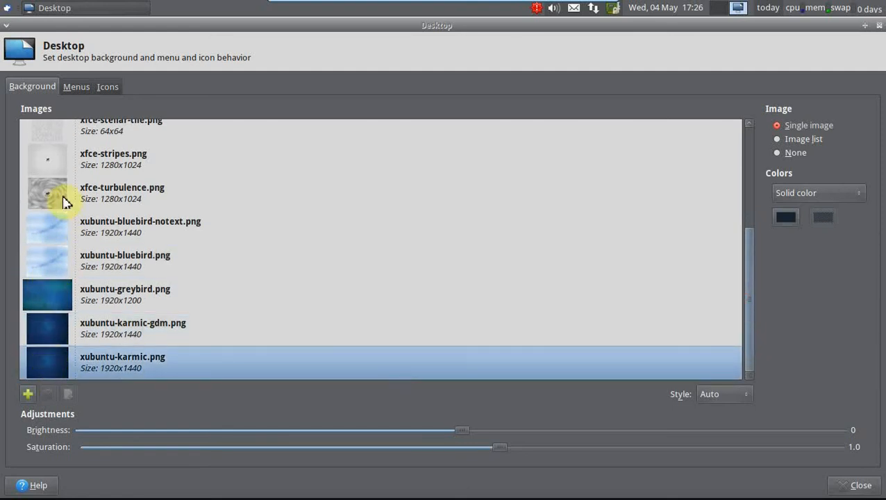
pyautogui.click(123, 193)
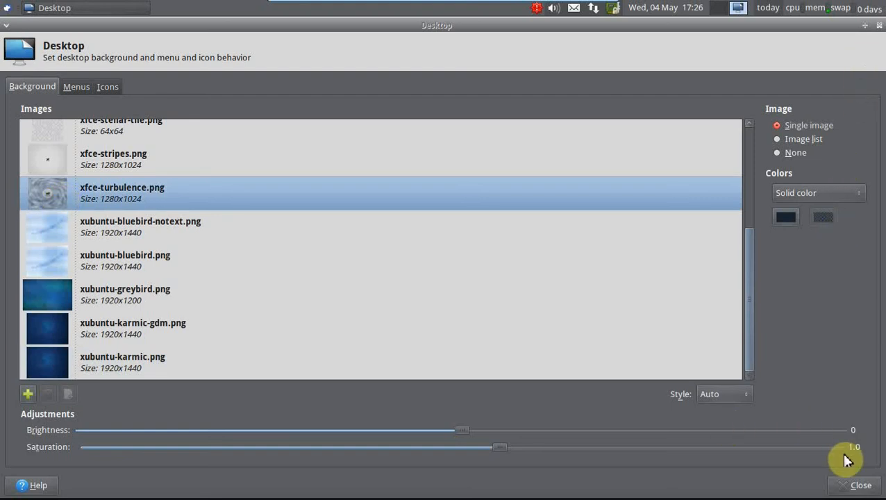
# Close and reopen Desktop settings, then choose the blue xubuntu-karmic wallpaper as background
pyautogui.click(861, 486)
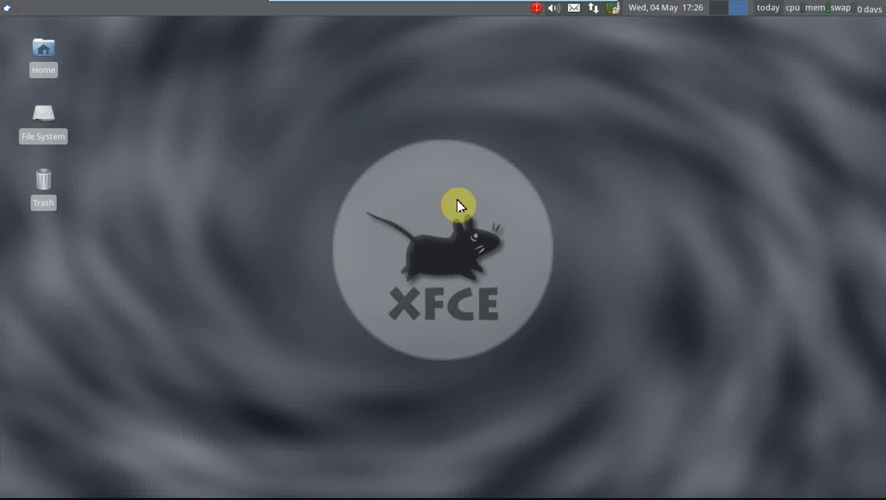
pyautogui.rightClick(458, 202)
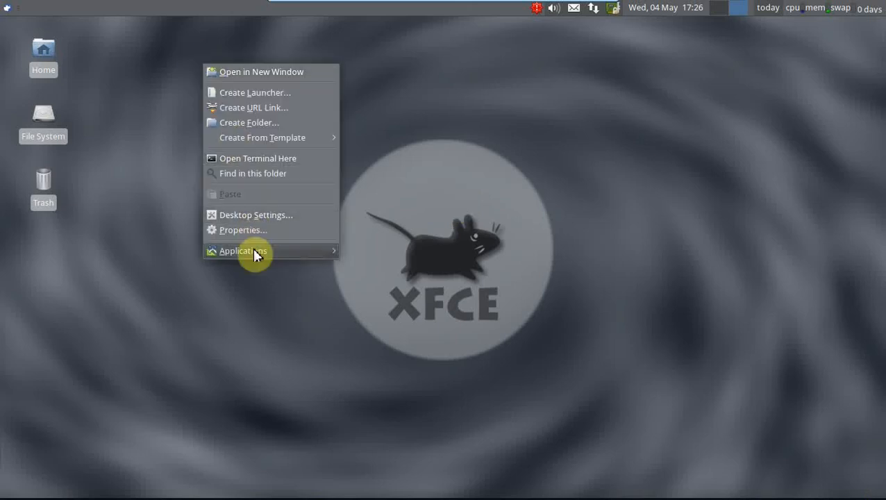
pyautogui.moveTo(297, 209)
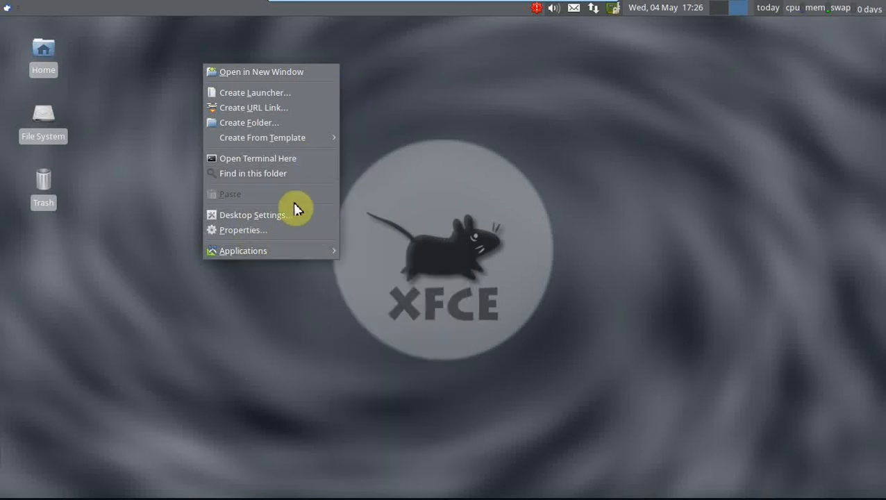
pyautogui.click(253, 214)
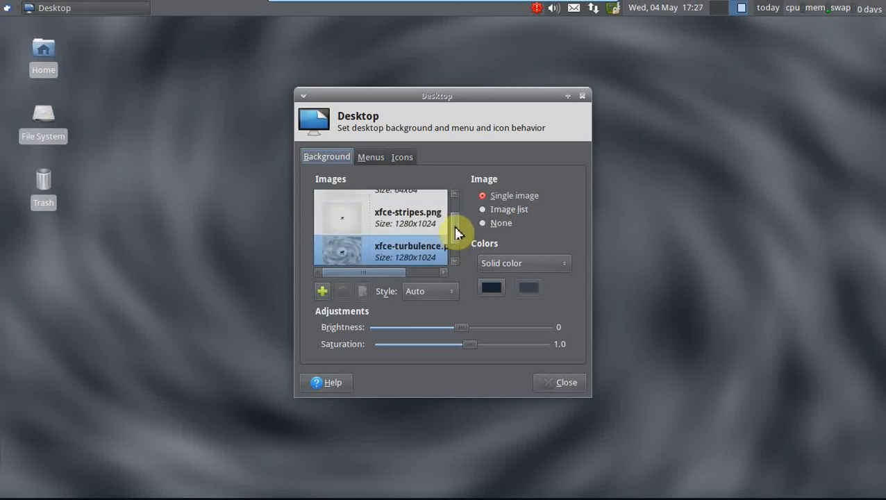
pyautogui.scroll(-3)
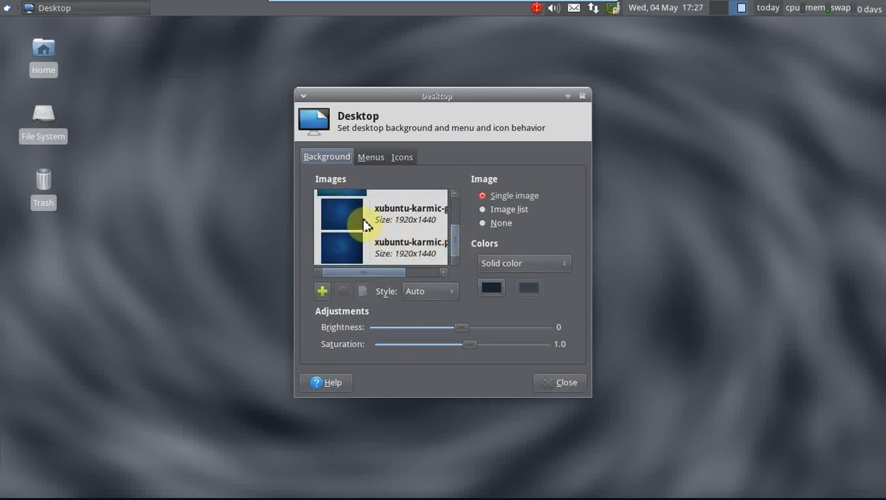
pyautogui.click(565, 384)
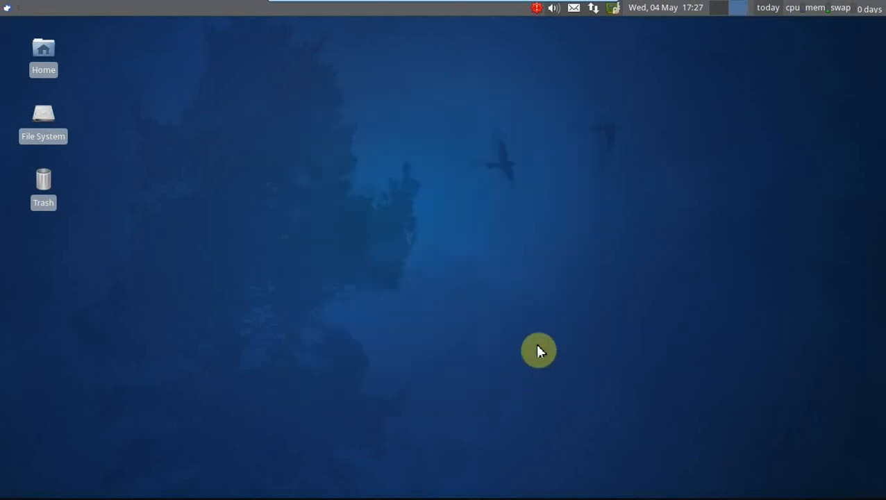
pyautogui.moveTo(138, 153)
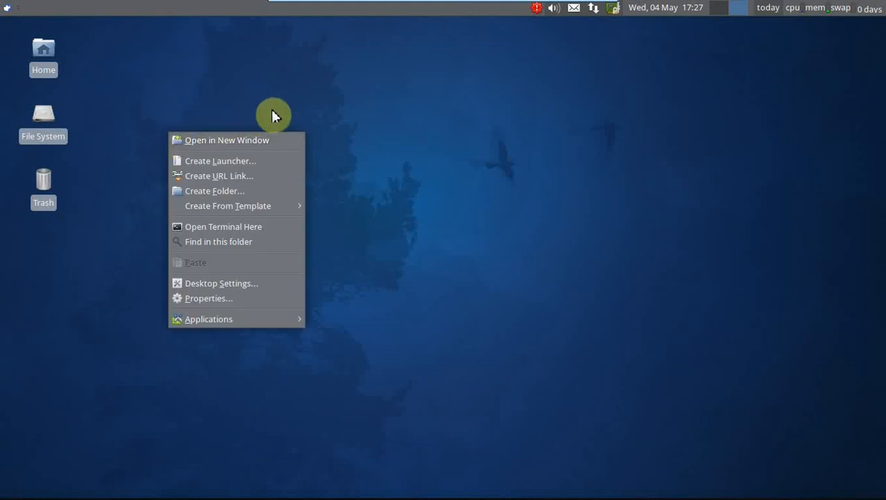
# Dismiss the desktop menu and open file manager windows for the desktop folders including Trash
pyautogui.click(103, 56)
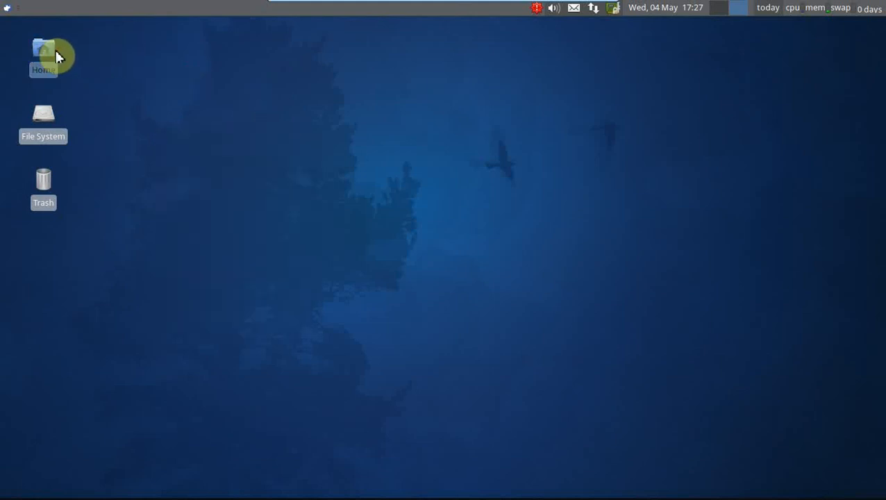
pyautogui.moveTo(54, 123)
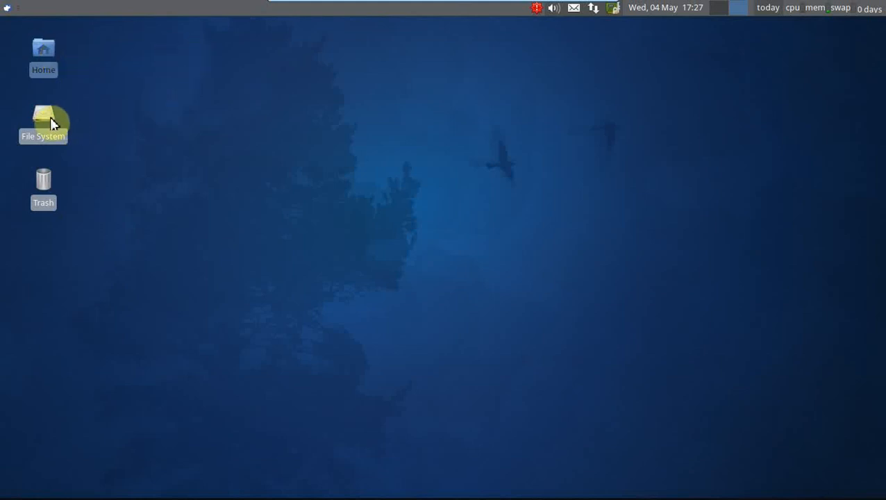
pyautogui.moveTo(178, 85)
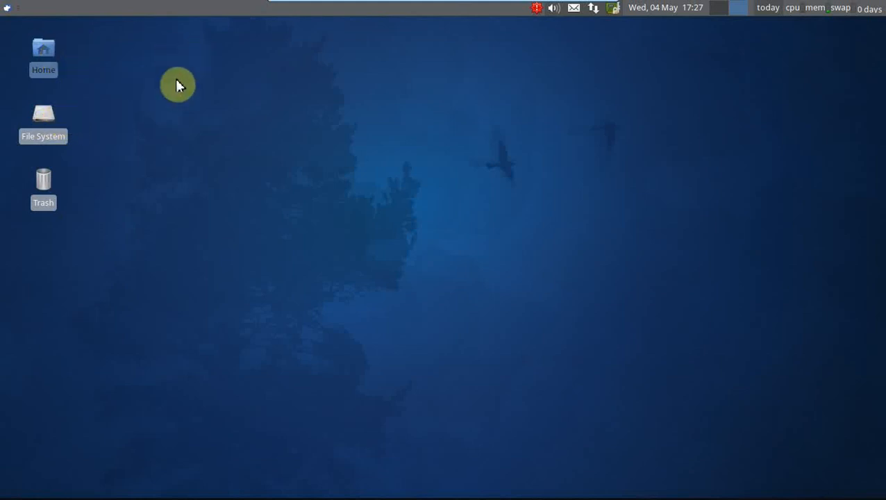
pyautogui.moveTo(47, 188)
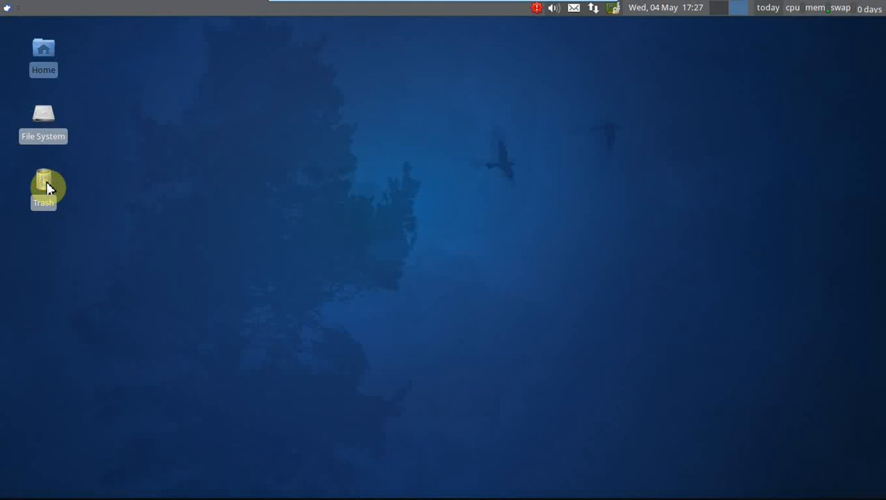
pyautogui.click(7, 8)
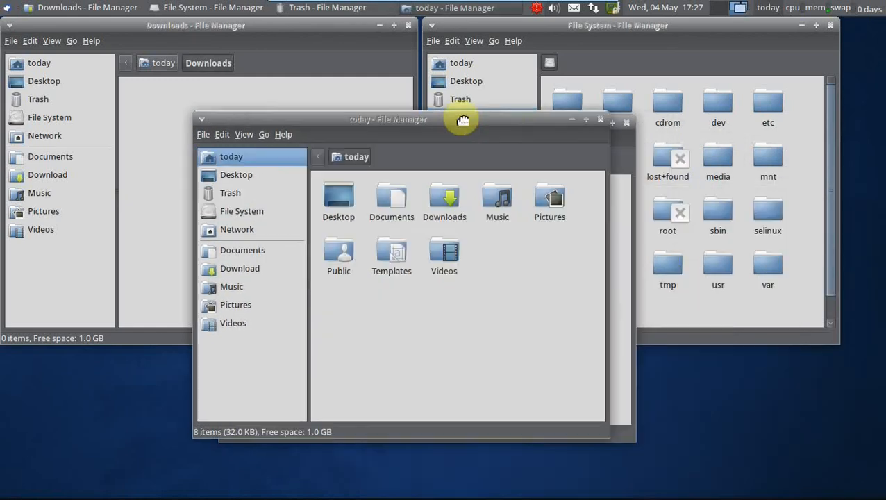
pyautogui.moveTo(608, 128)
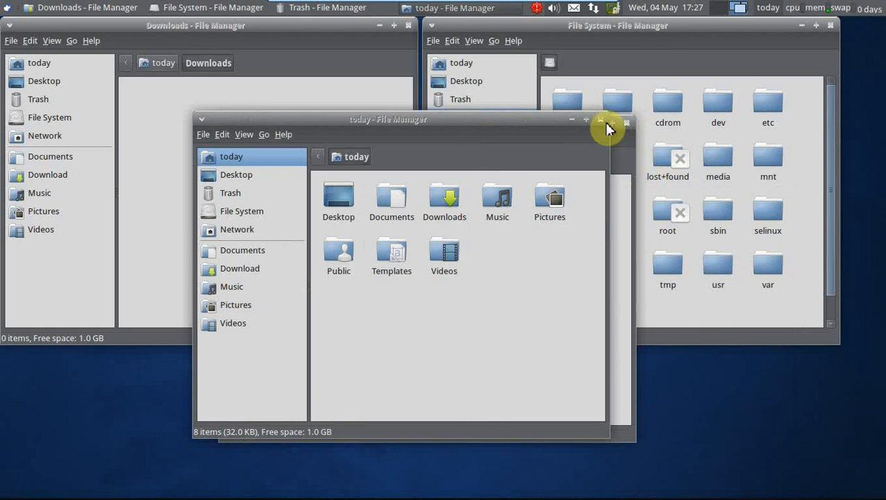
# Close the home folder, File System and Downloads file manager windows, leaving only the desktop
pyautogui.click(616, 119)
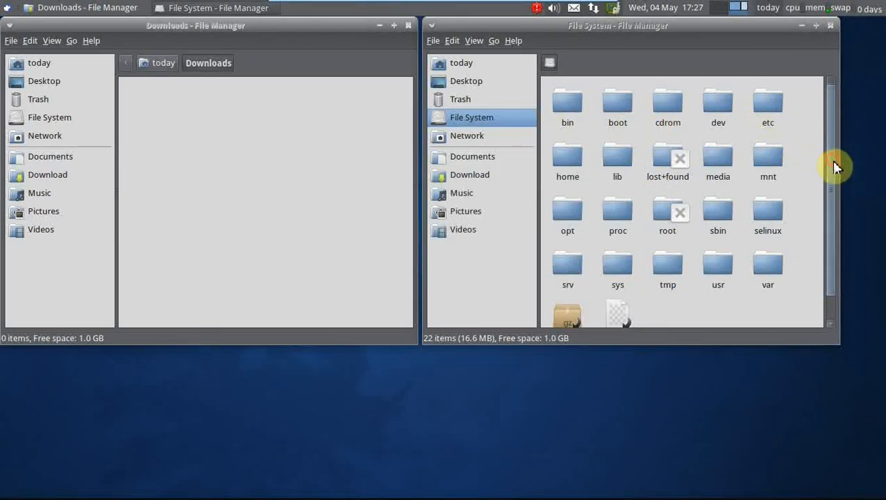
pyautogui.moveTo(639, 54)
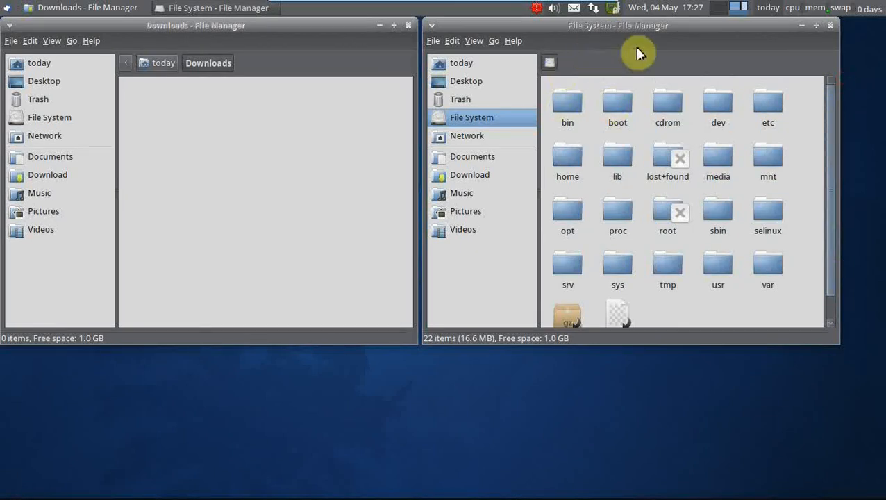
pyautogui.moveTo(822, 43)
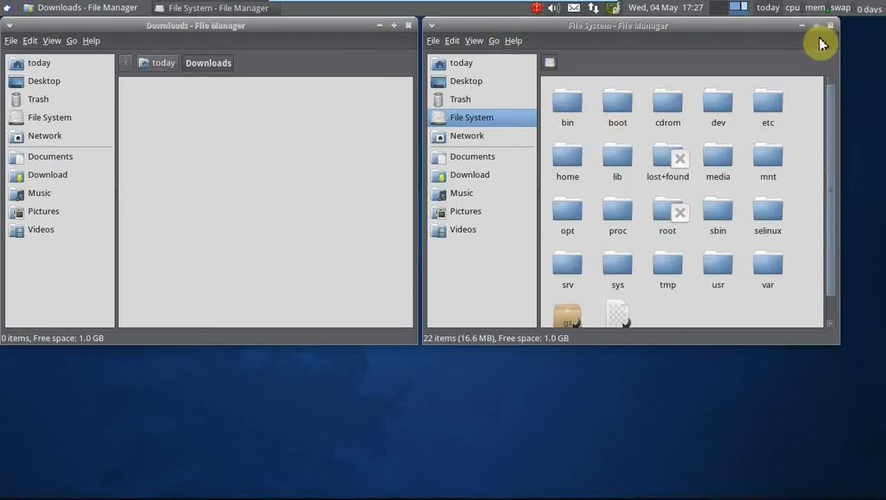
pyautogui.click(831, 28)
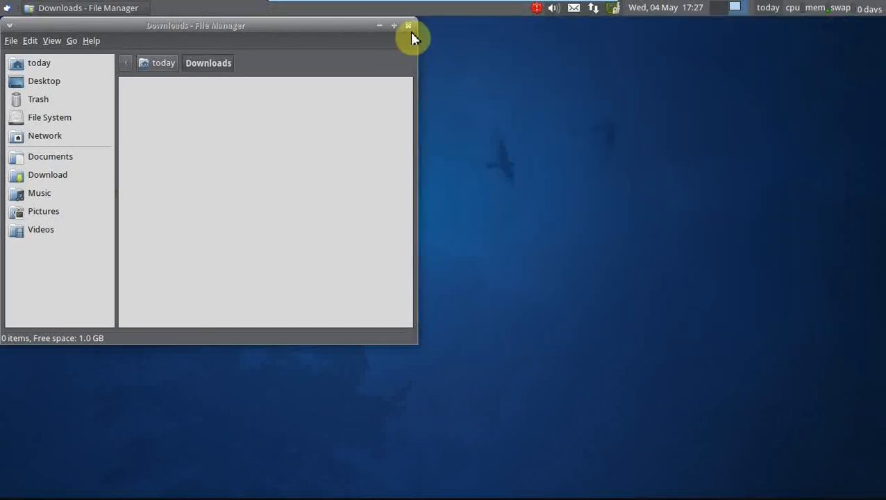
pyautogui.click(408, 25)
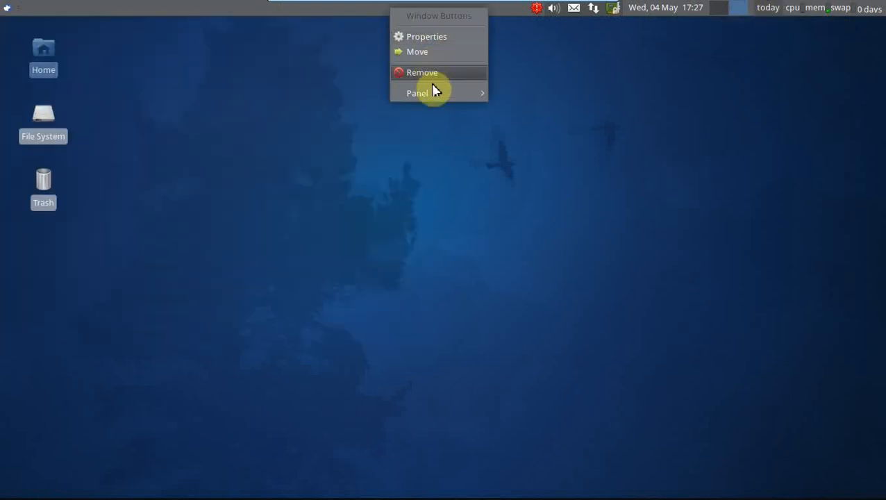
pyautogui.moveTo(439, 93)
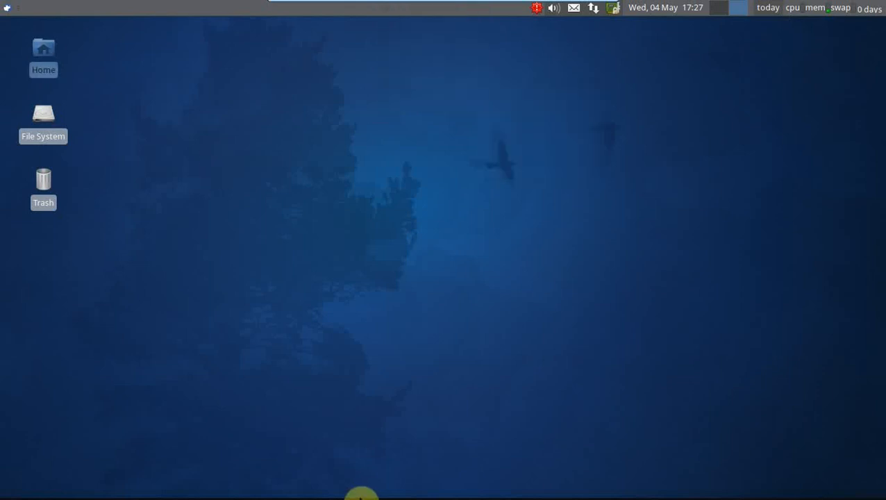
pyautogui.moveTo(359, 493)
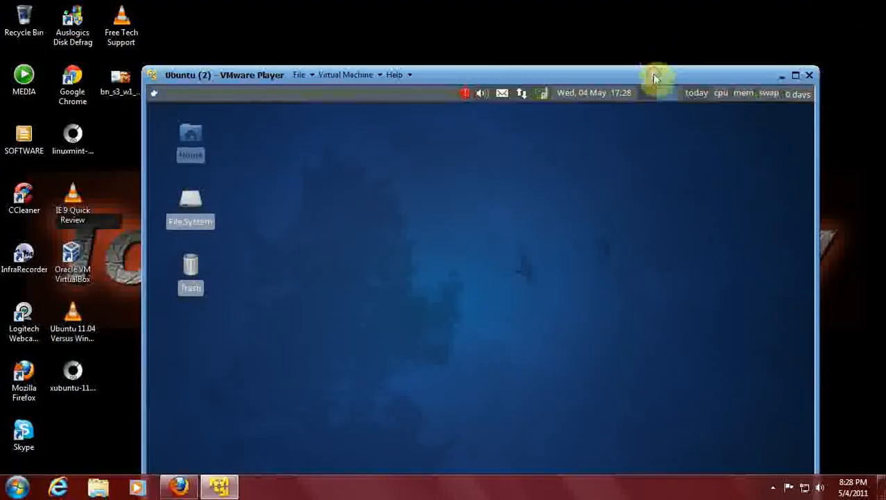
# Maximize the VMware Player window on the host and return input focus to the Xubuntu guest
pyautogui.click(802, 75)
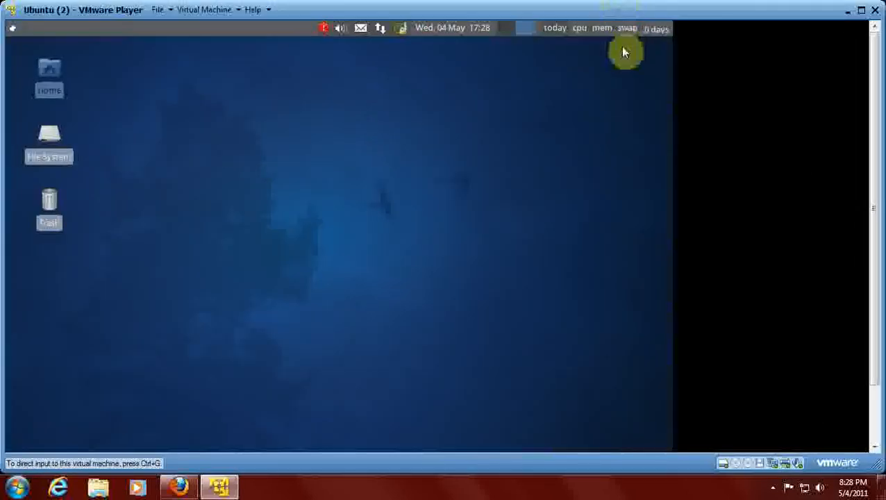
pyautogui.moveTo(817, 125)
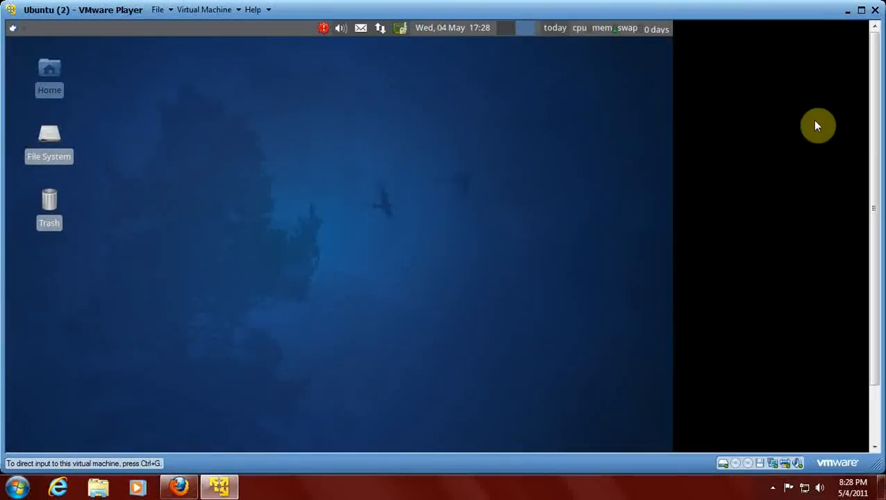
pyautogui.moveTo(47, 442)
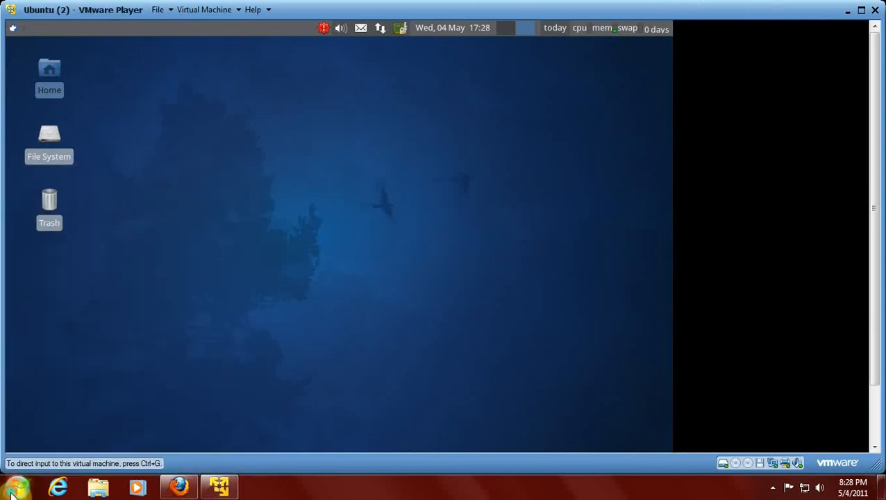
pyautogui.click(14, 484)
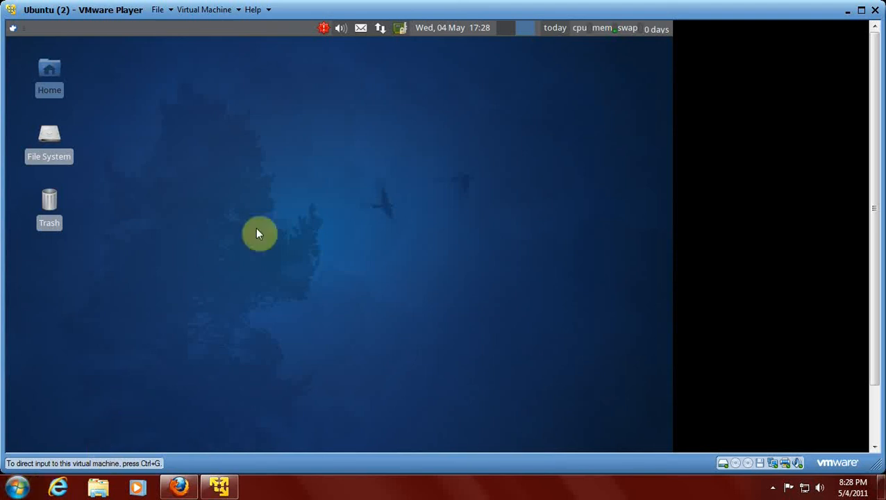
pyautogui.moveTo(266, 225)
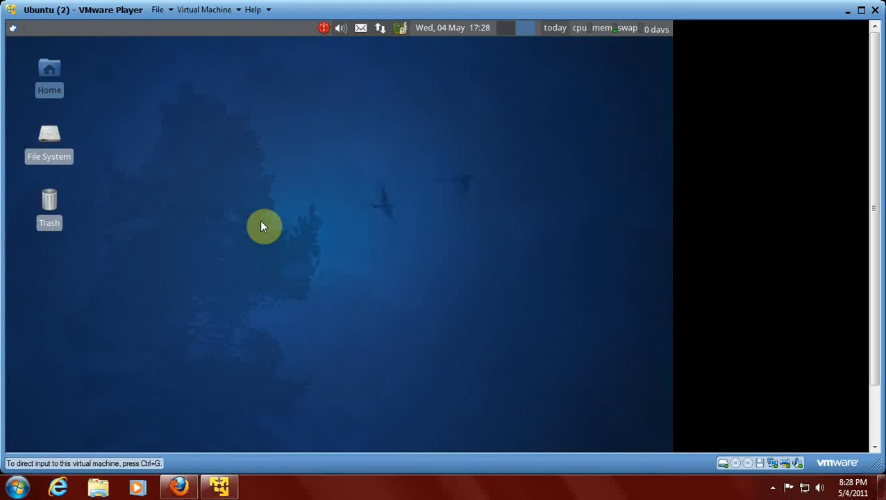
pyautogui.moveTo(193, 290)
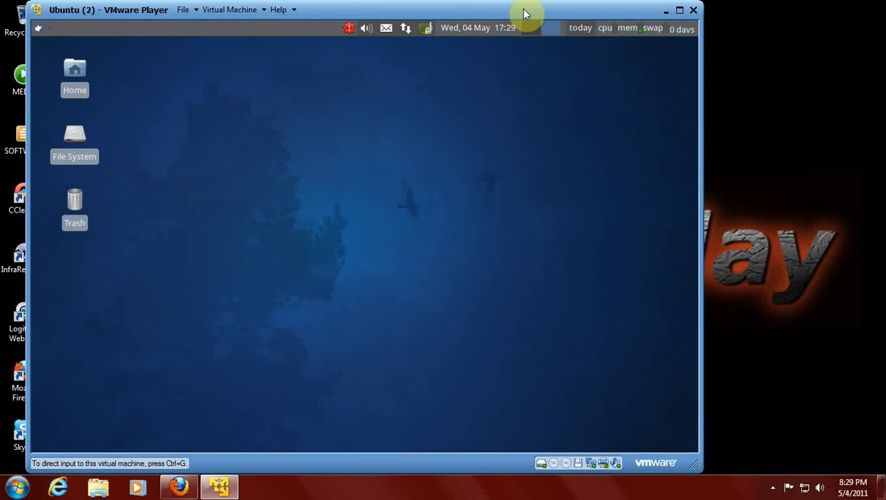
pyautogui.moveTo(558, 180)
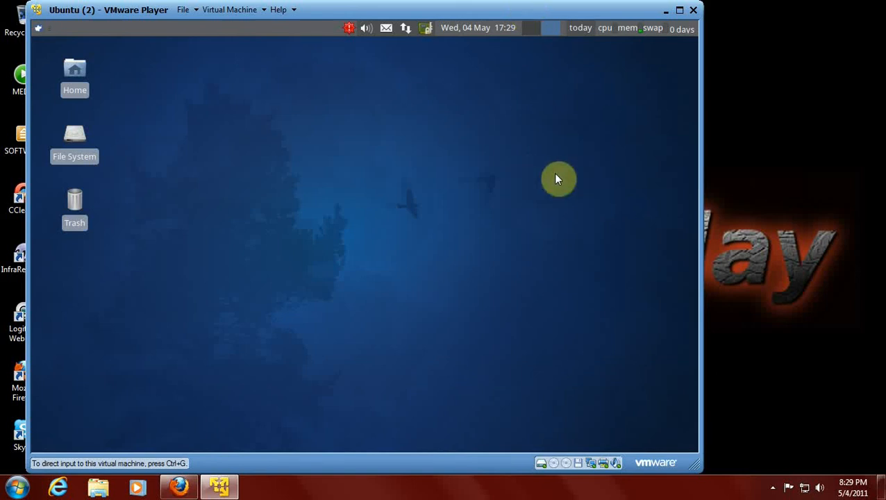